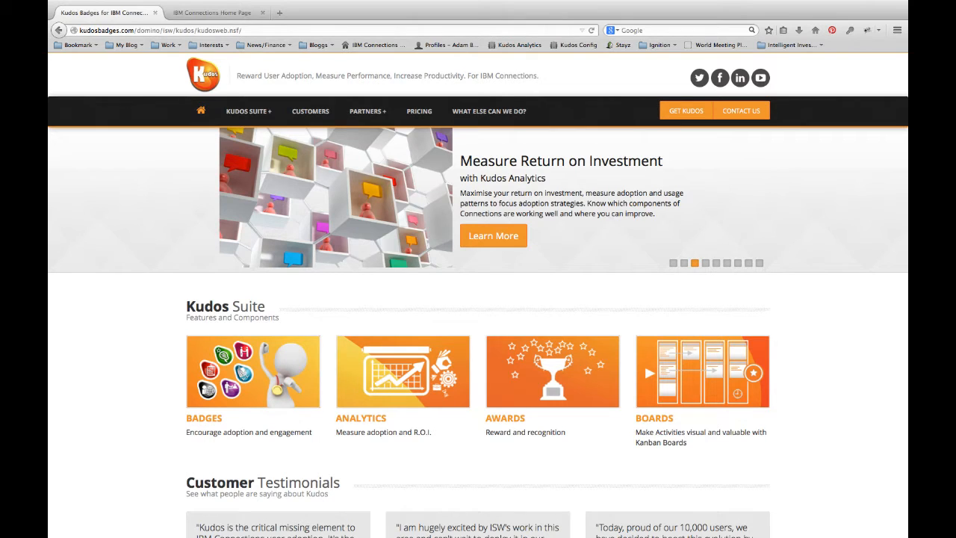
mouse_move(257, 85)
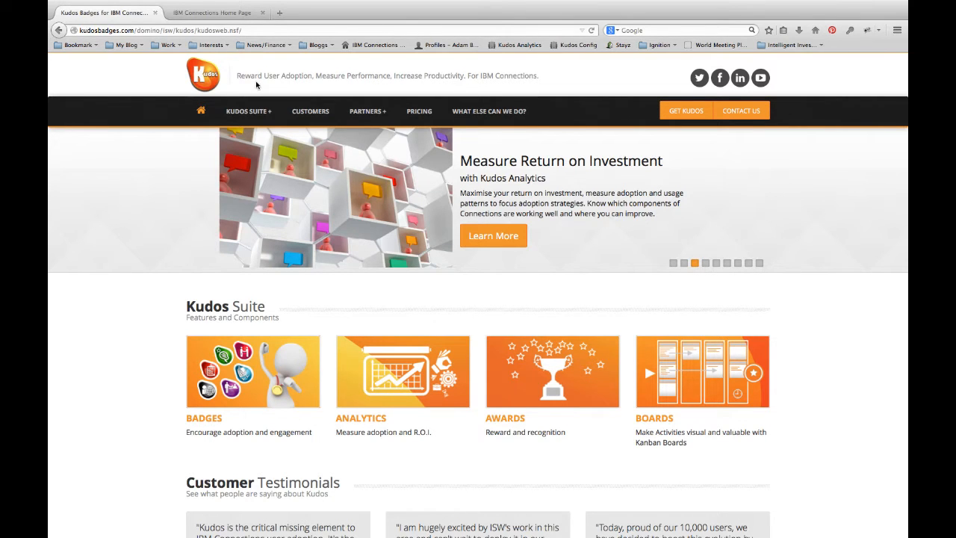
- From the Connections home page, browse the Apps menu and choose the Activities app
click(212, 12)
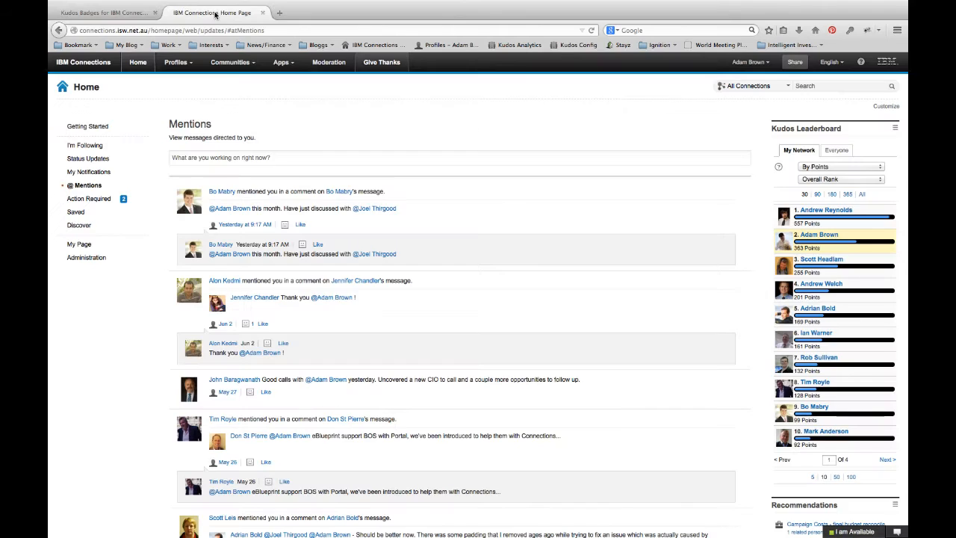
click(282, 63)
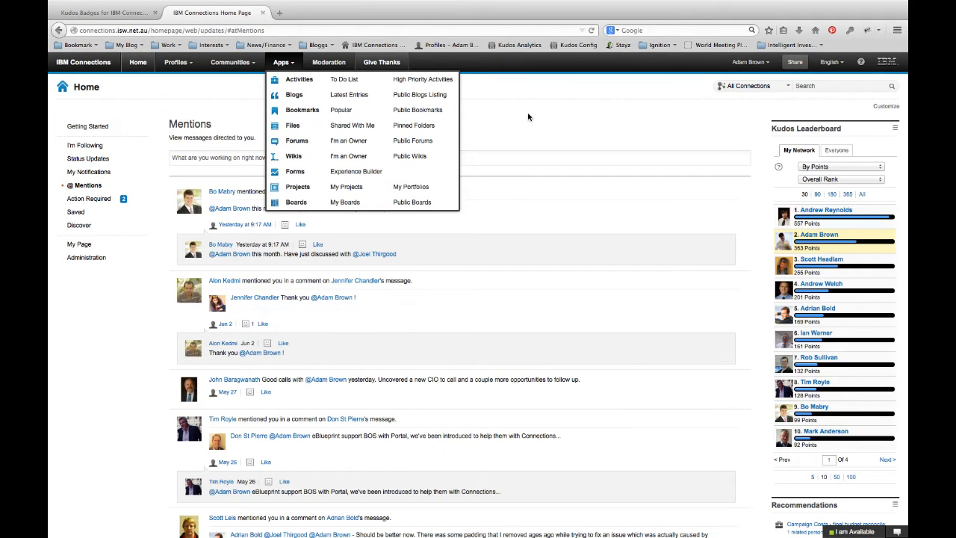
click(527, 117)
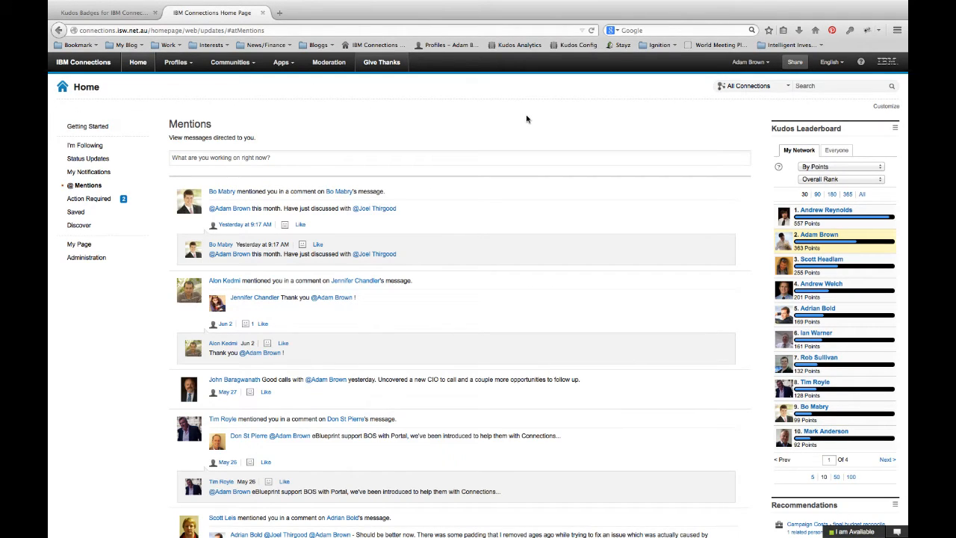
click(281, 63)
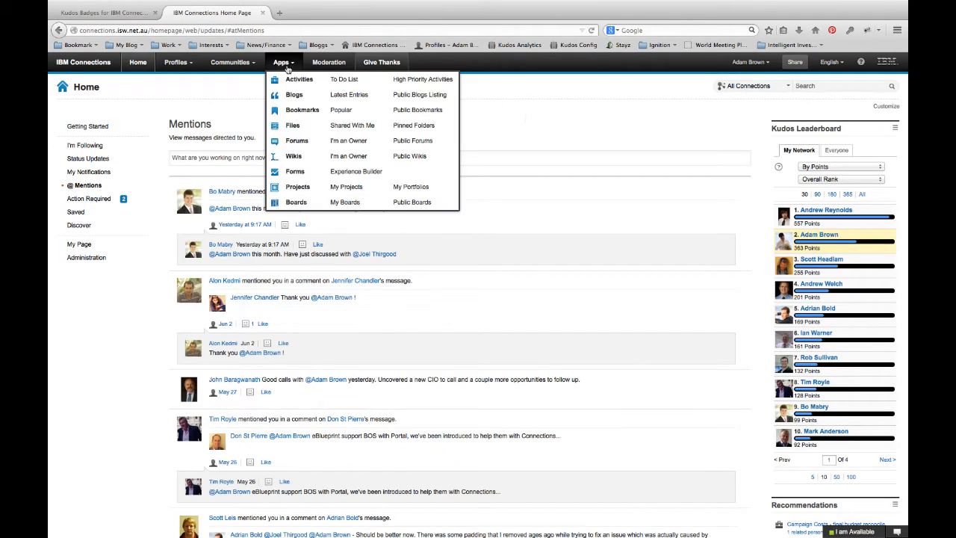
mouse_move(296, 203)
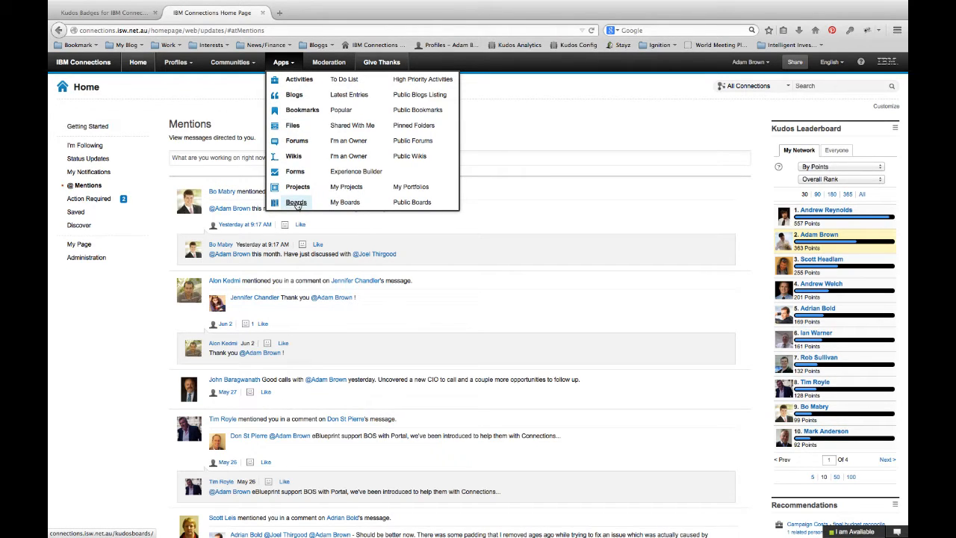
mouse_move(298, 79)
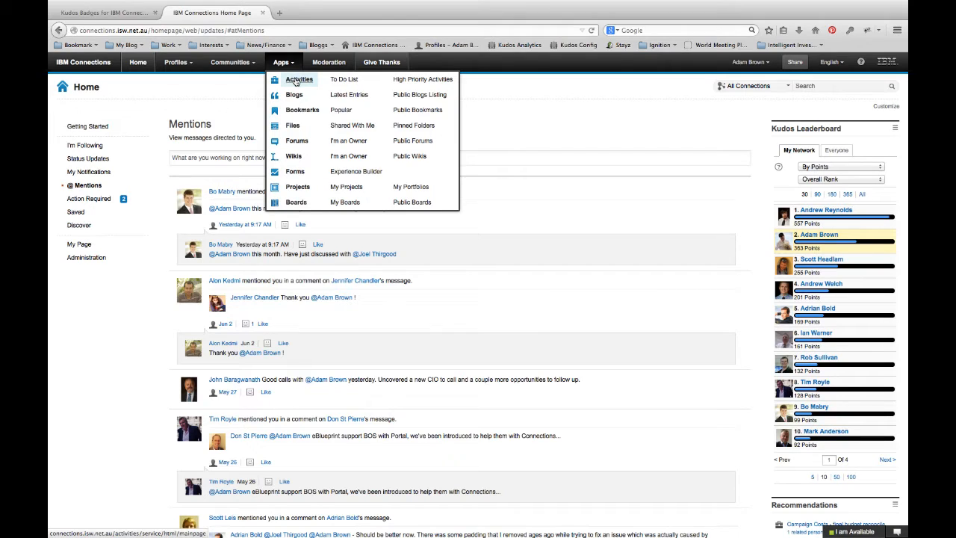
click(299, 79)
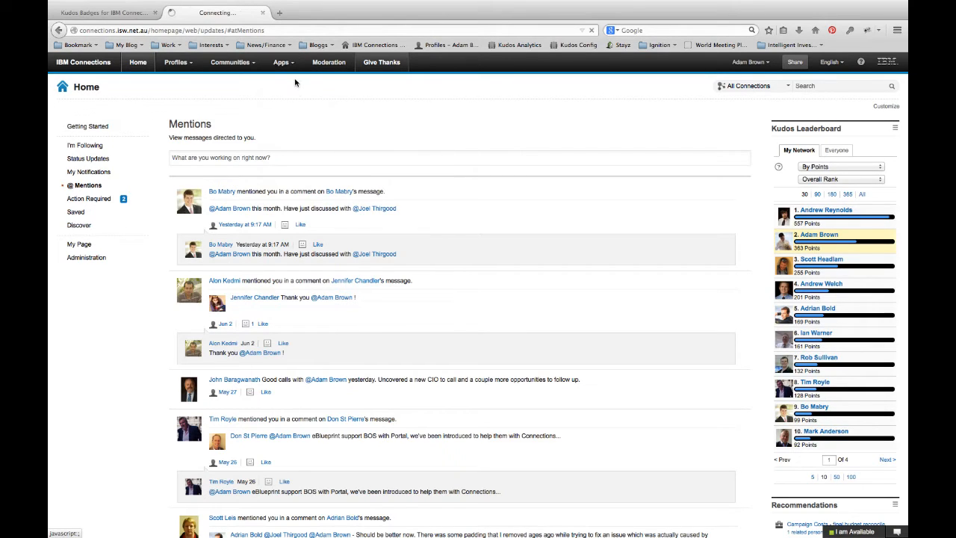
- Let the Activities app load and show the My Activities list with its tags
click(281, 63)
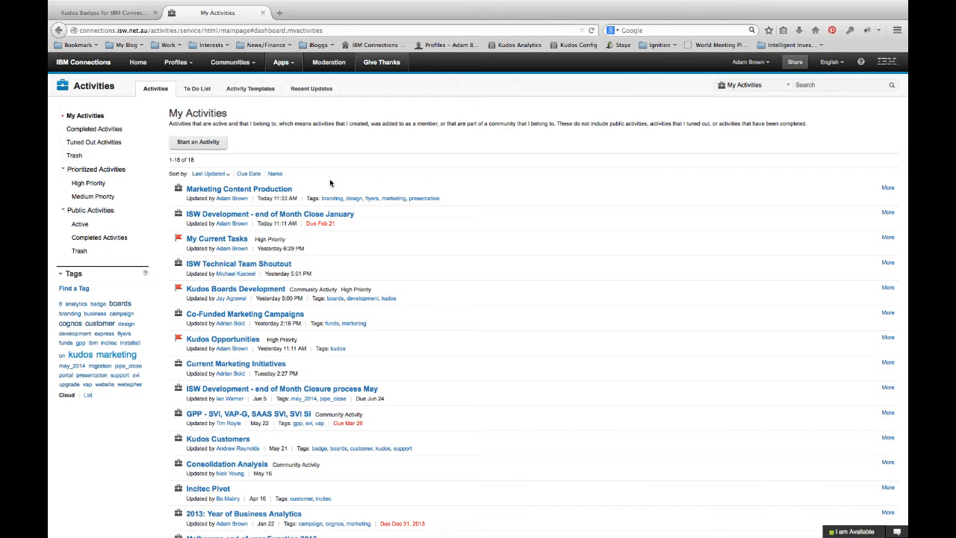
mouse_move(376, 173)
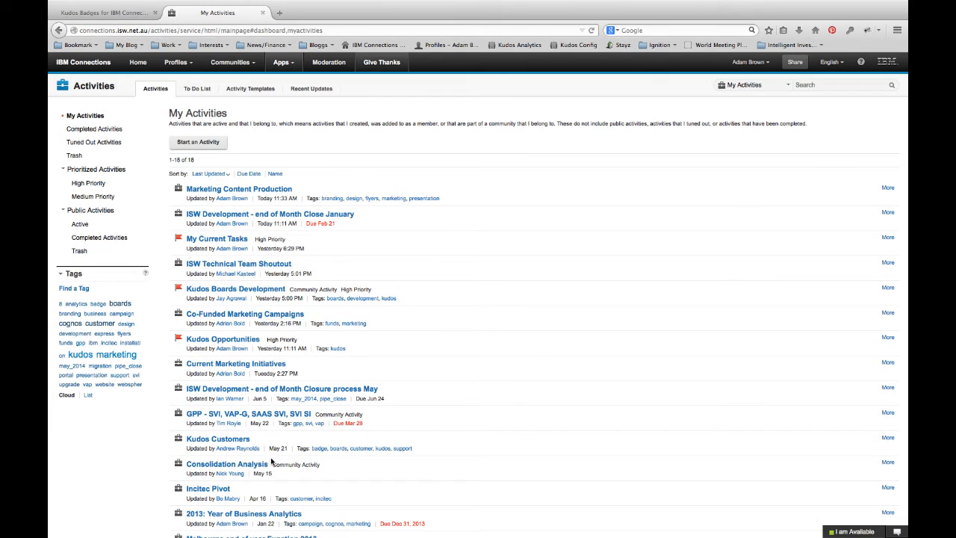
mouse_move(332, 260)
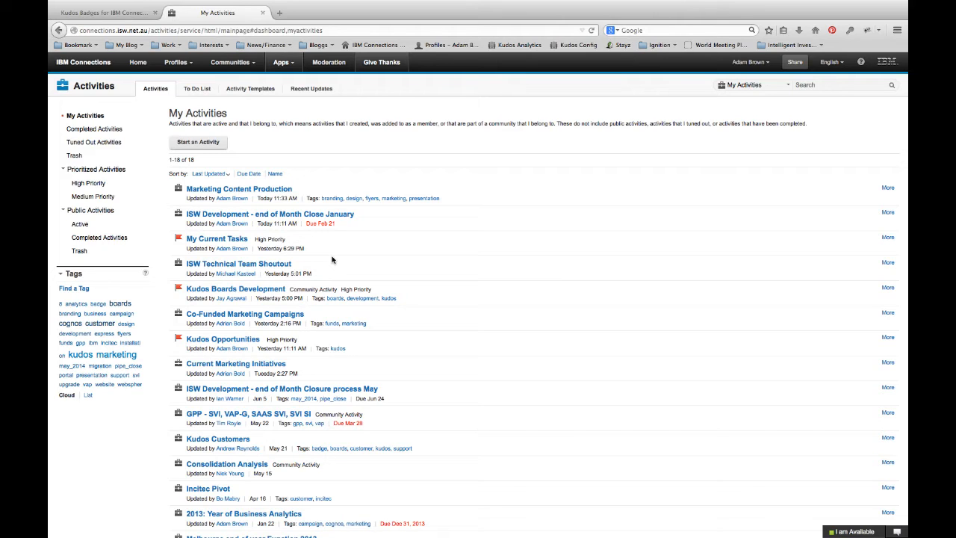
mouse_move(257, 203)
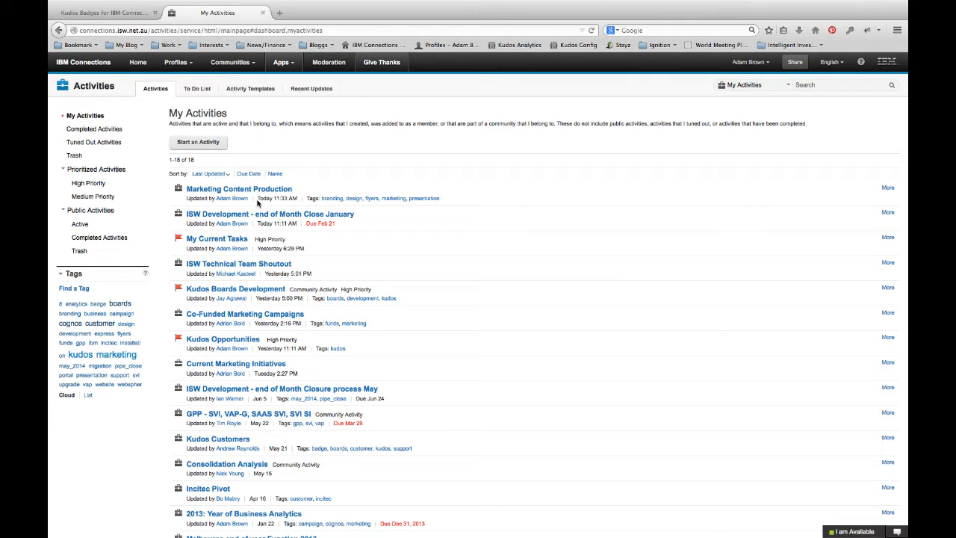
- Open Marketing Content Production, expand Brand Identity and show details of its first entries
click(239, 188)
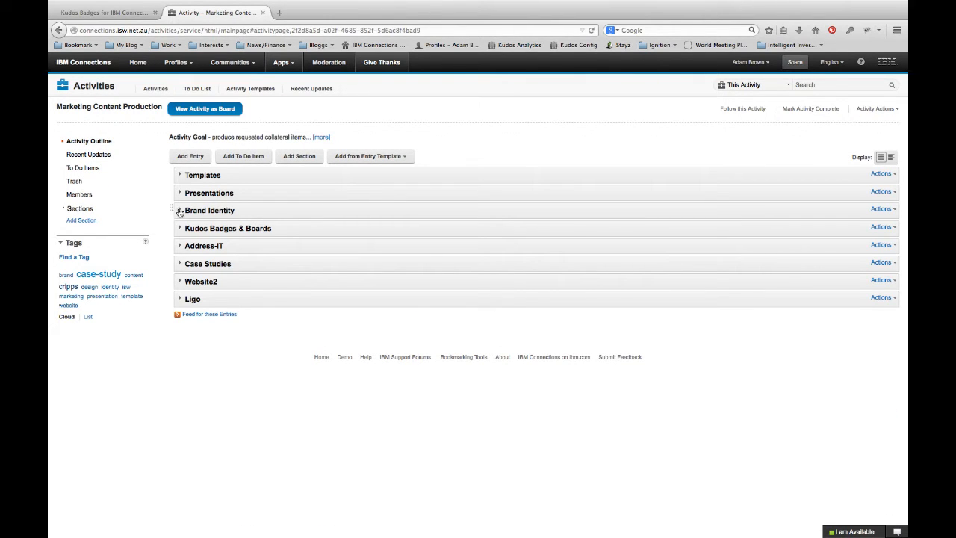
click(180, 209)
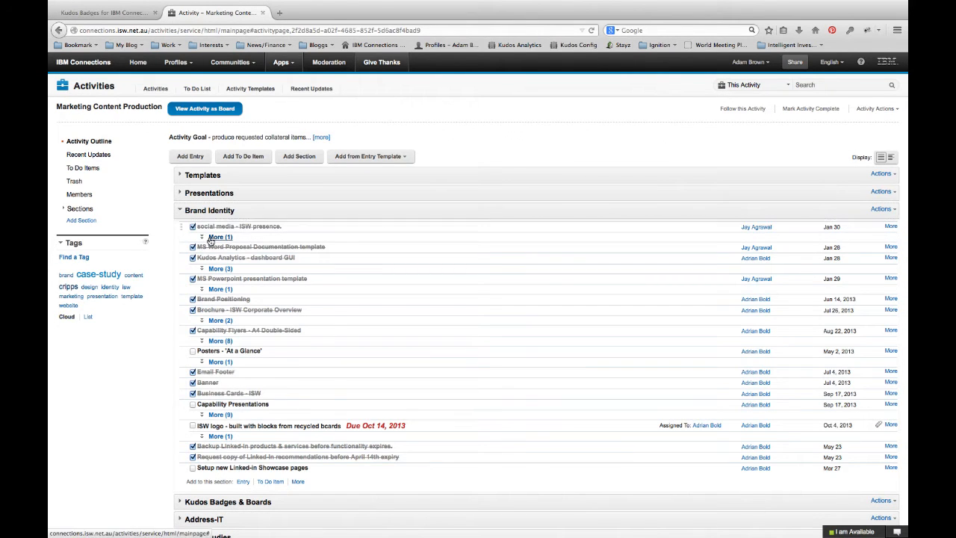
click(221, 236)
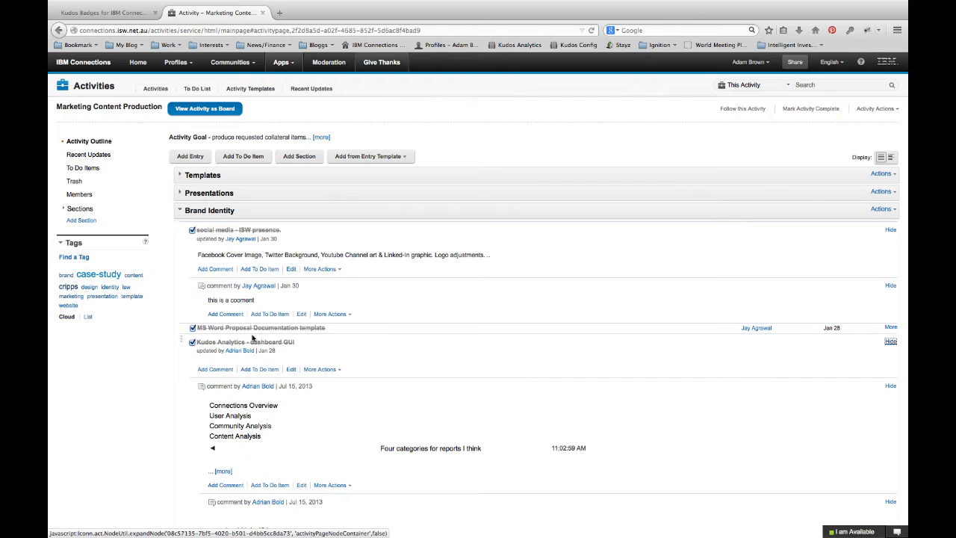
mouse_move(271, 232)
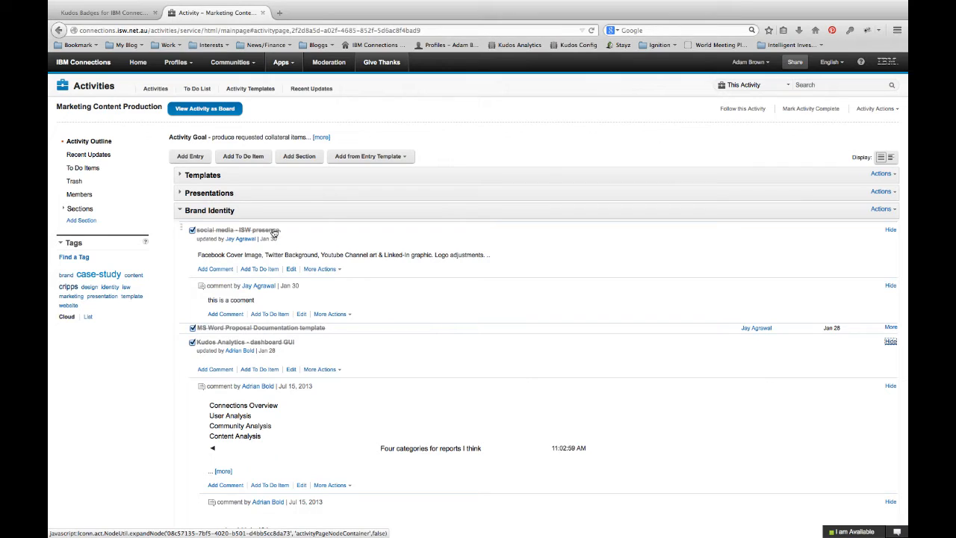
mouse_move(291, 240)
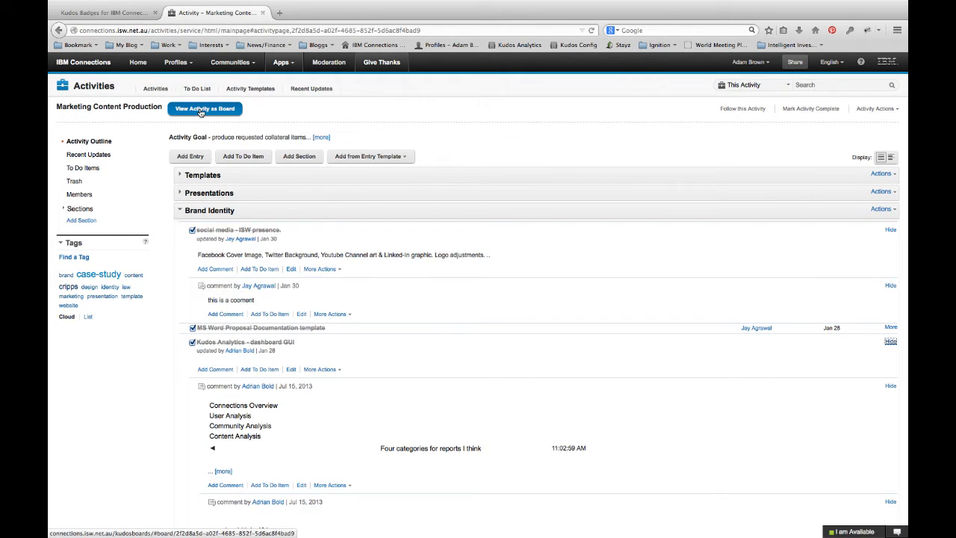
- View the Marketing Content Production activity as a Kudos board of lists and cards
click(205, 109)
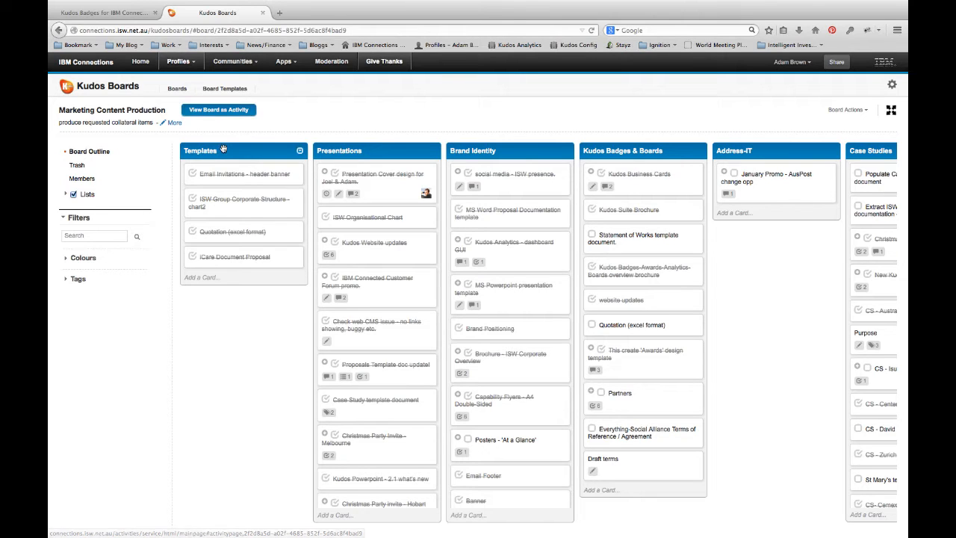
mouse_move(287, 306)
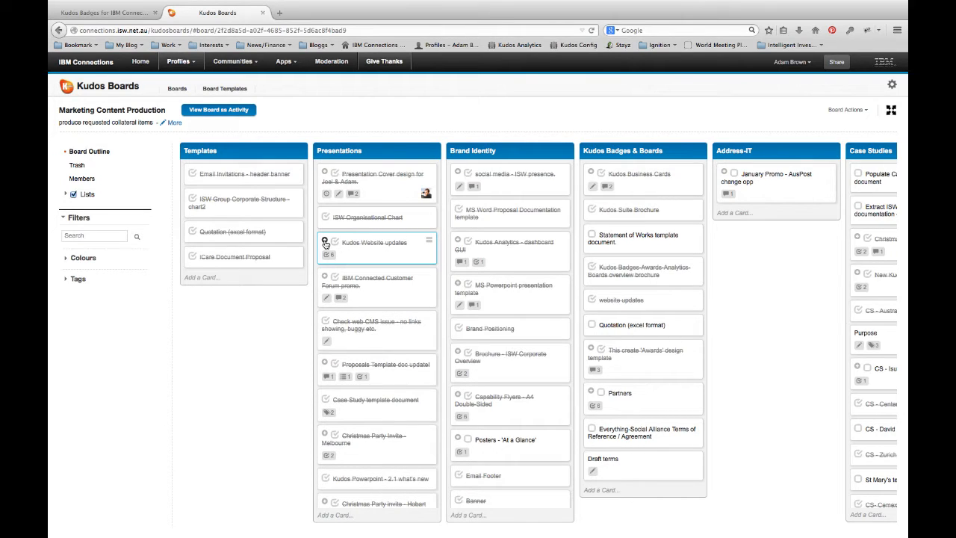
mouse_move(370, 254)
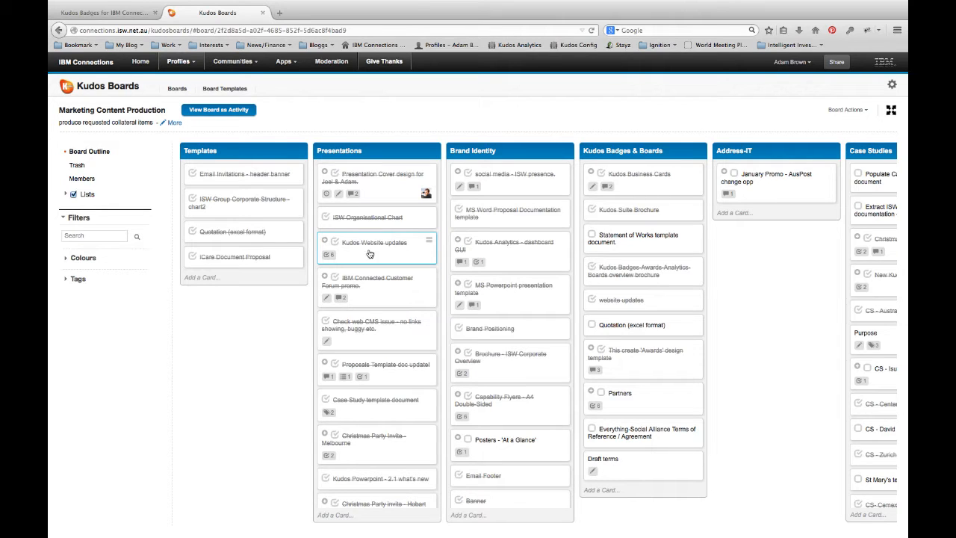
mouse_move(277, 171)
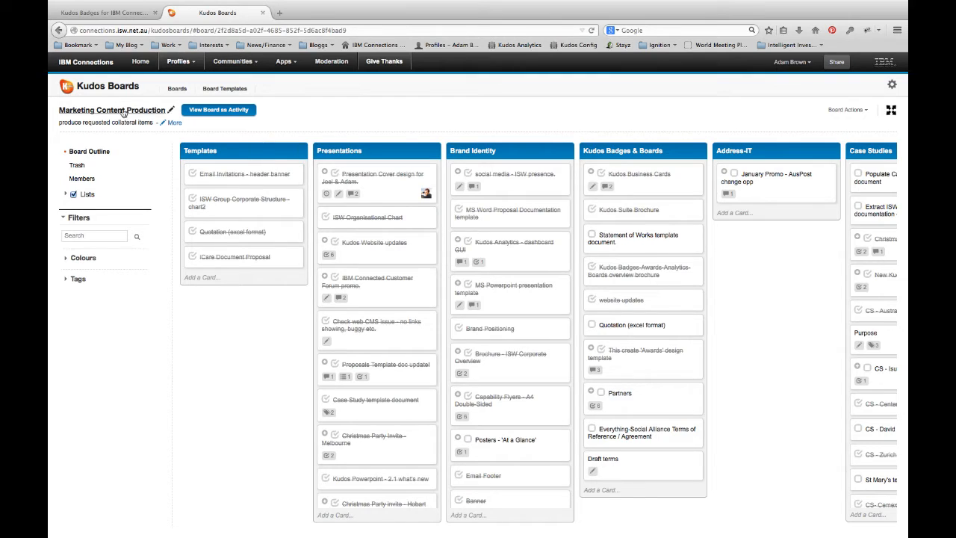
- Append 'Ed' to the board title and save it as Marketing Content Production Edited
click(171, 109)
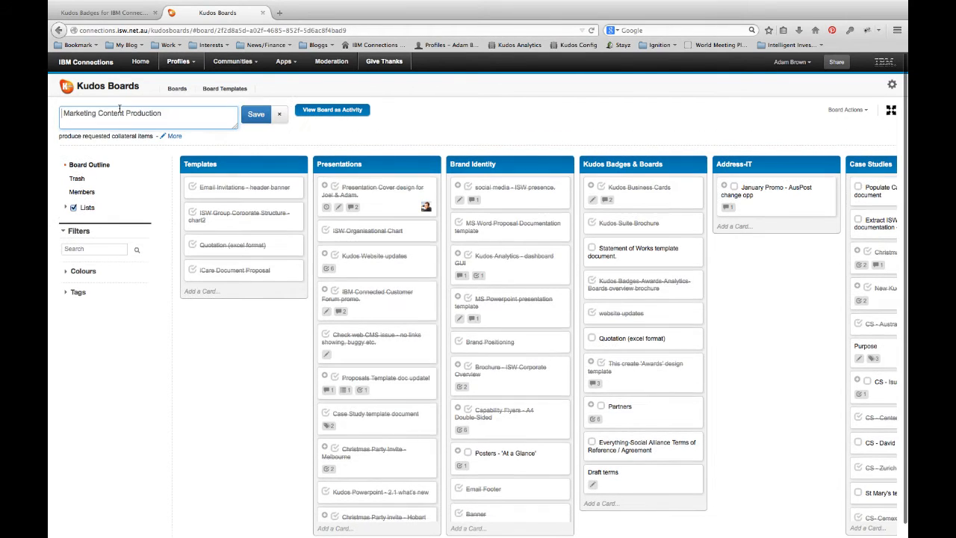
text(Ed)
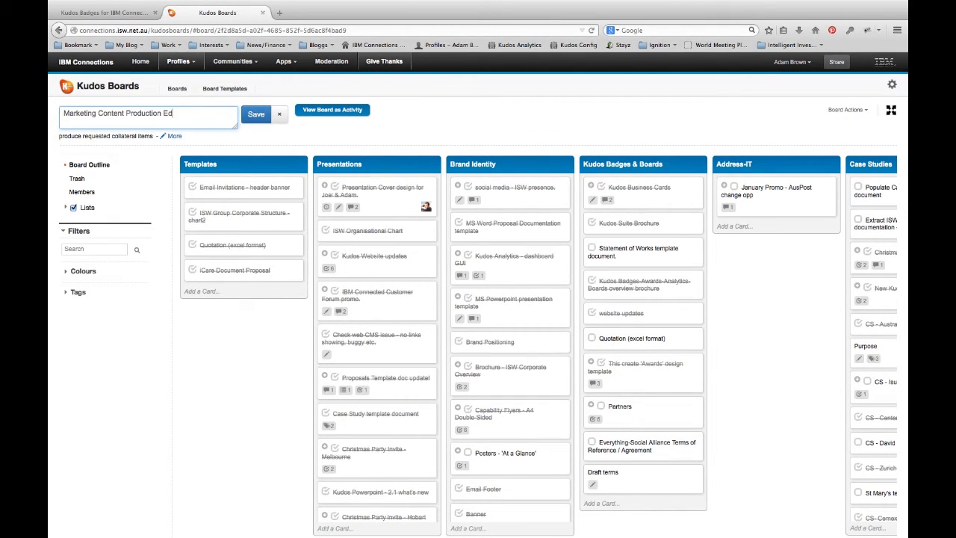
click(256, 113)
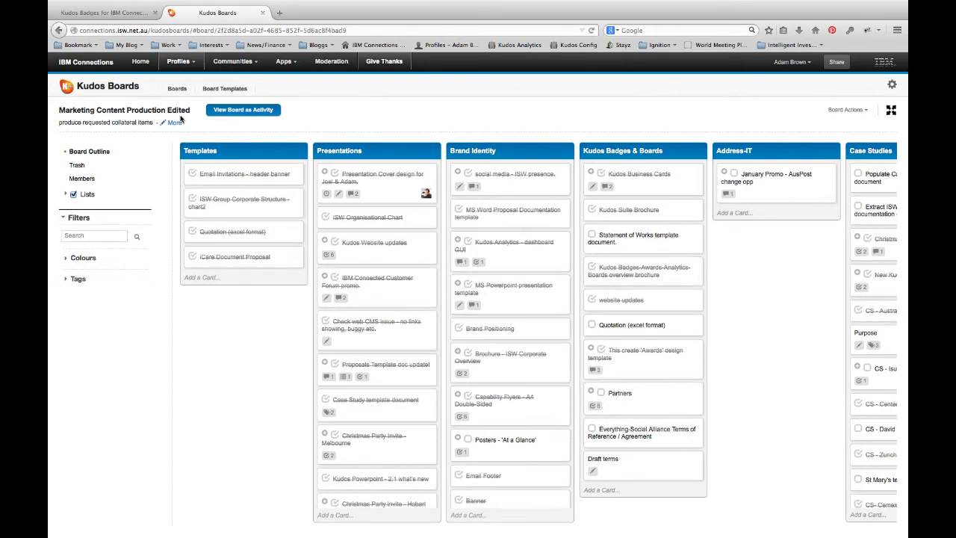
mouse_move(386, 114)
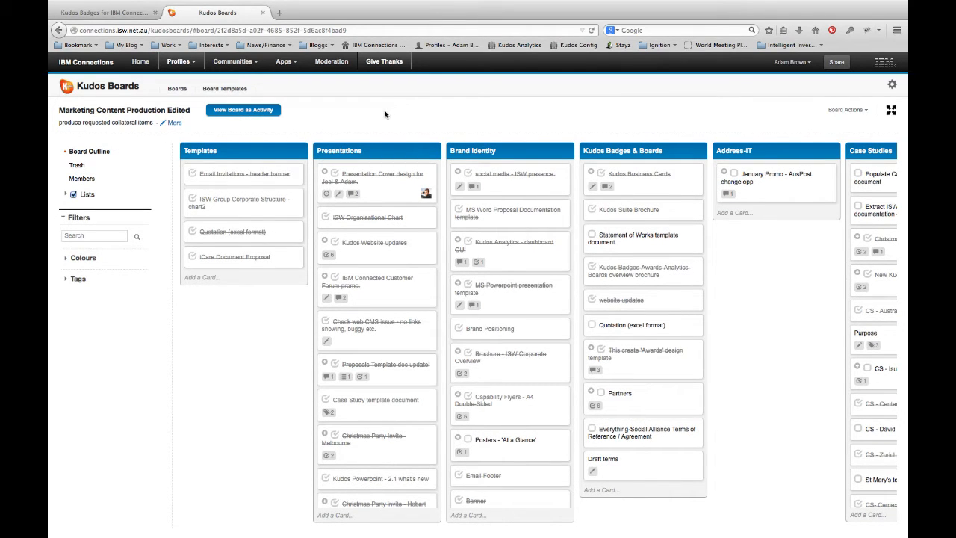
mouse_move(383, 144)
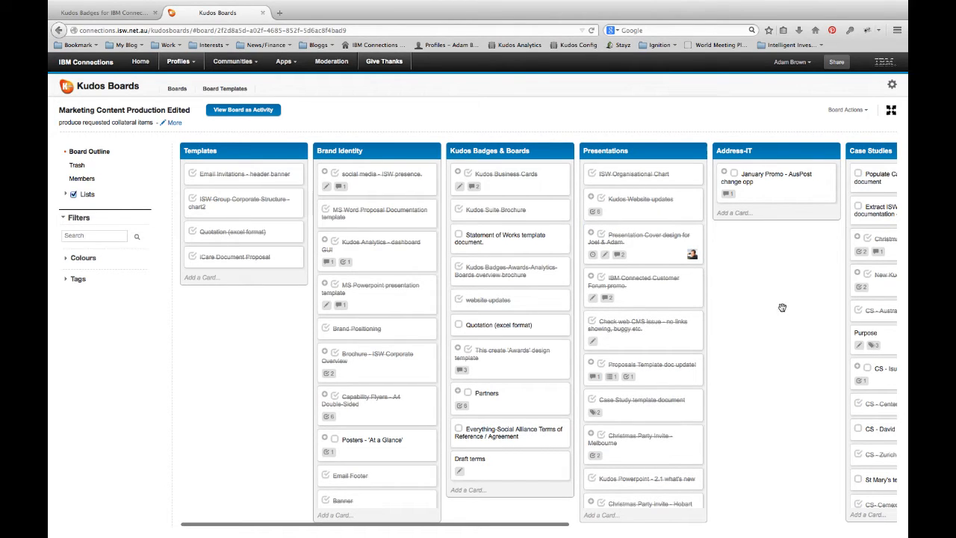
mouse_move(780, 349)
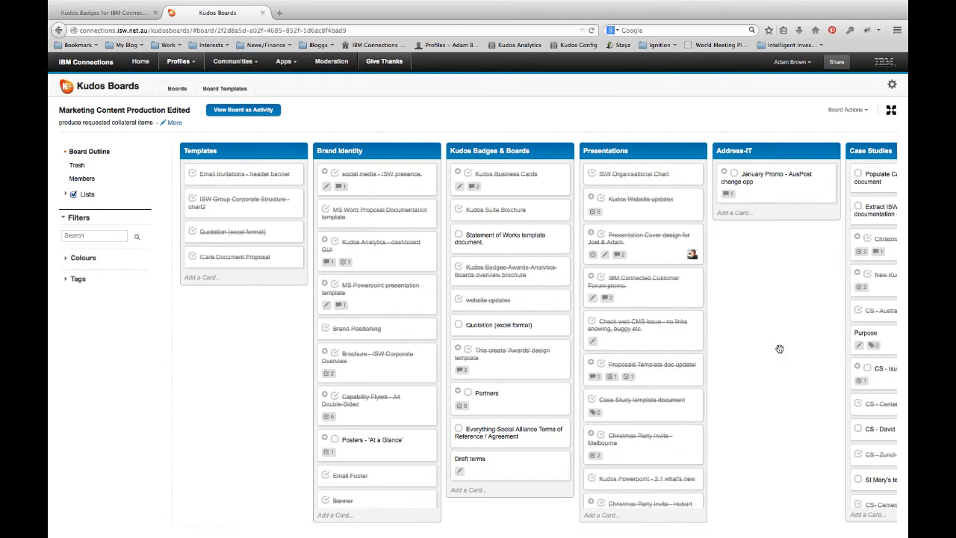
mouse_move(781, 364)
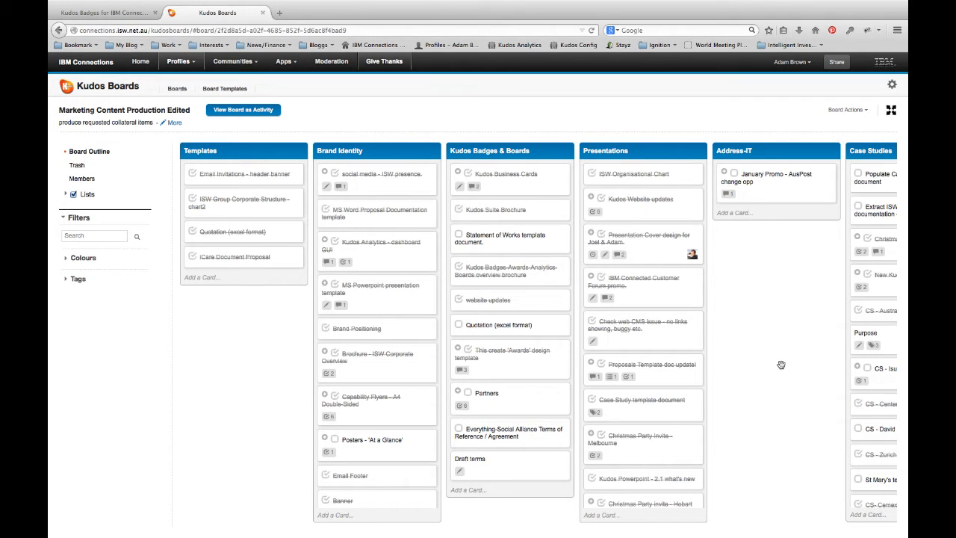
mouse_move(550, 248)
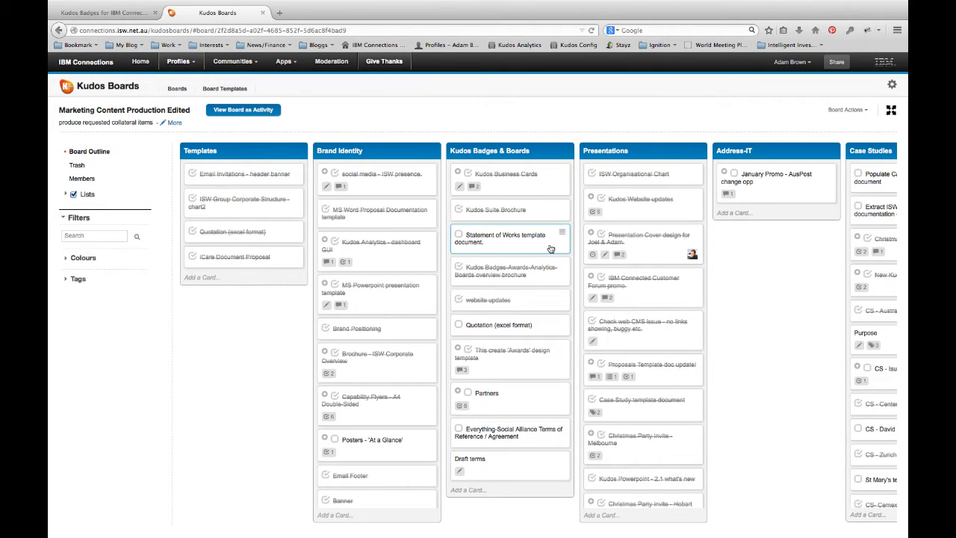
- Post a comment 'Co' on the Statement of Works template document card
click(504, 237)
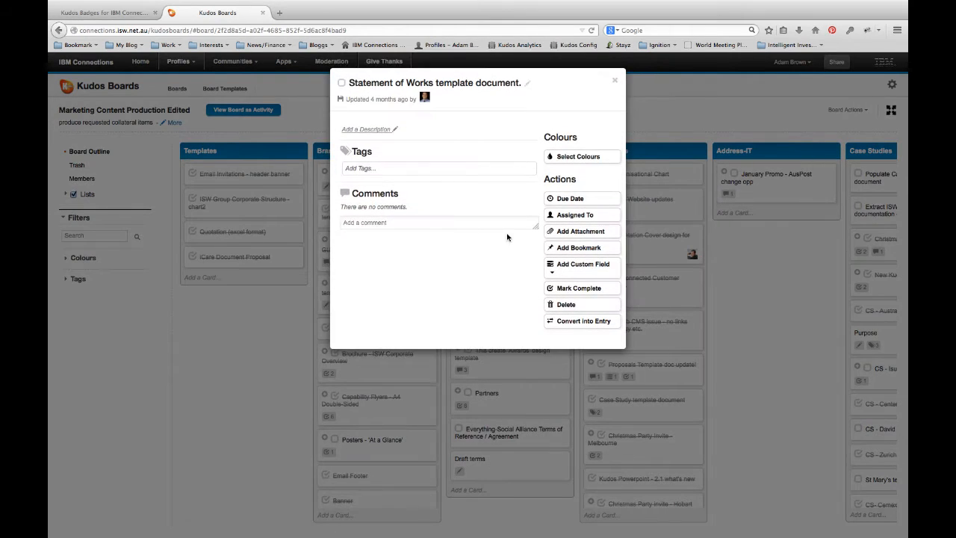
mouse_move(394, 153)
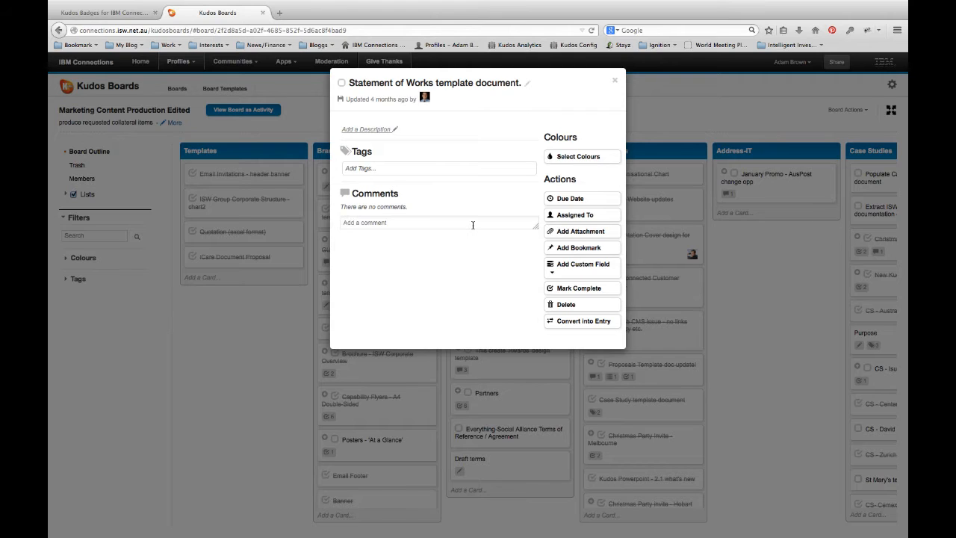
click(367, 128)
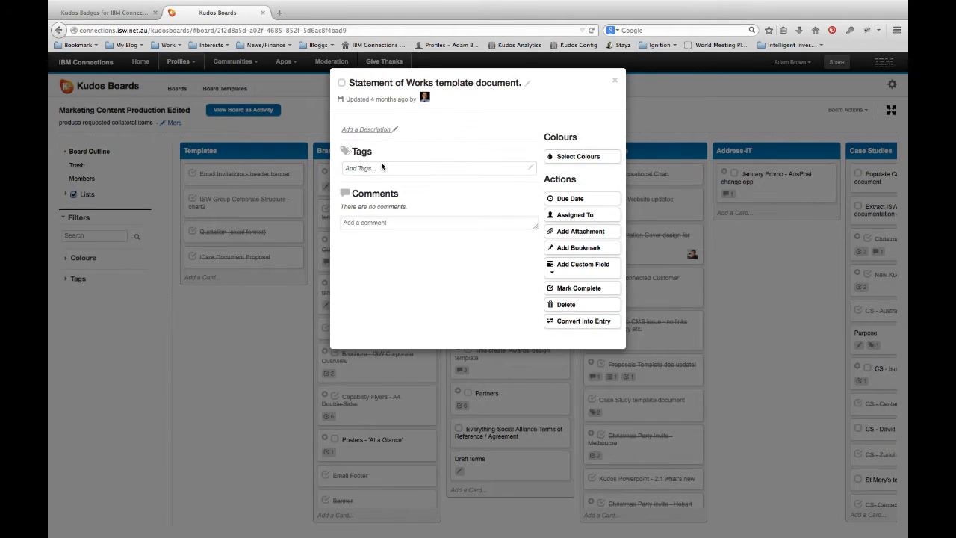
text(Co)
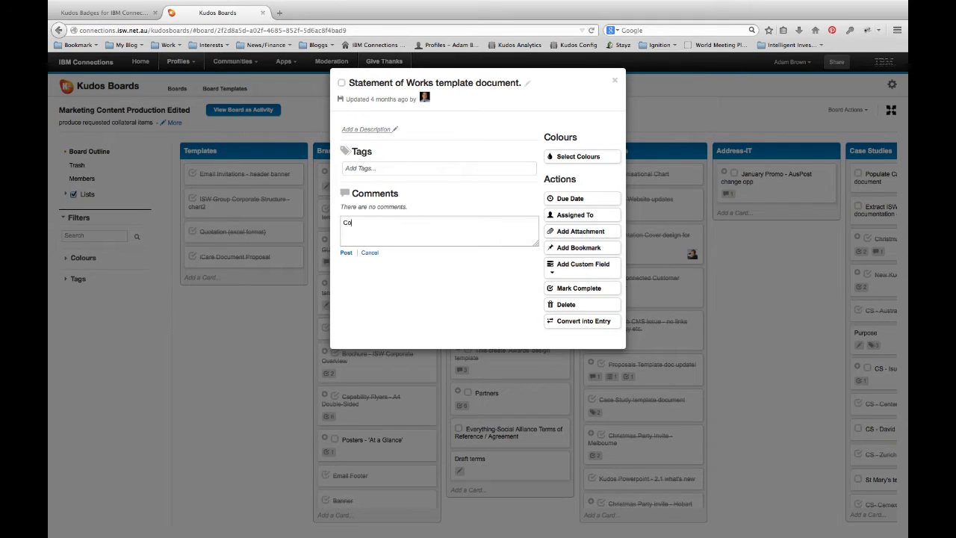
click(346, 252)
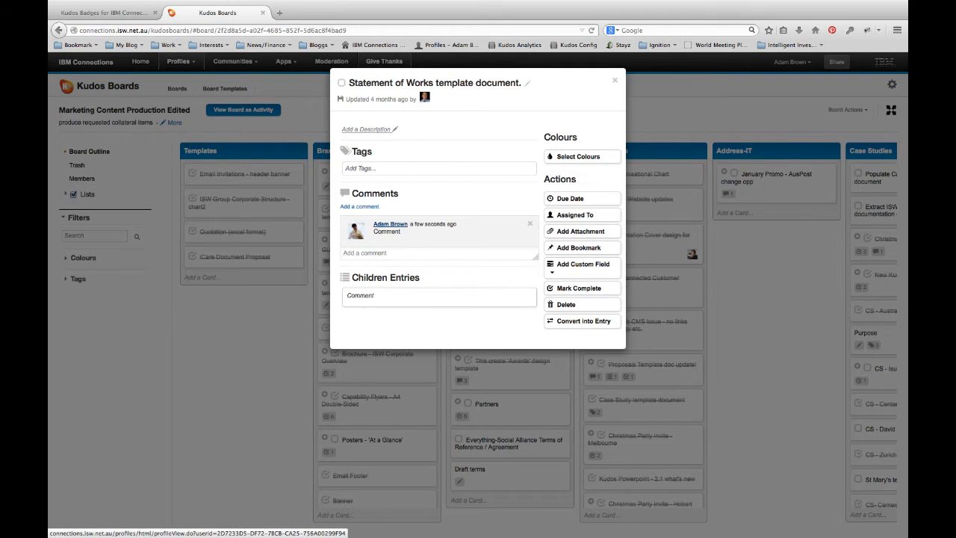
mouse_move(582, 197)
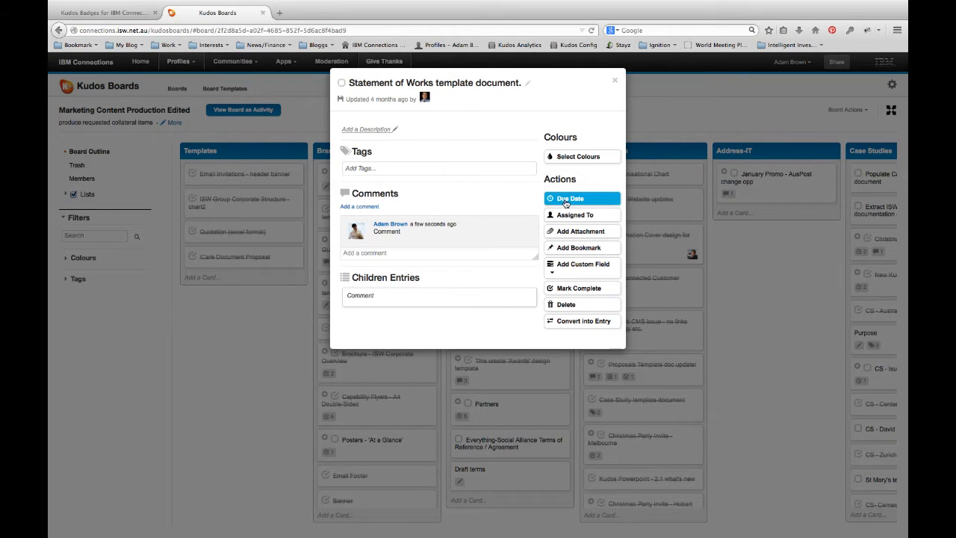
mouse_move(573, 215)
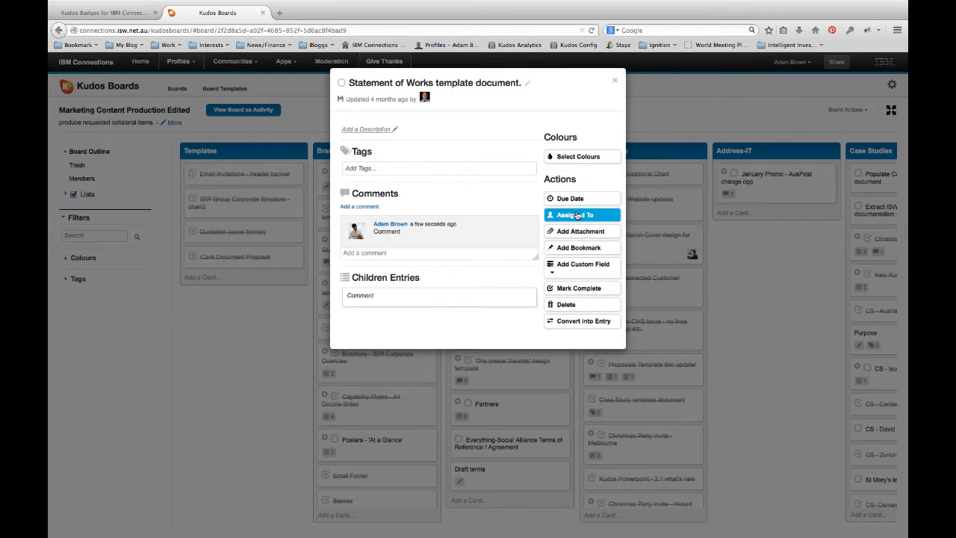
mouse_move(582, 230)
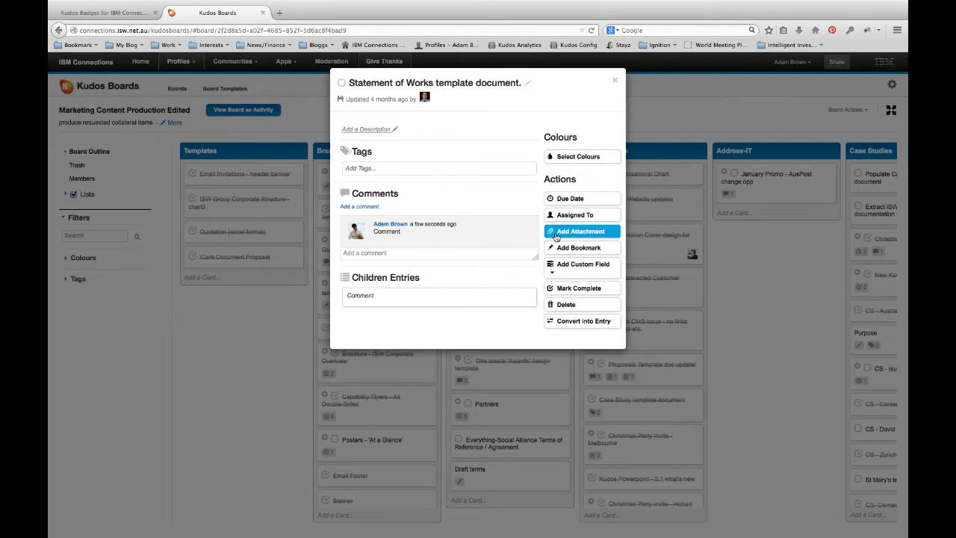
mouse_move(582, 263)
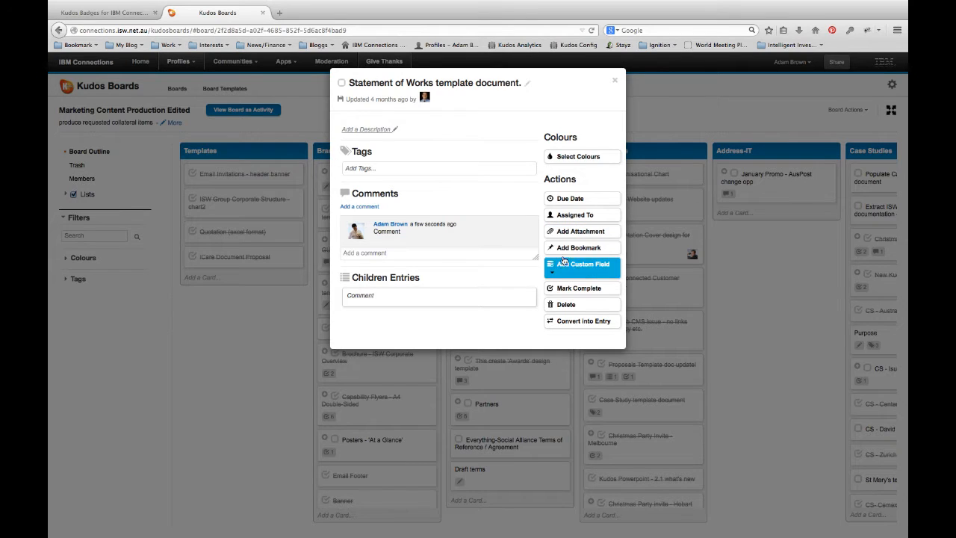
mouse_move(582, 321)
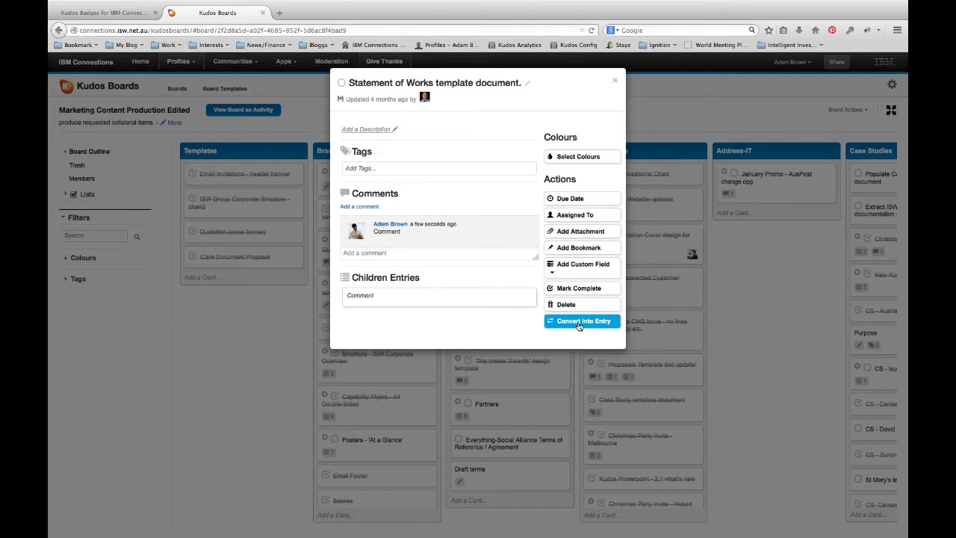
- Convert the card to an entry and back to a to-do, show its colour choices, then return to the board
click(583, 319)
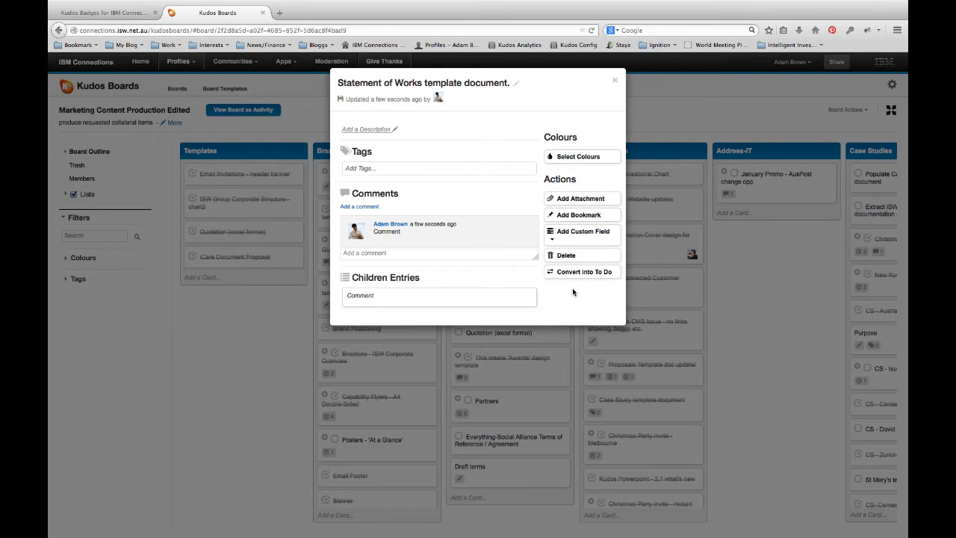
mouse_move(582, 272)
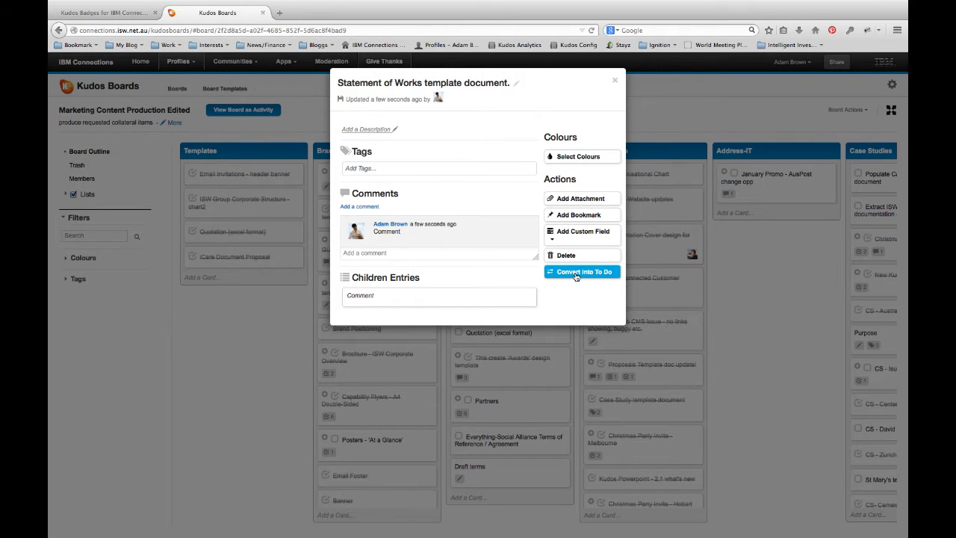
click(584, 272)
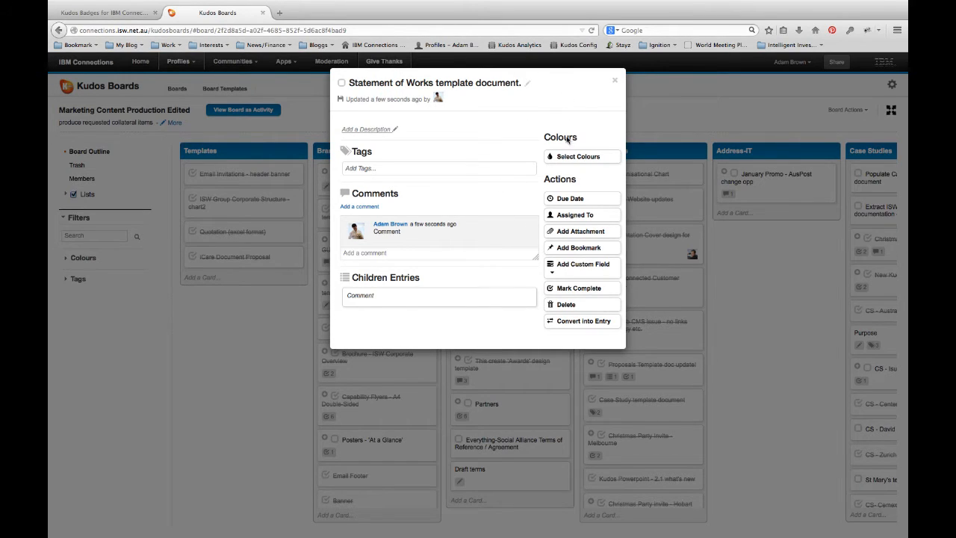
click(583, 157)
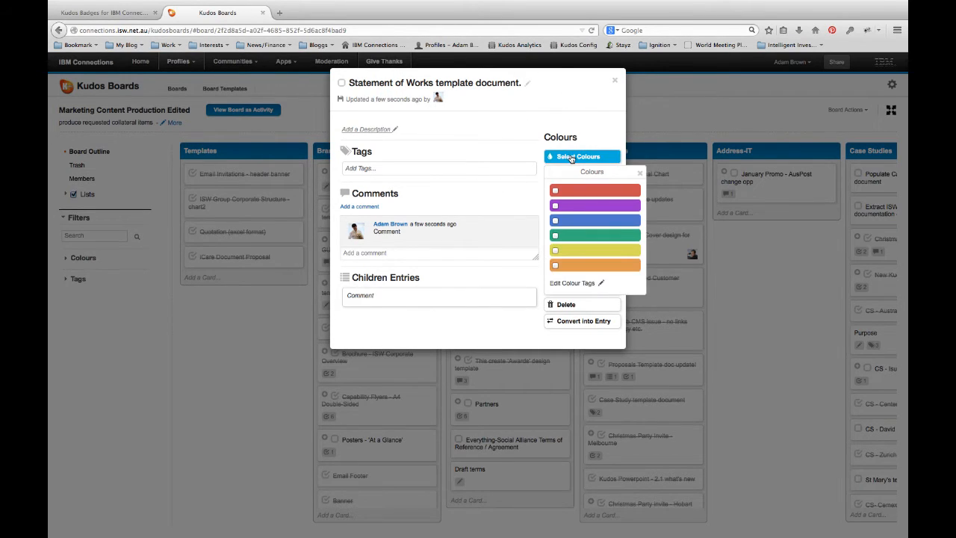
mouse_move(575, 191)
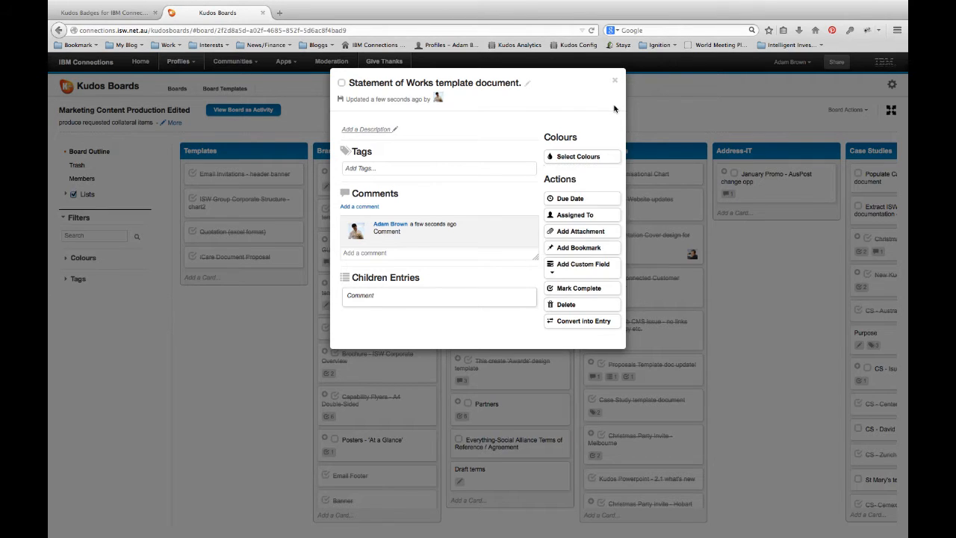
click(615, 81)
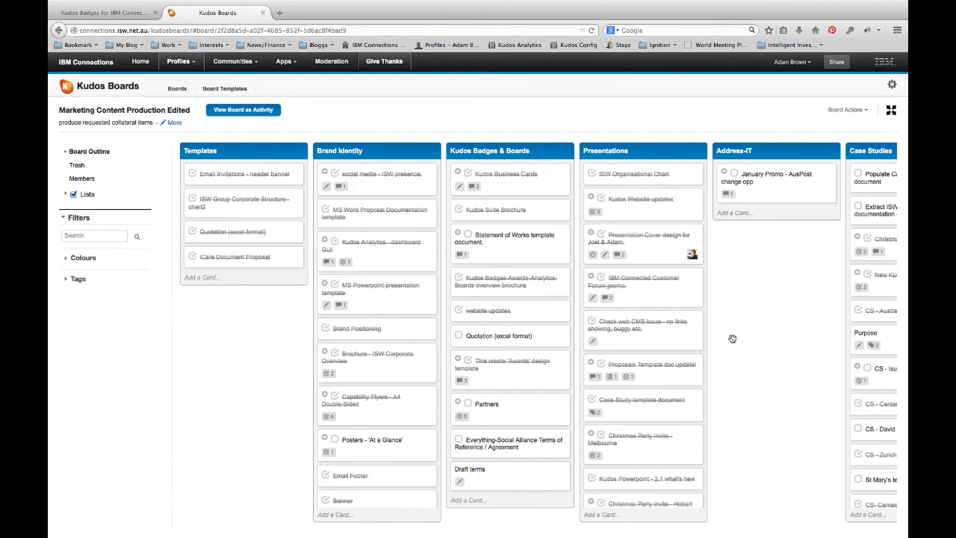
- Add a list named New Section after Brand Identity and rename it Edited Section
click(731, 338)
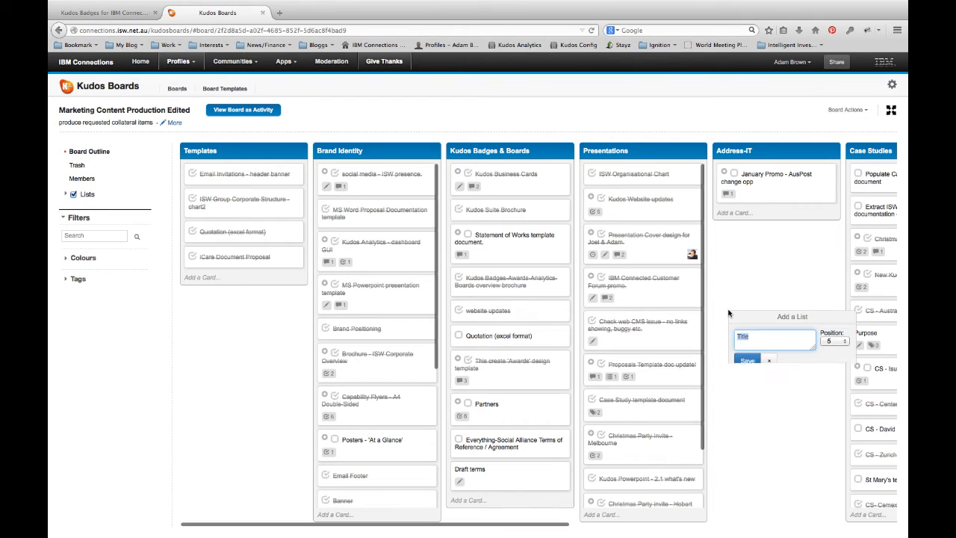
text(N)
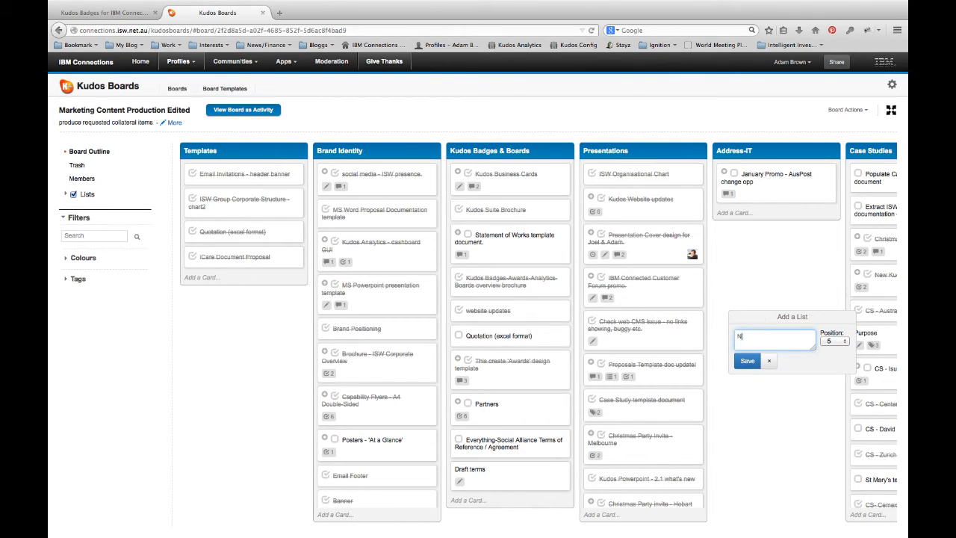
text(New Section)
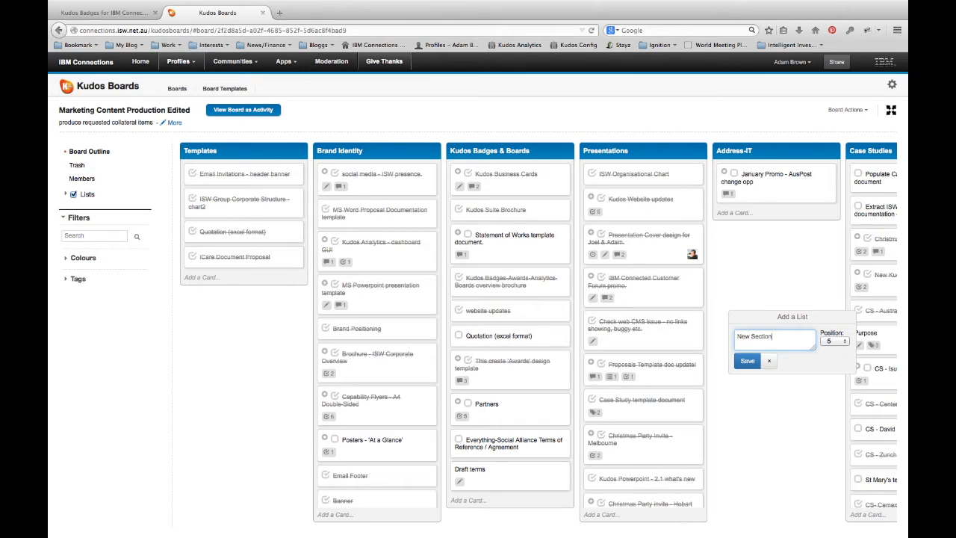
click(746, 360)
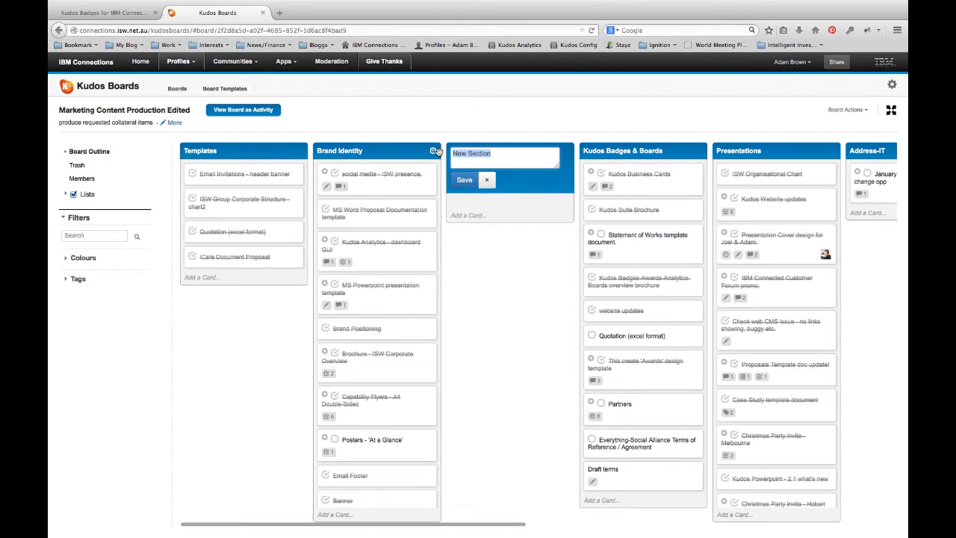
text(Edited Se)
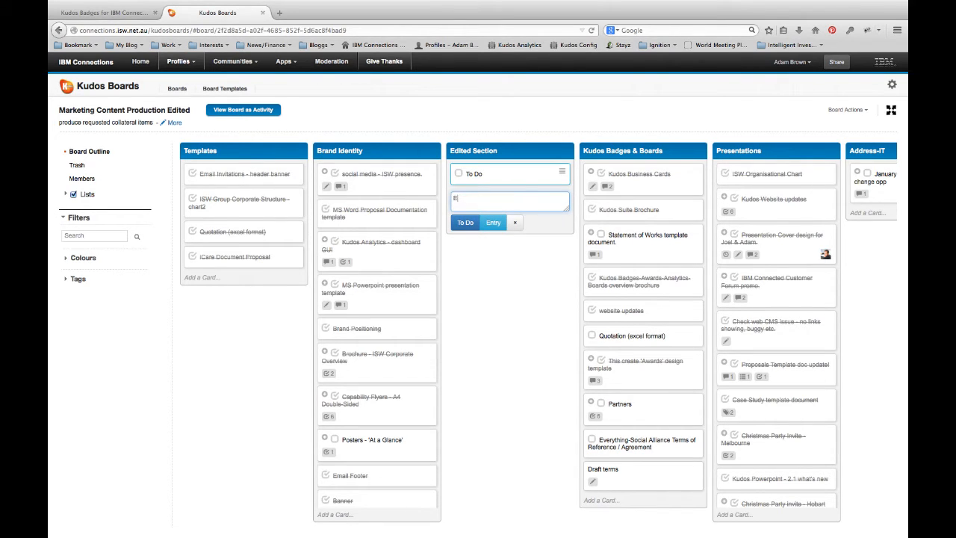
- Add a New Entry card to the Edited Section list and return to the board
text(New Entry)
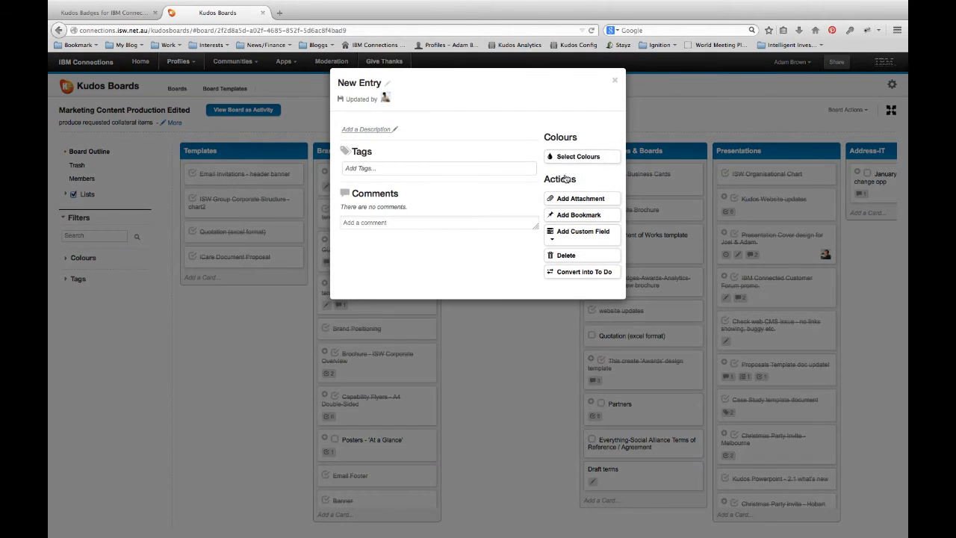
click(616, 81)
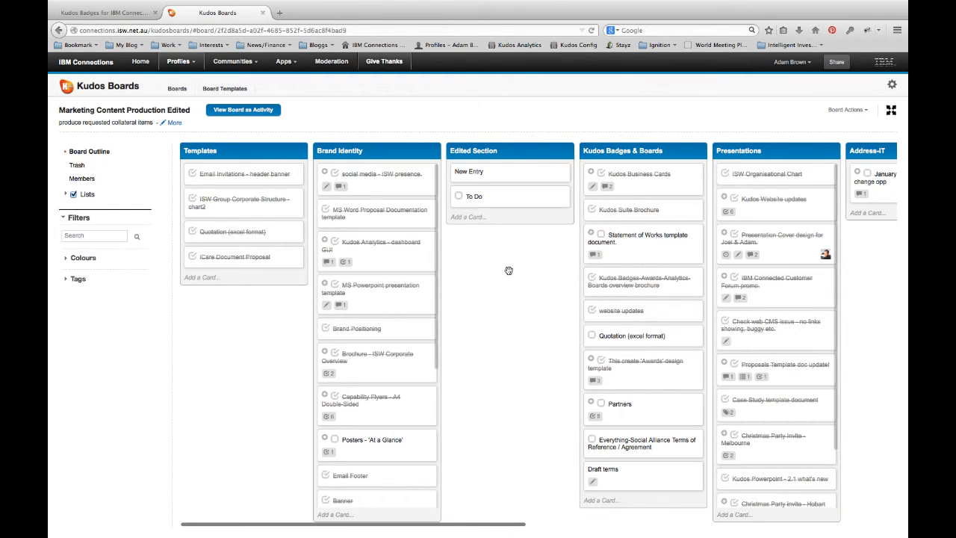
mouse_move(512, 275)
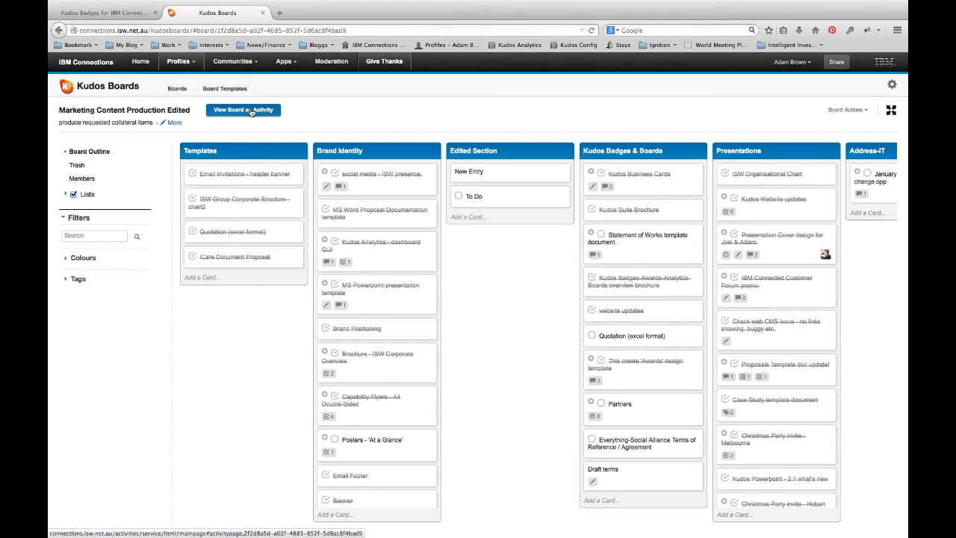
- View the board as an activity, expand Edited Section's entries, then return to the board view
click(242, 110)
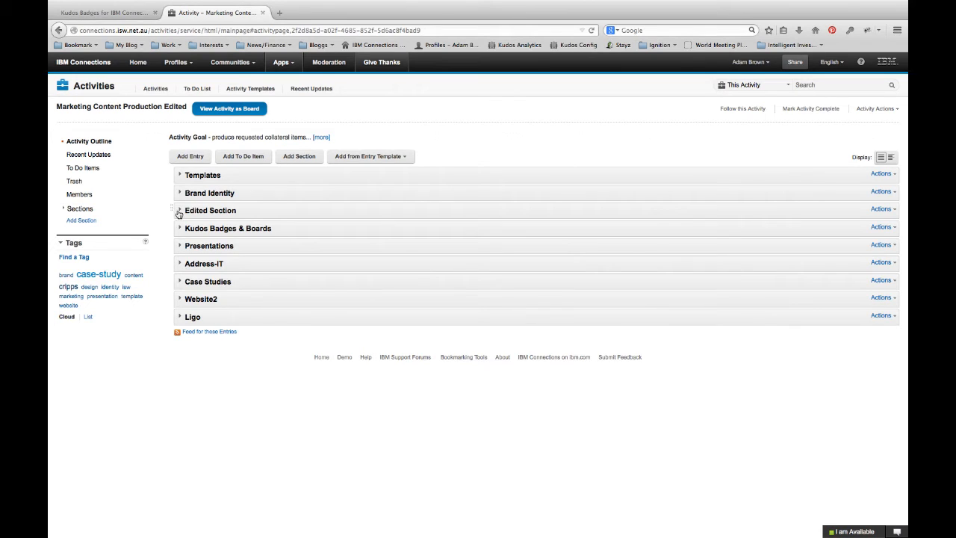
click(179, 209)
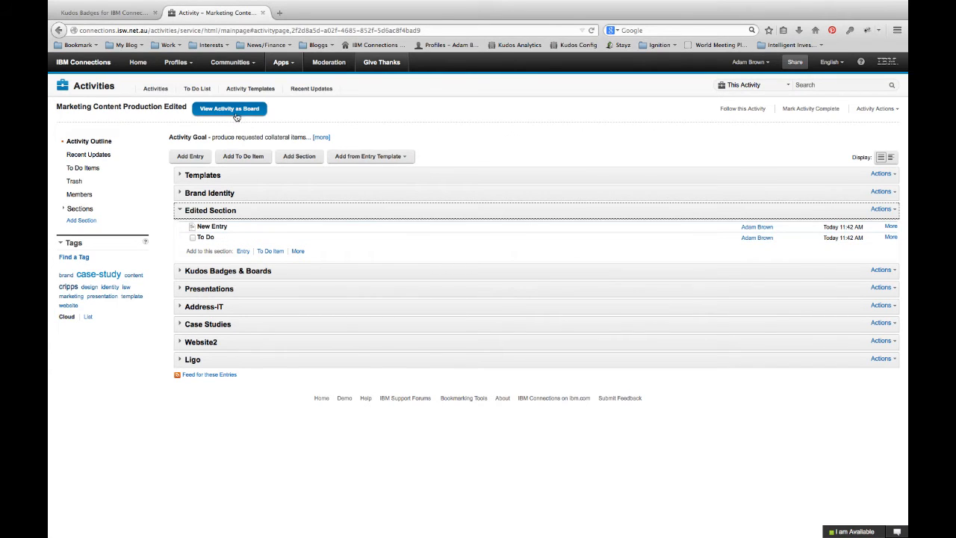
click(230, 108)
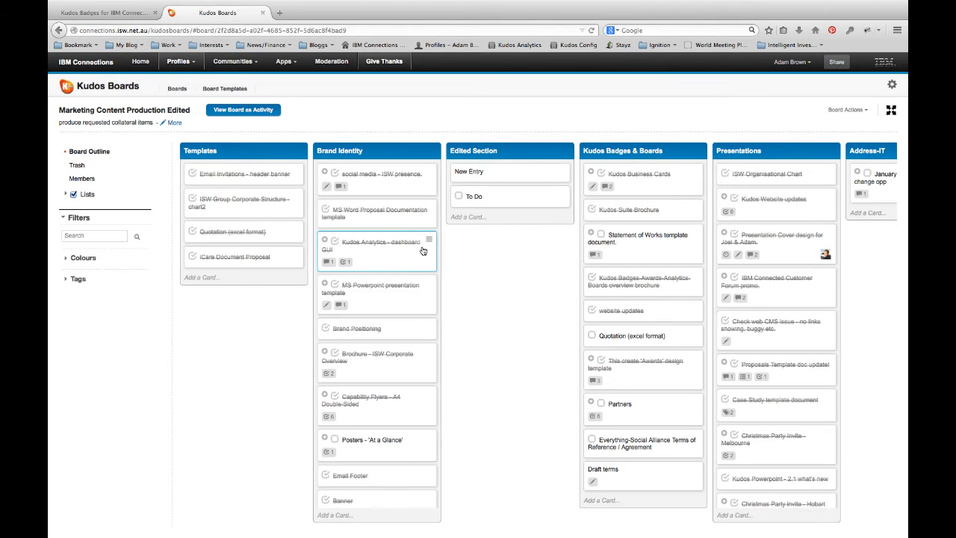
mouse_move(516, 267)
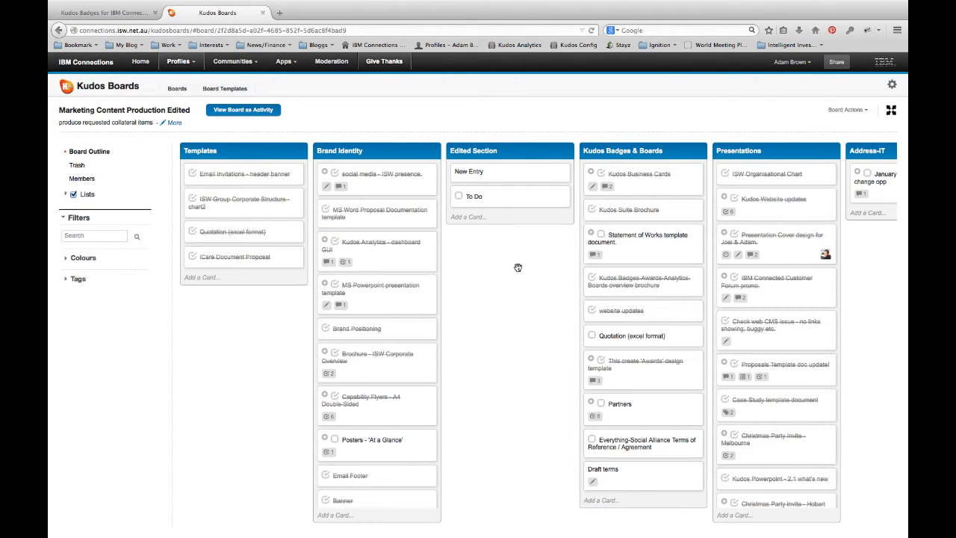
mouse_move(523, 276)
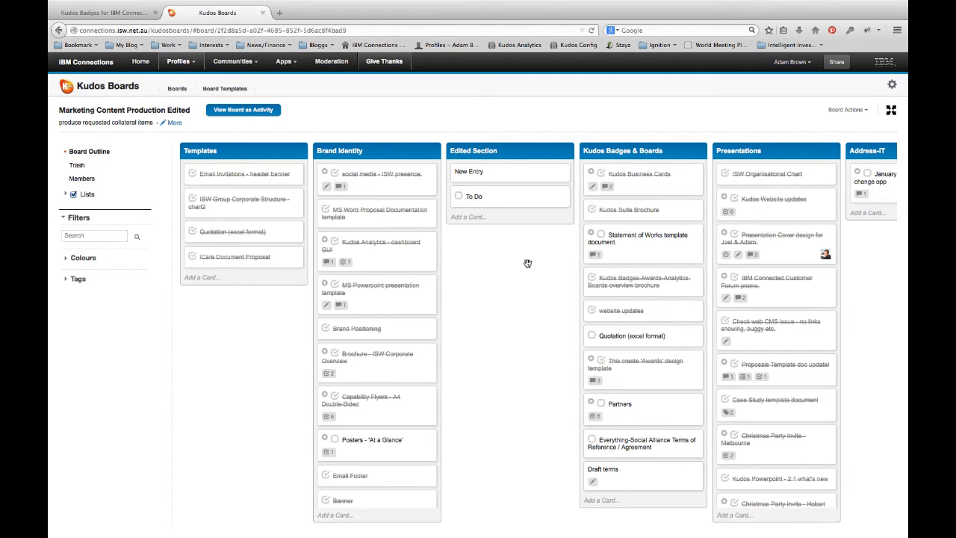
- Return to the My Boards overview listing recent and categorised boards
click(284, 61)
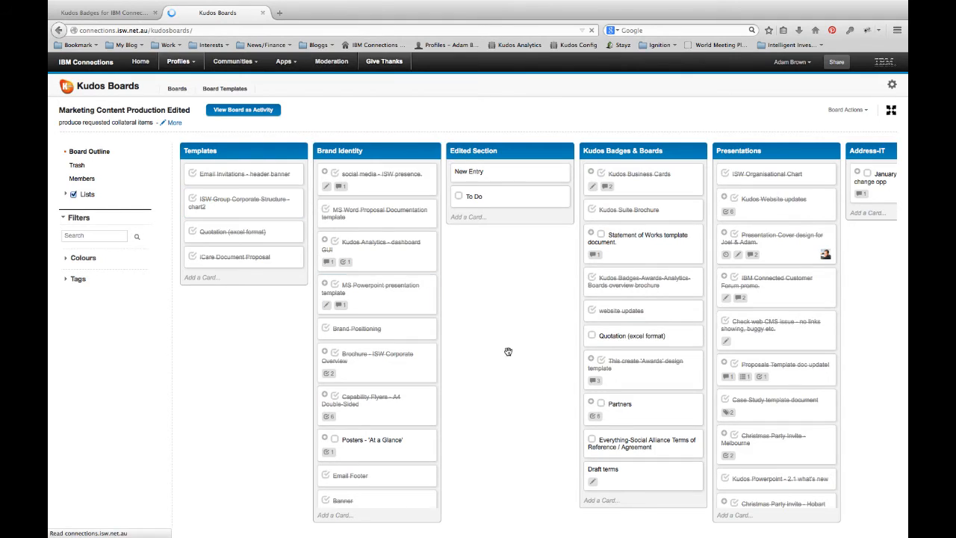
click(176, 88)
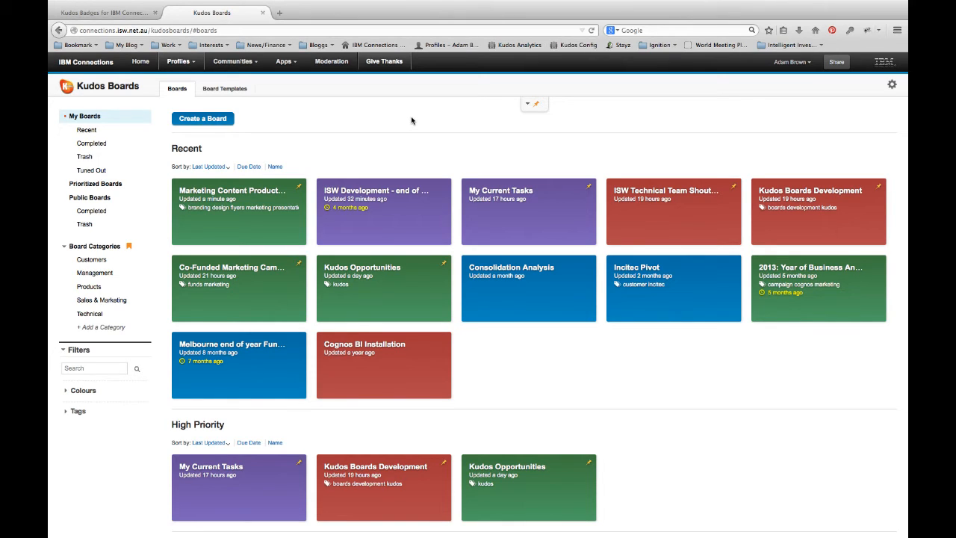
mouse_move(253, 225)
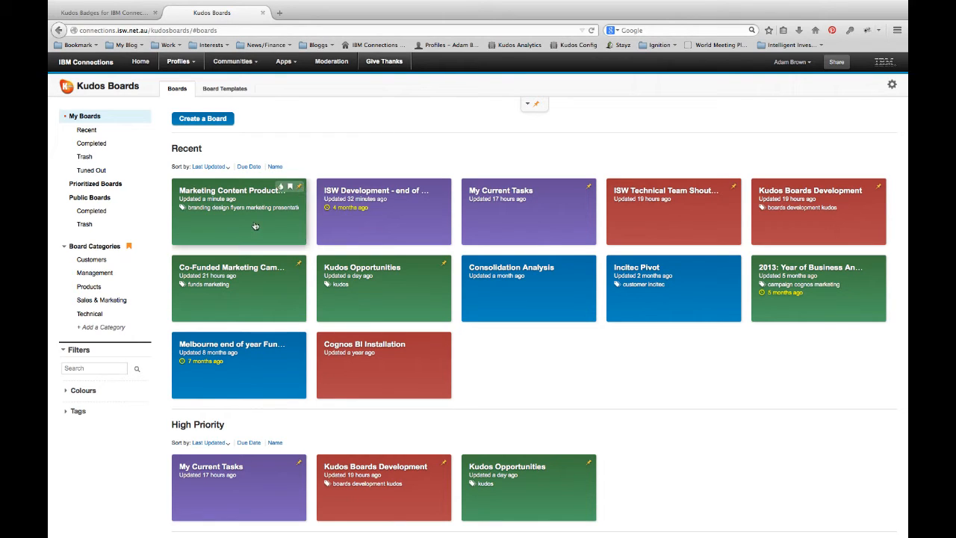
mouse_move(603, 346)
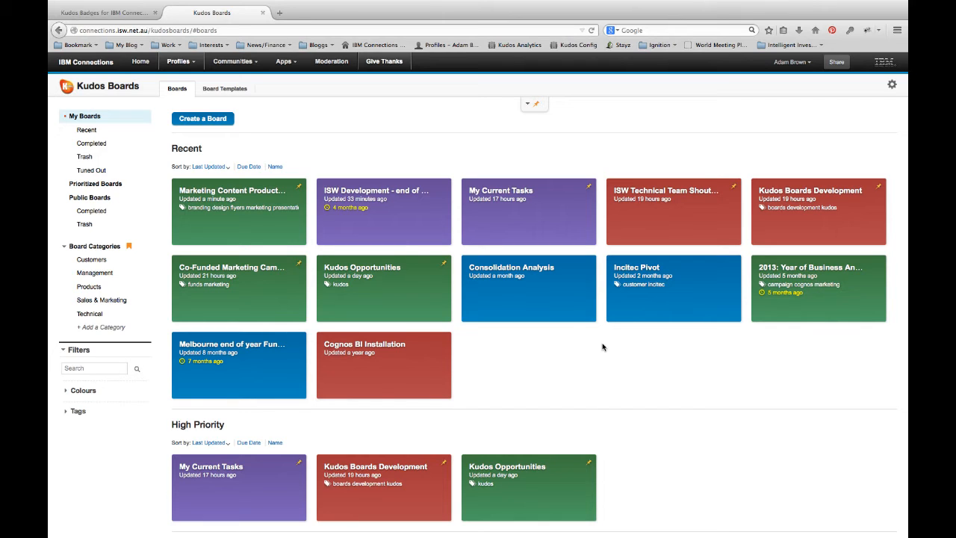
mouse_move(597, 307)
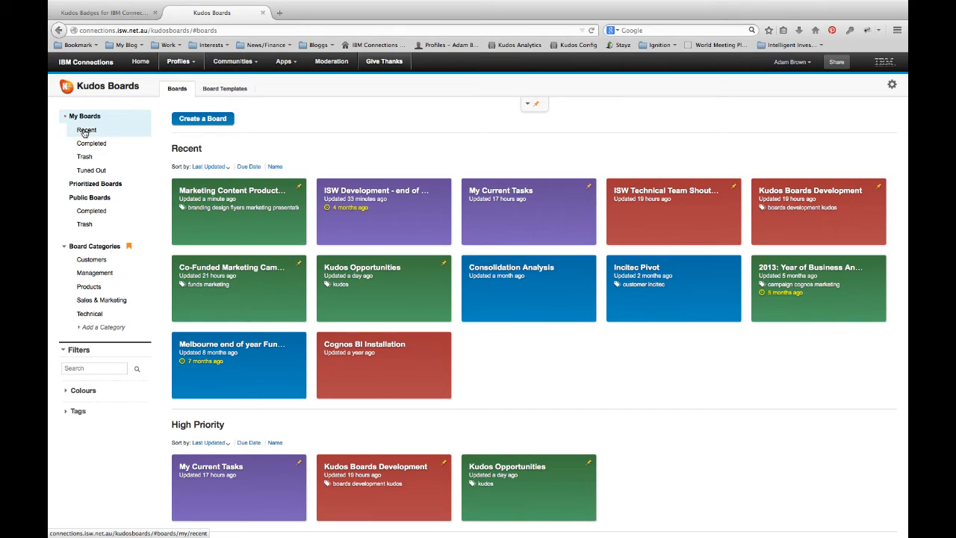
mouse_move(91, 143)
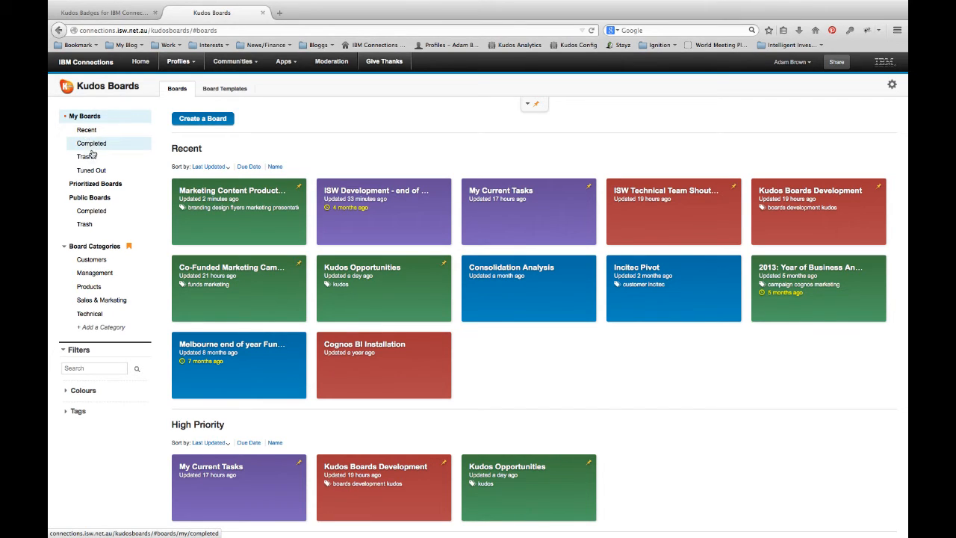
click(94, 245)
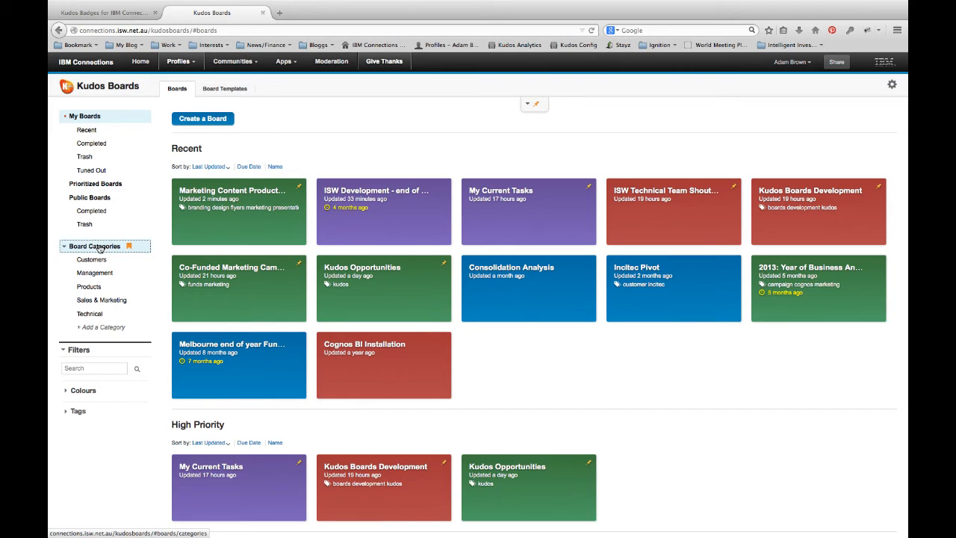
click(94, 245)
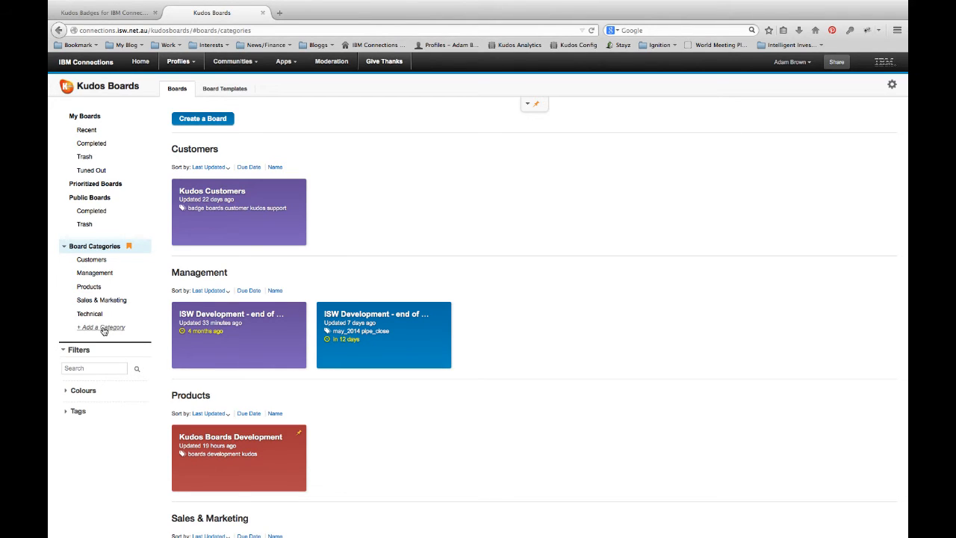
click(95, 271)
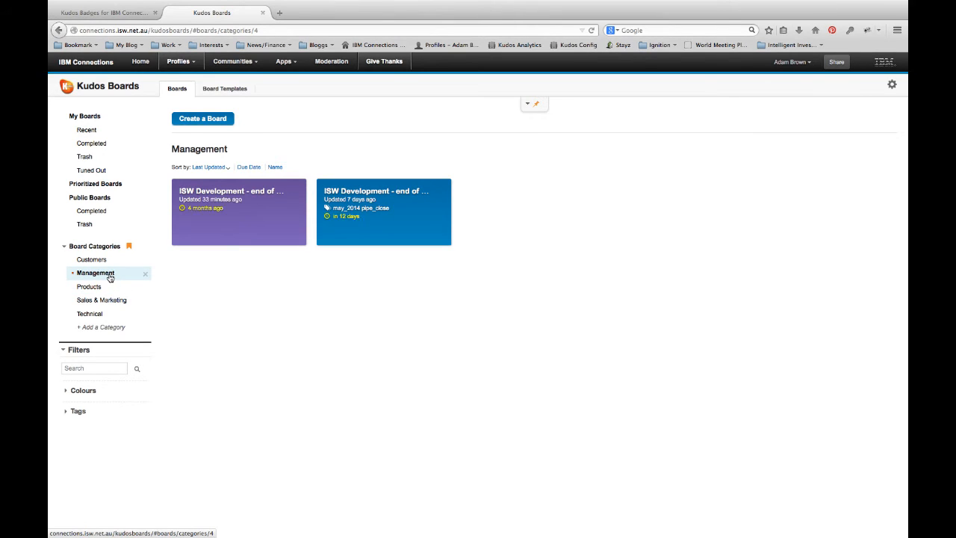
click(93, 260)
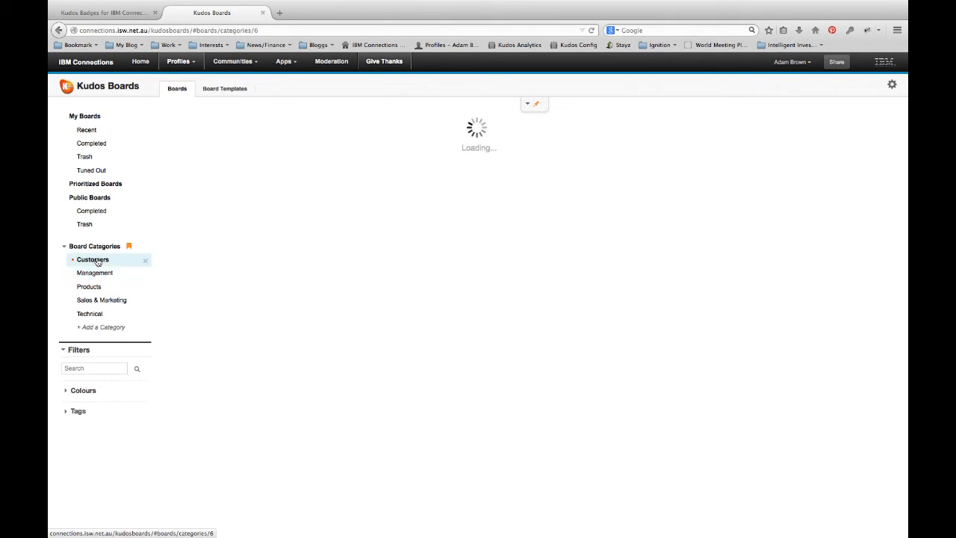
click(92, 260)
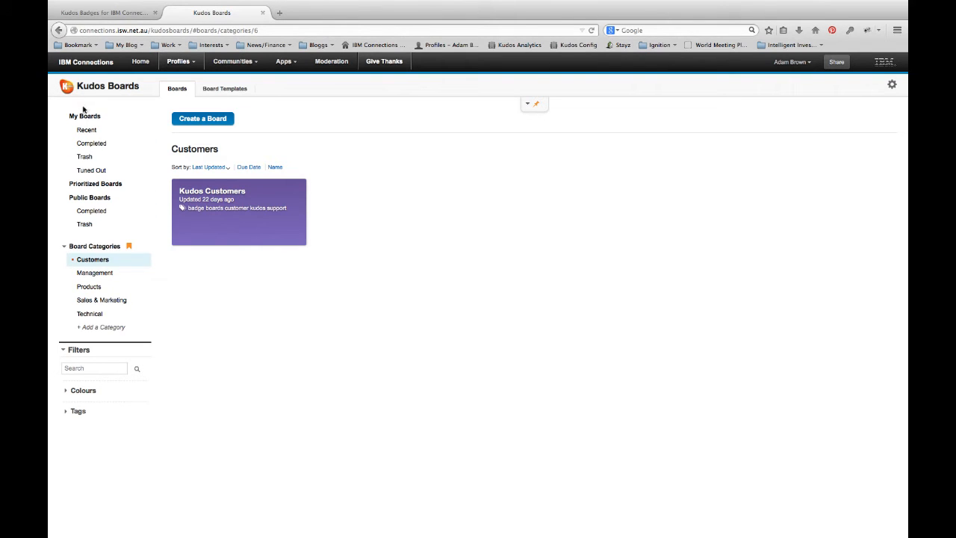
click(84, 117)
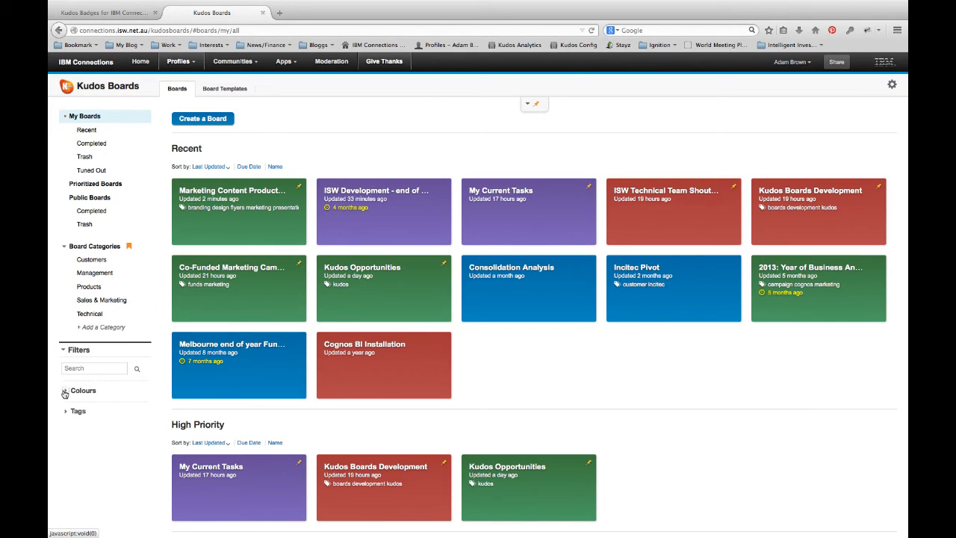
- Filter boards by the Important colour, clear it, then filter by the keyword 'Kudos'
click(84, 391)
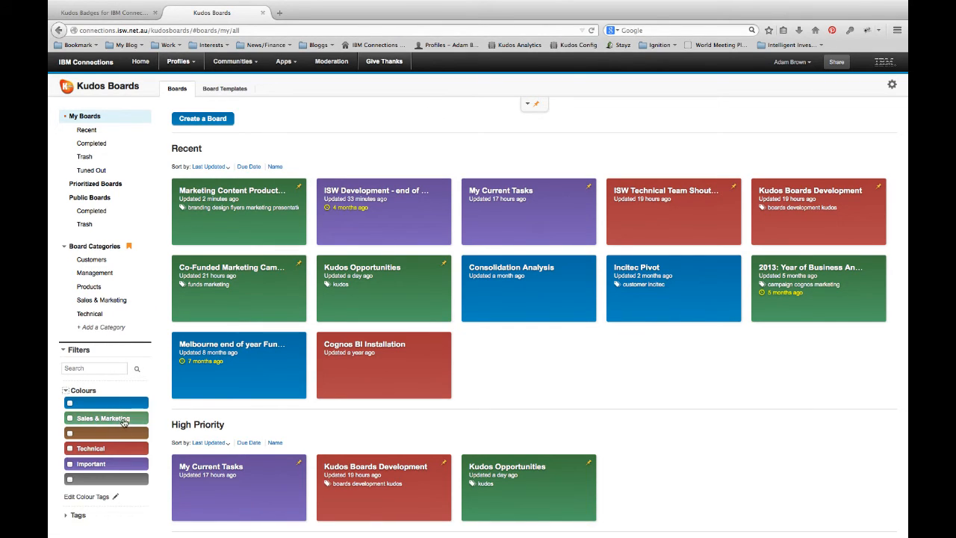
mouse_move(99, 469)
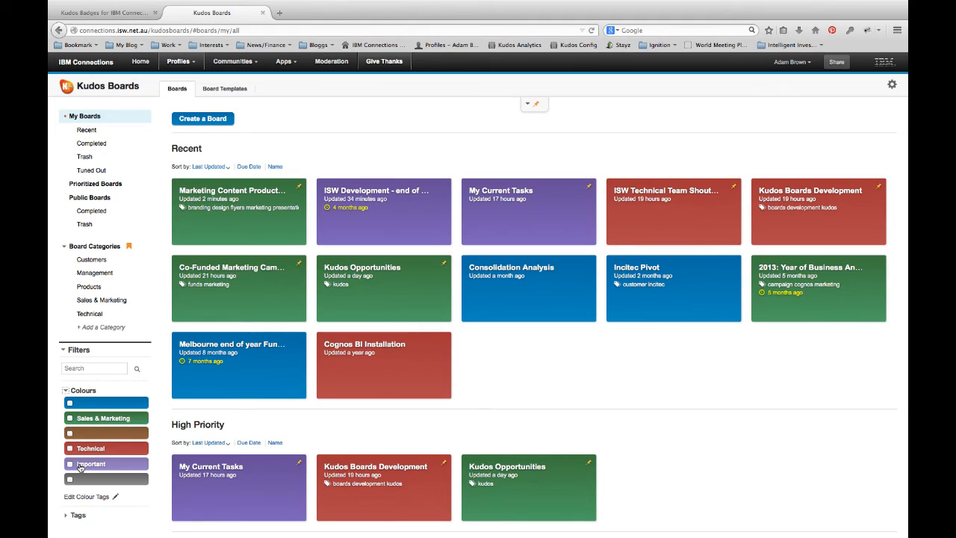
click(70, 463)
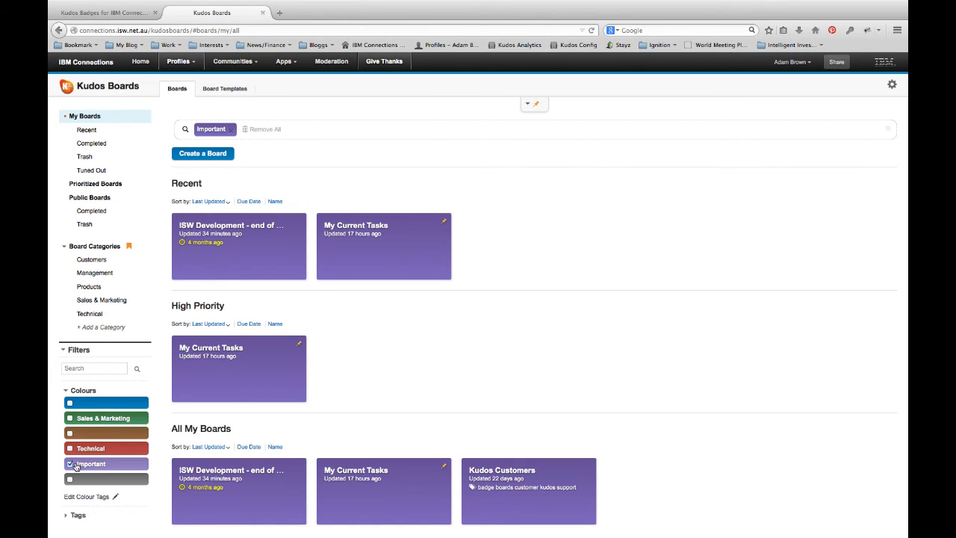
click(266, 128)
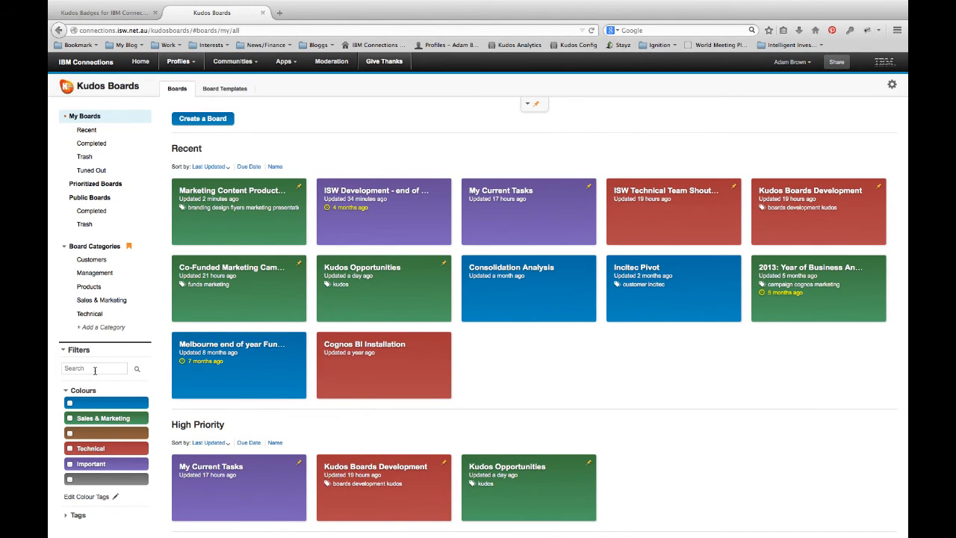
text(Kudos)
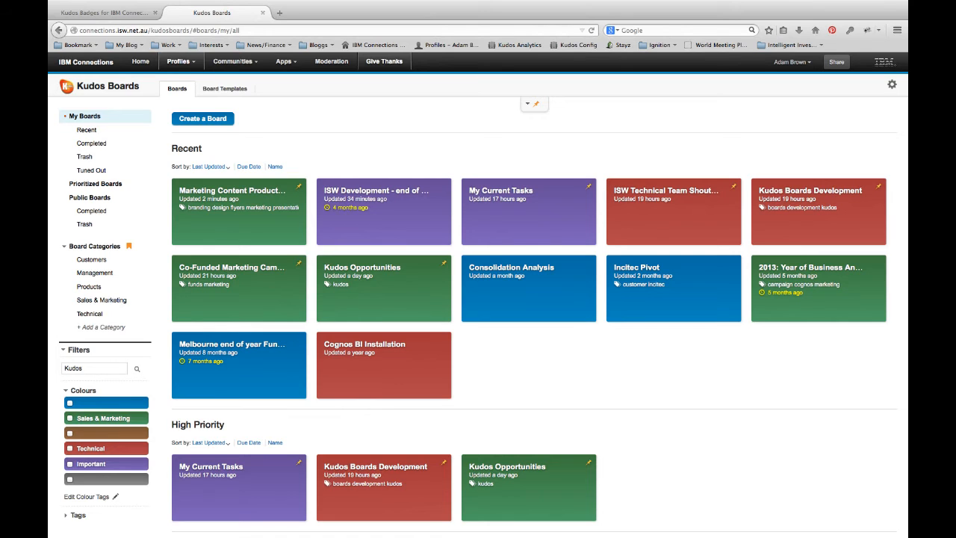
click(137, 367)
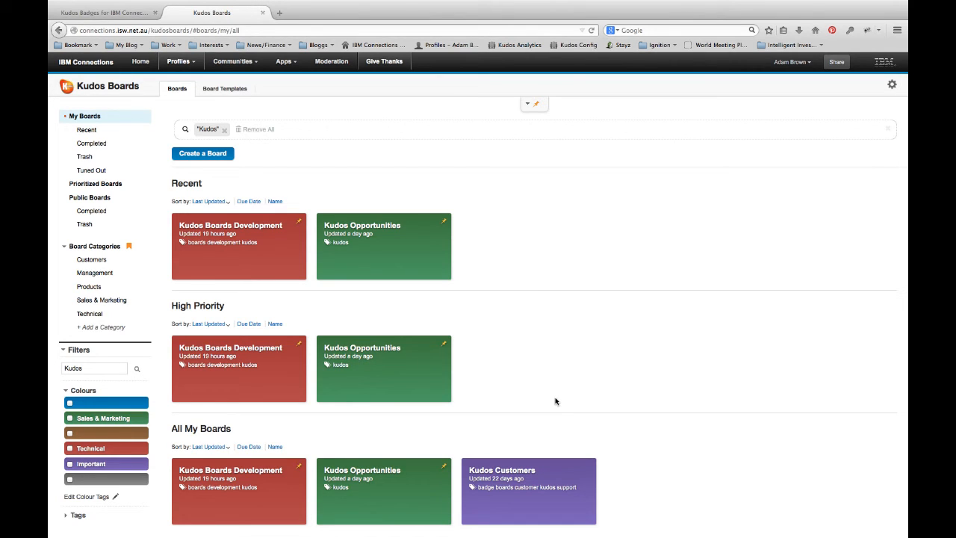
mouse_move(82, 397)
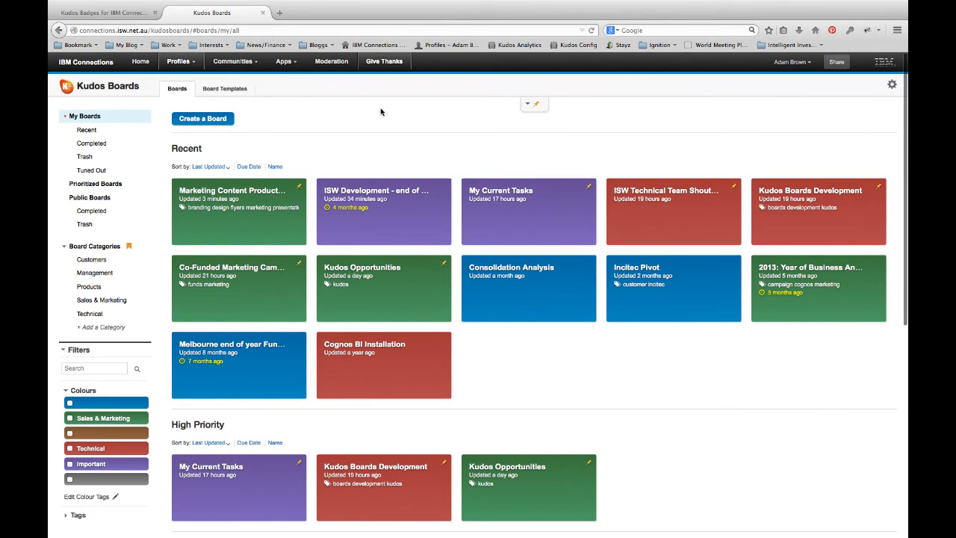
mouse_move(290, 187)
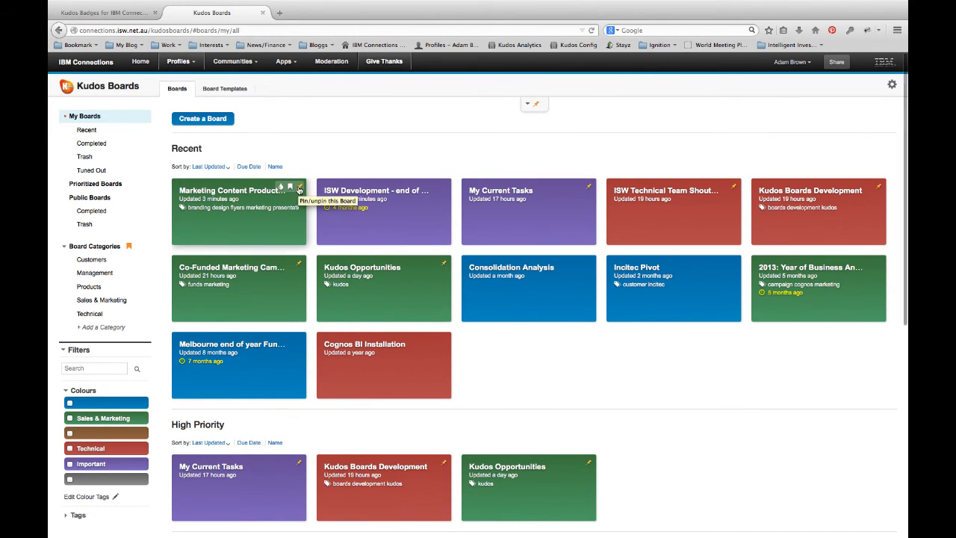
mouse_move(588, 185)
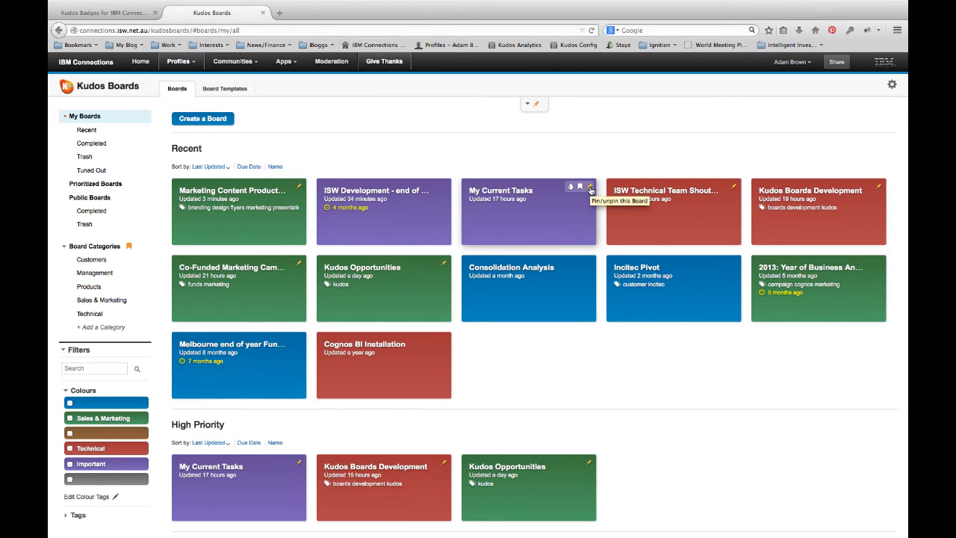
- Toggle the Pinned Boards panel so Recent boards lead the page
click(588, 185)
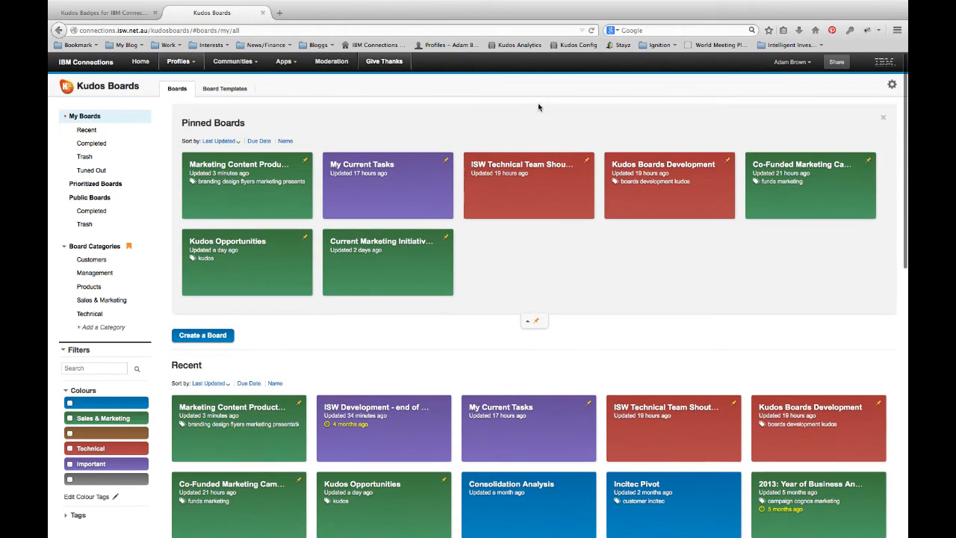
mouse_move(491, 281)
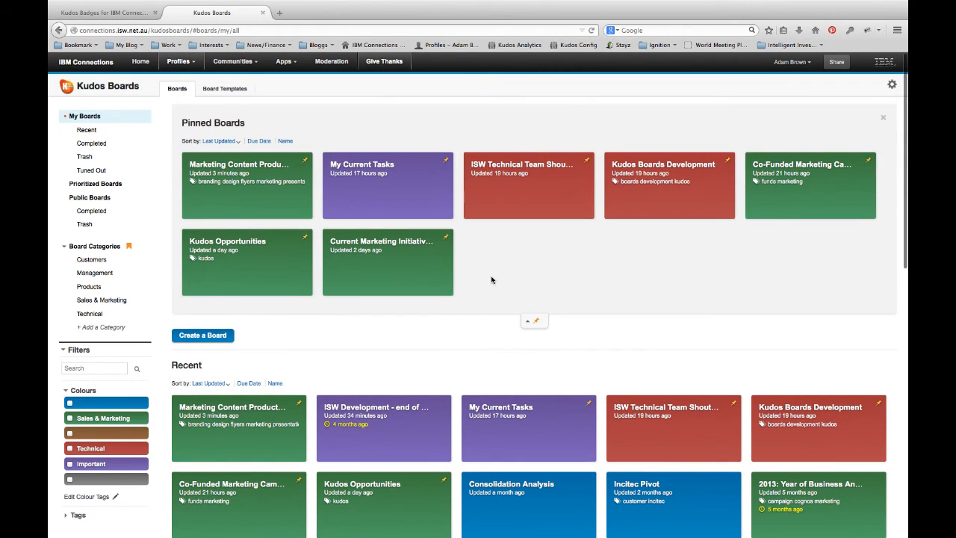
mouse_move(502, 280)
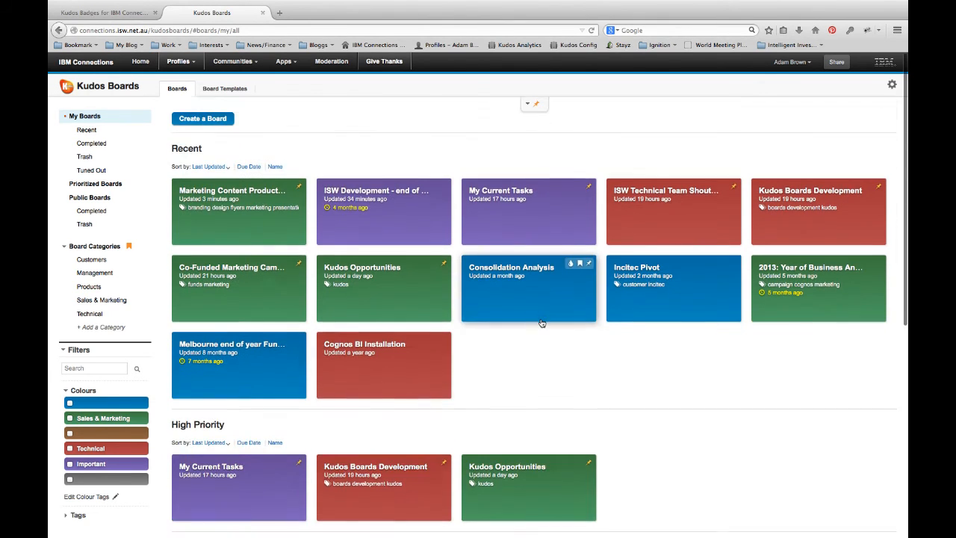
mouse_move(321, 236)
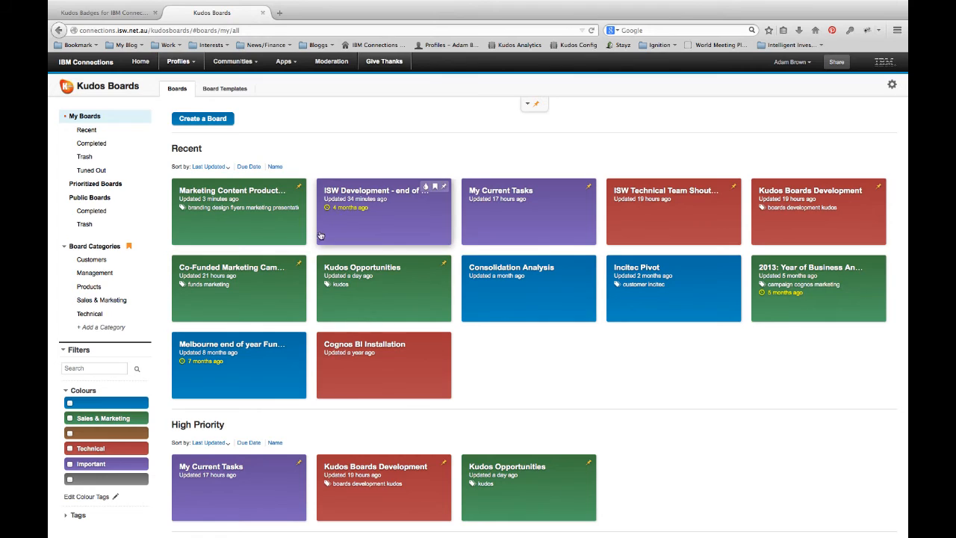
mouse_move(531, 346)
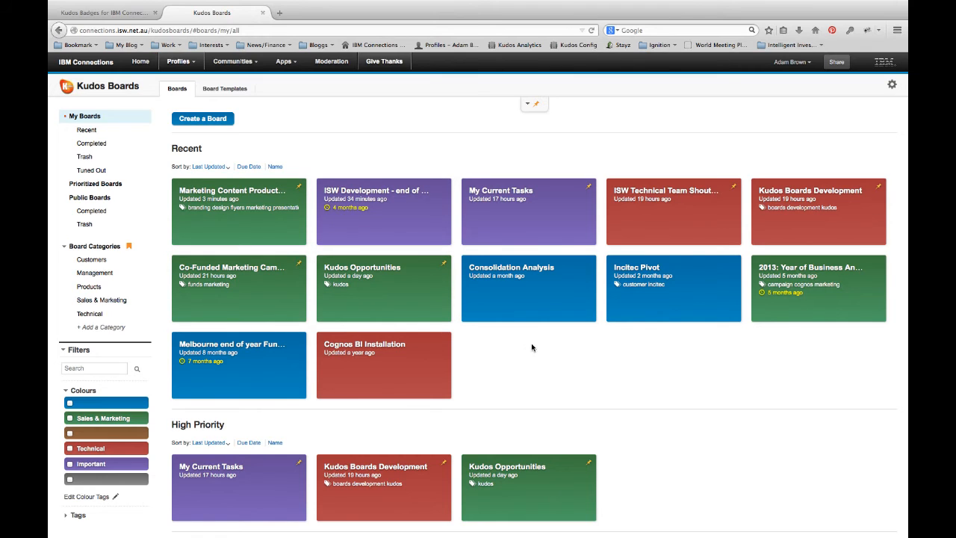
mouse_move(576, 215)
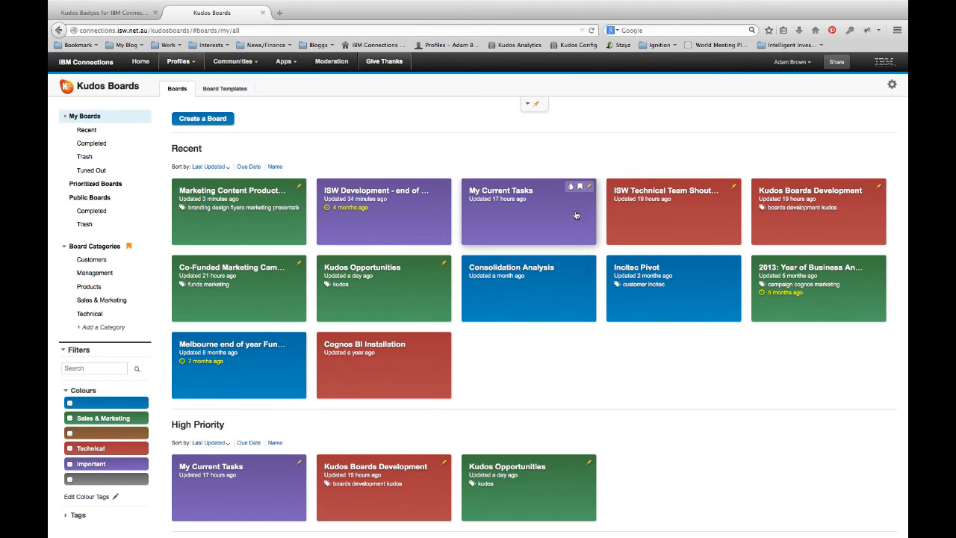
click(570, 187)
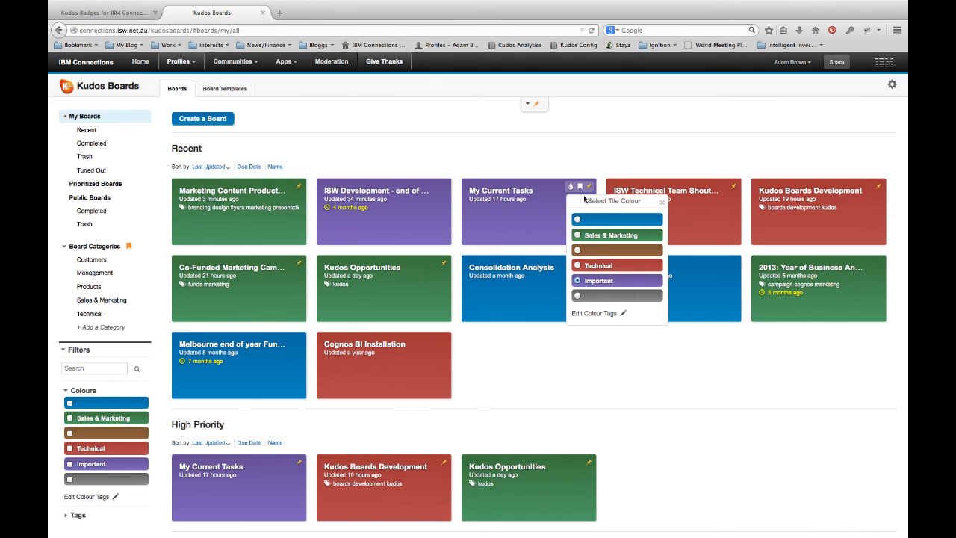
mouse_move(659, 204)
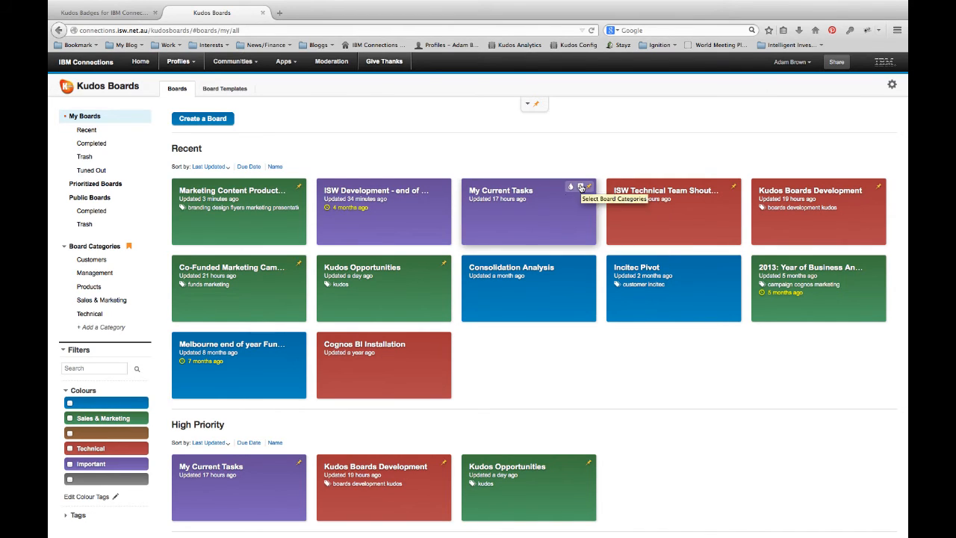
click(582, 189)
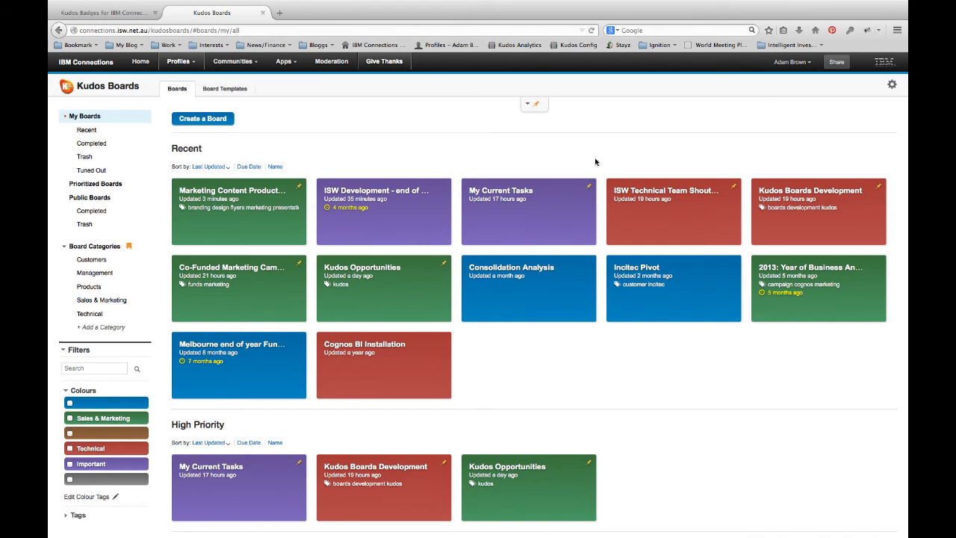
mouse_move(590, 164)
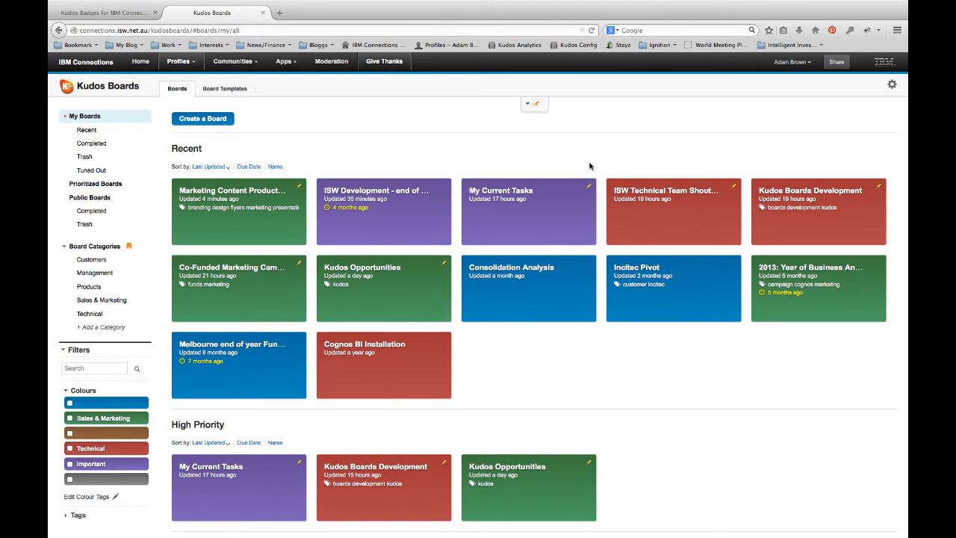
mouse_move(530, 148)
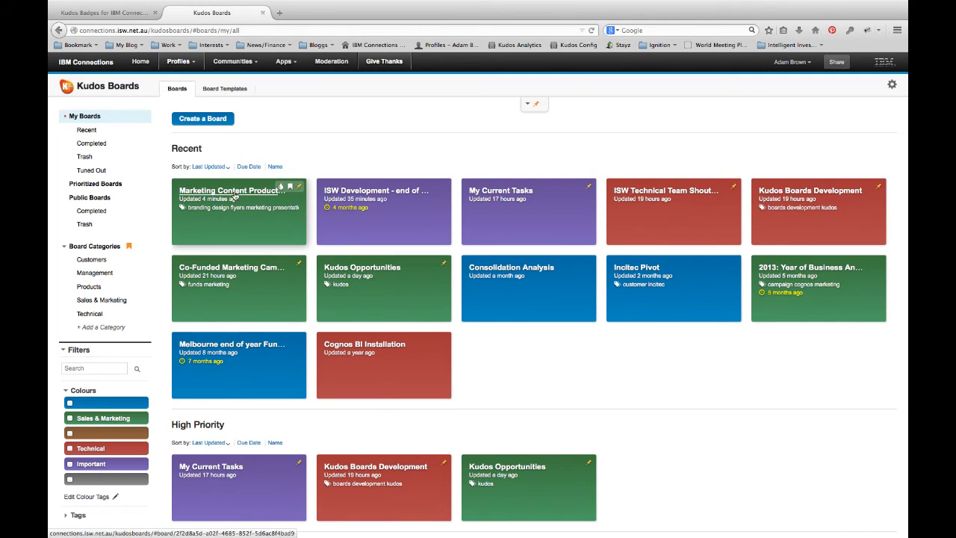
mouse_move(236, 197)
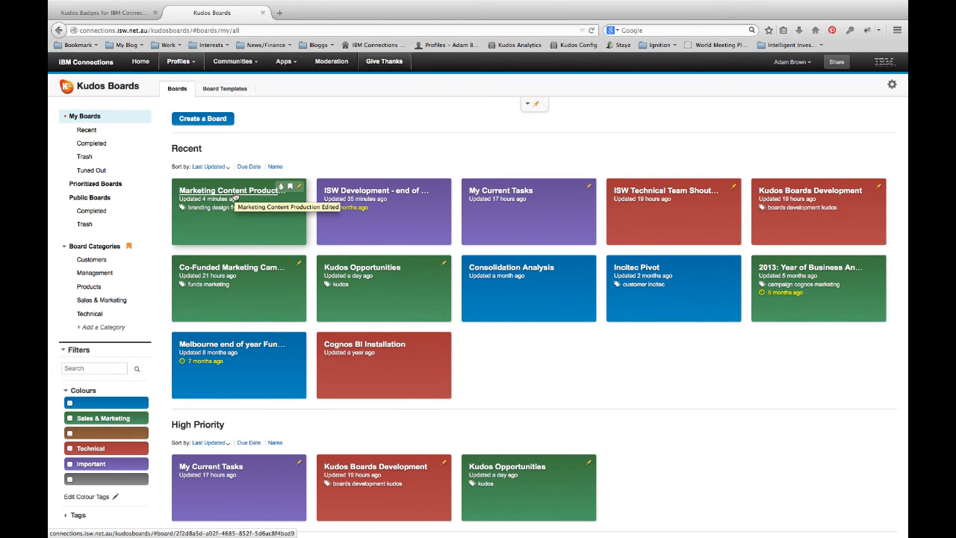
mouse_move(376, 157)
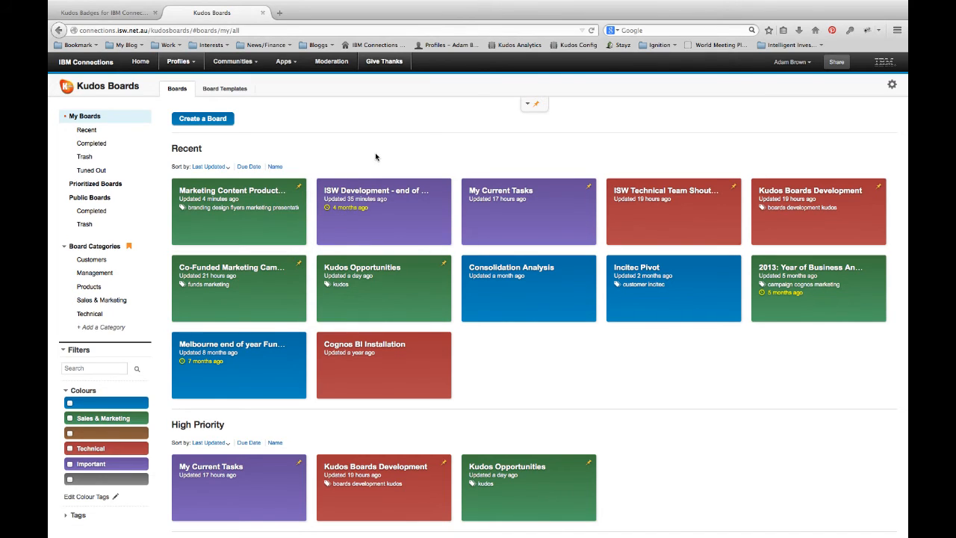
mouse_move(486, 154)
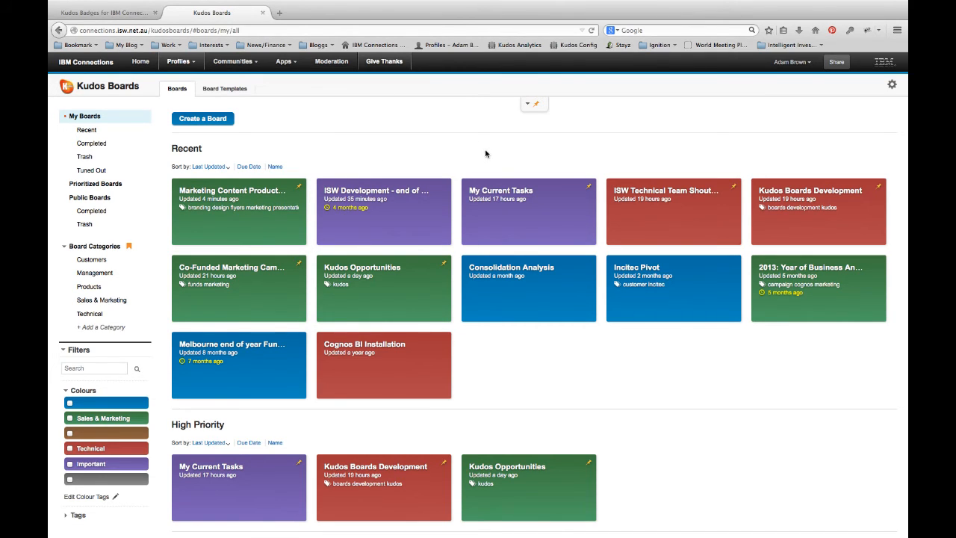
mouse_move(672, 196)
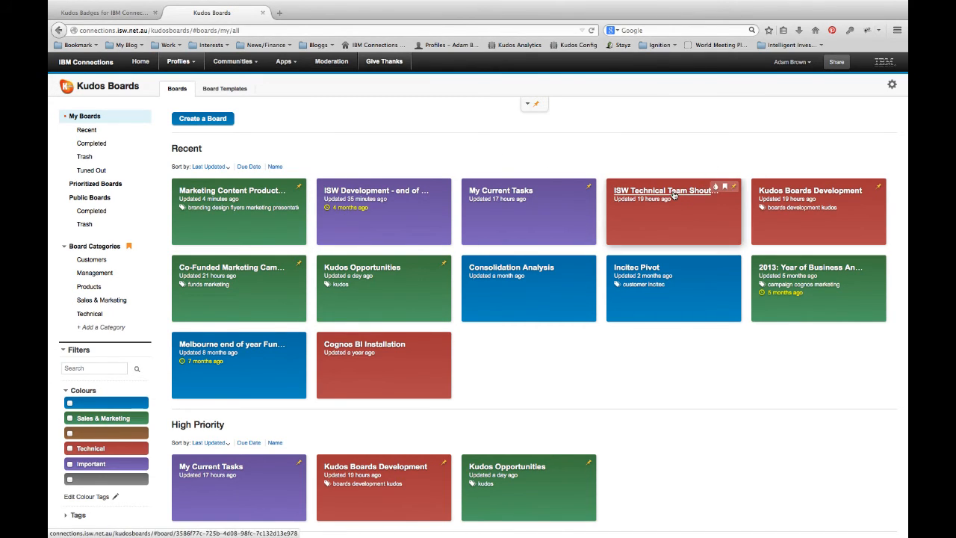
- On ISW Technical Team Shoutout, expand the outline's per-person lists, browse them, then fold them away
click(668, 212)
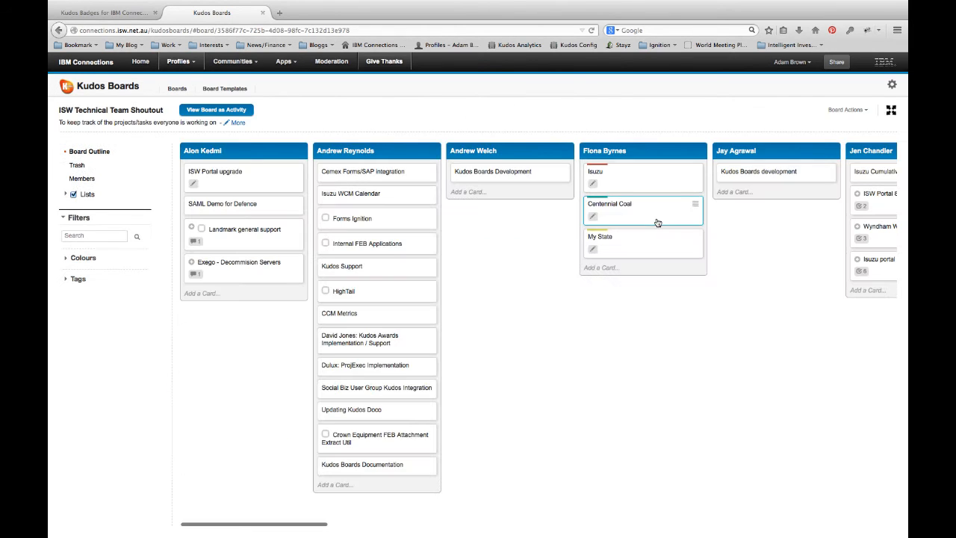
mouse_move(565, 262)
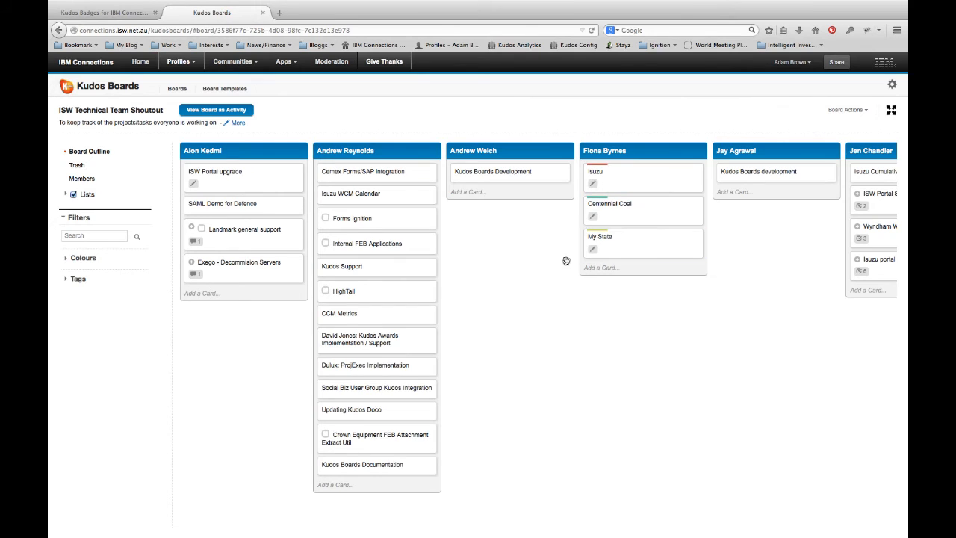
mouse_move(573, 336)
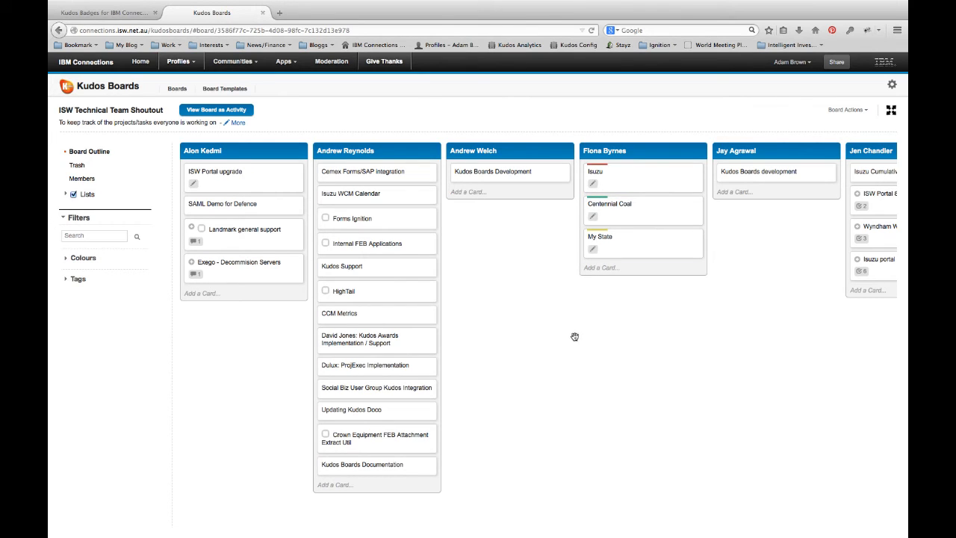
click(86, 195)
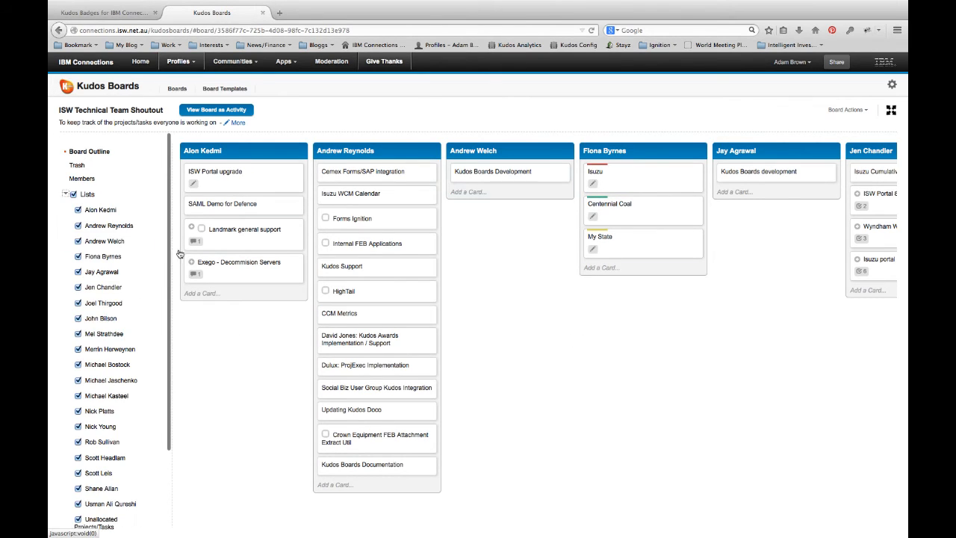
scroll(right, 3)
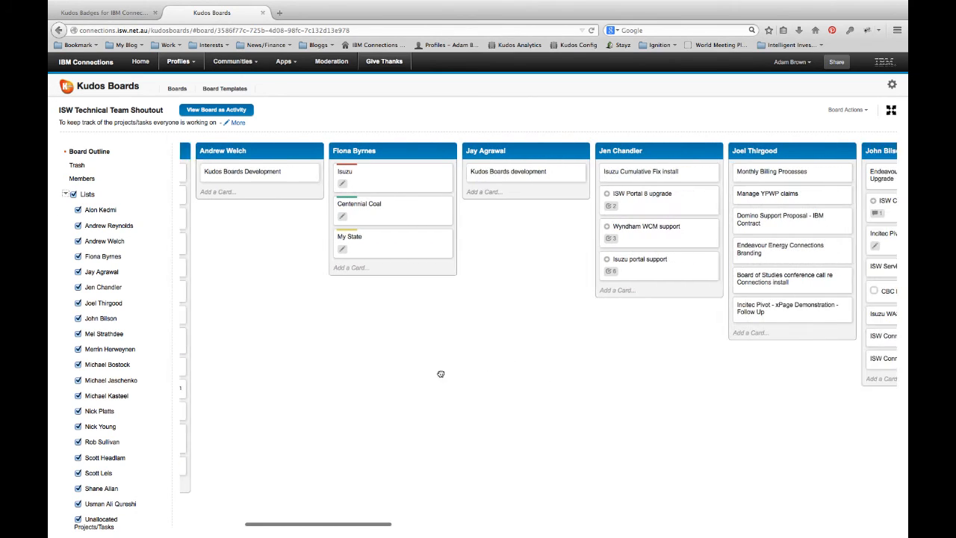
scroll(right, 3)
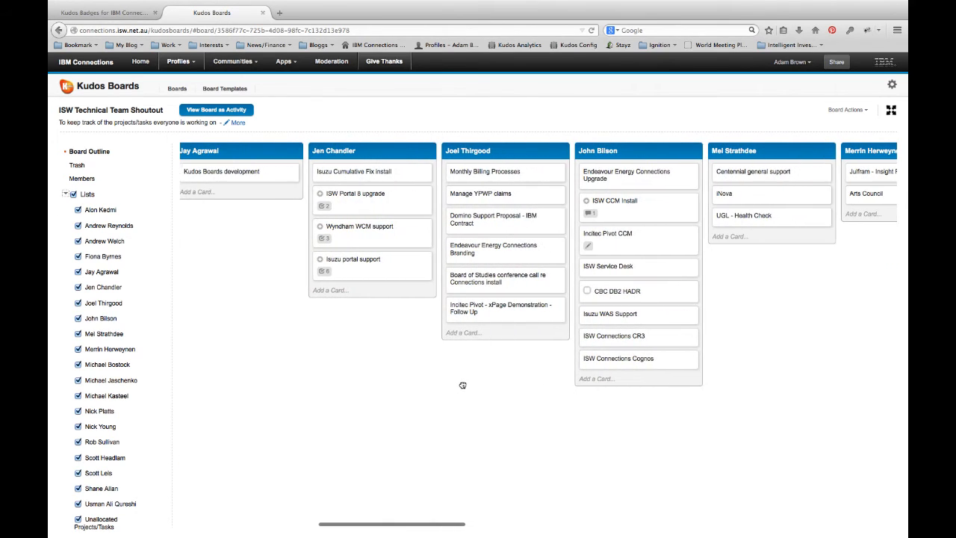
mouse_move(499, 413)
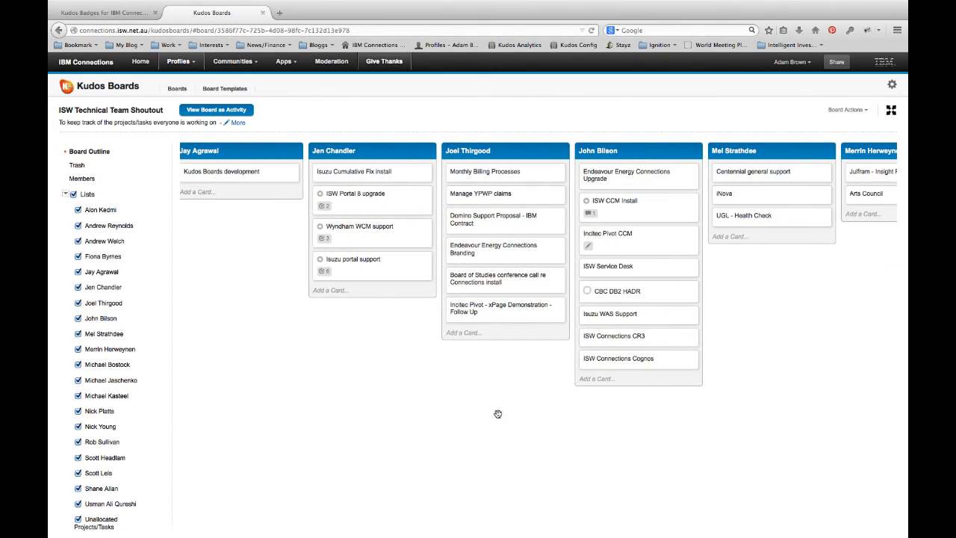
mouse_move(634, 418)
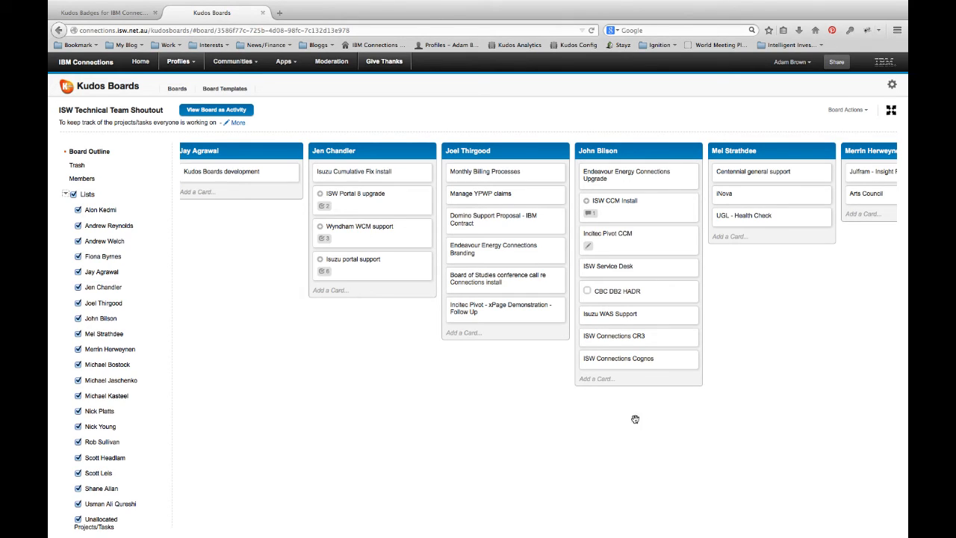
mouse_move(89, 206)
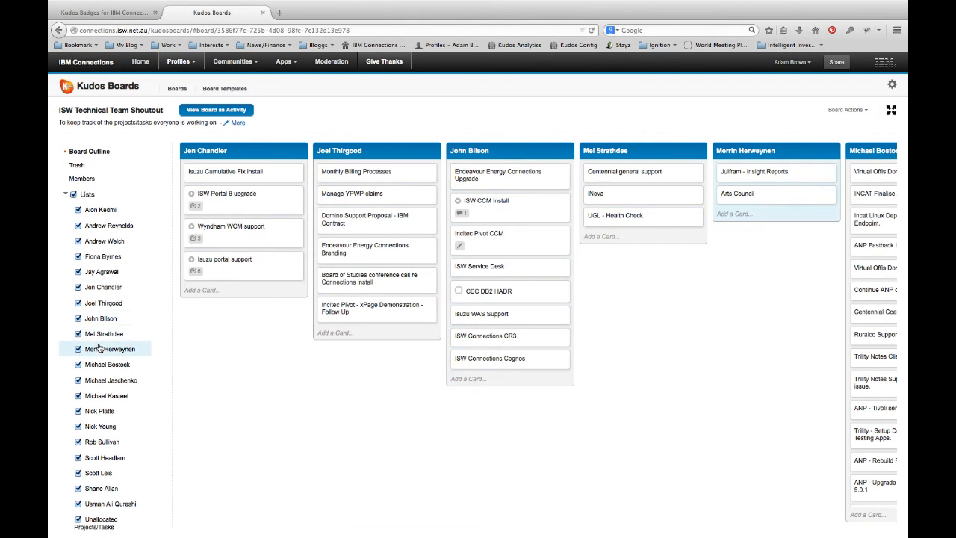
mouse_move(102, 318)
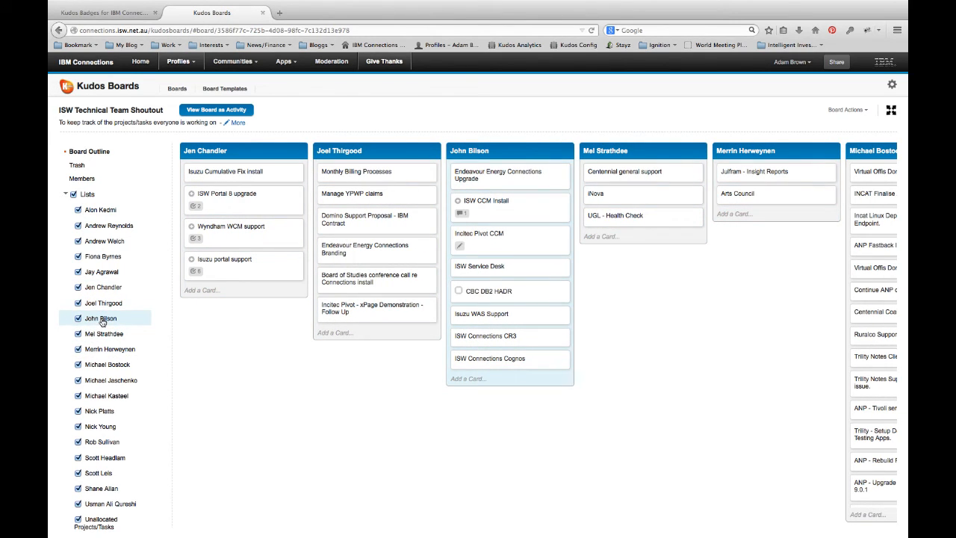
mouse_move(102, 411)
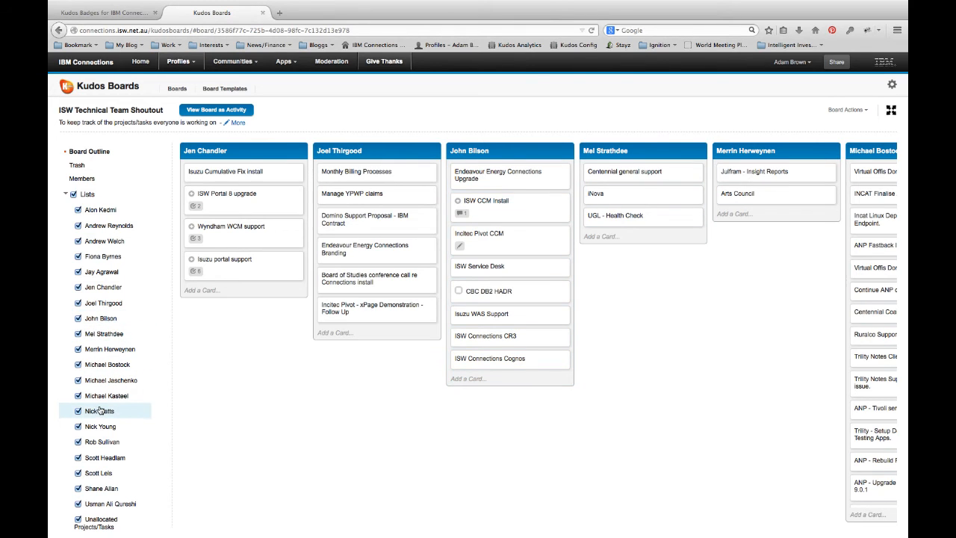
scroll(right, 3)
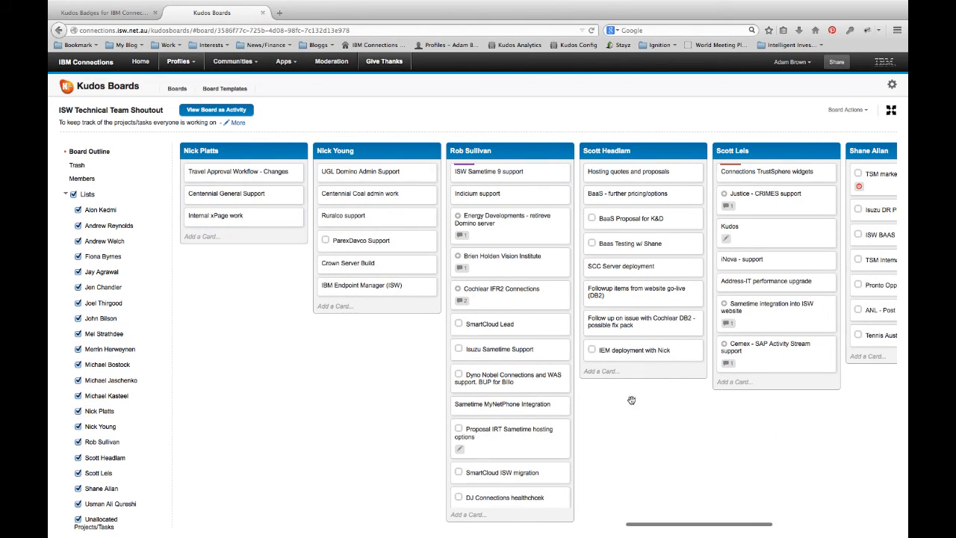
mouse_move(331, 373)
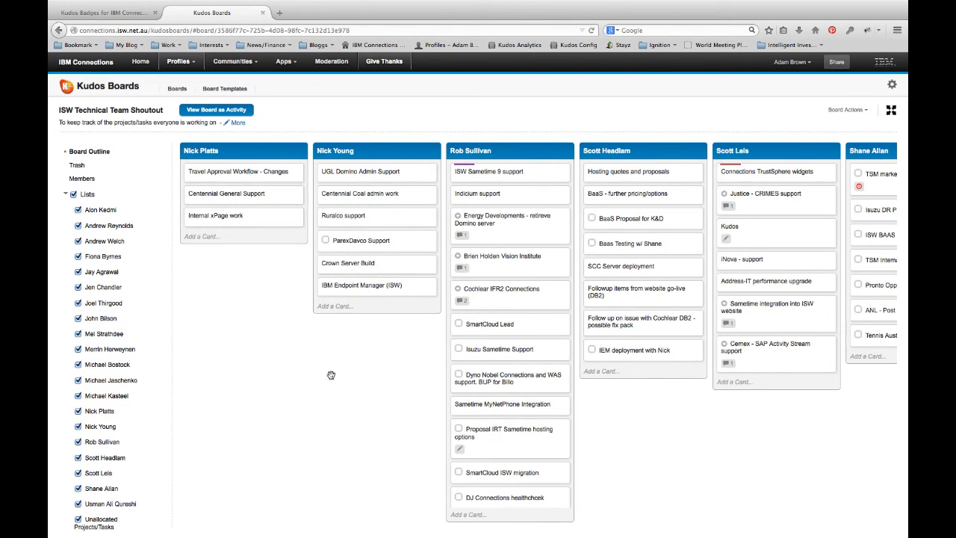
mouse_move(224, 309)
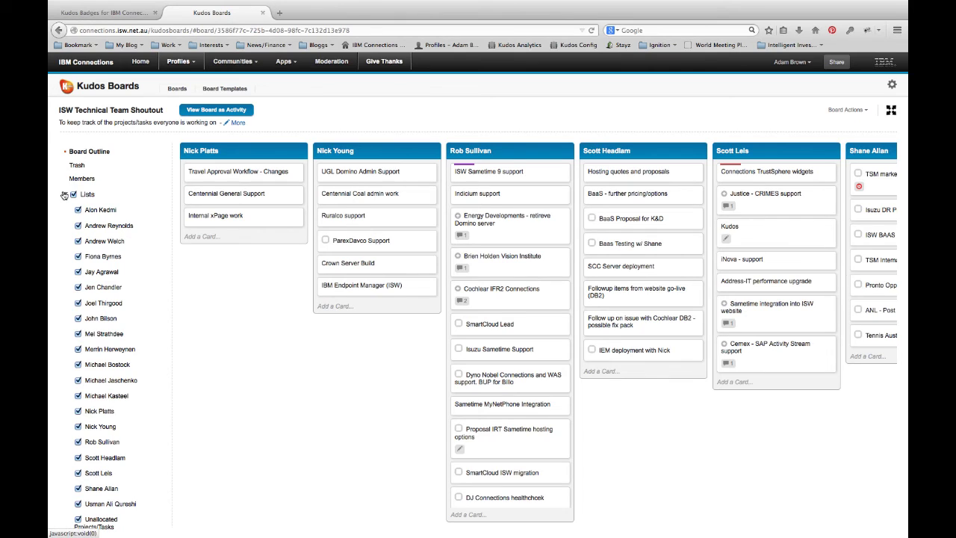
click(66, 194)
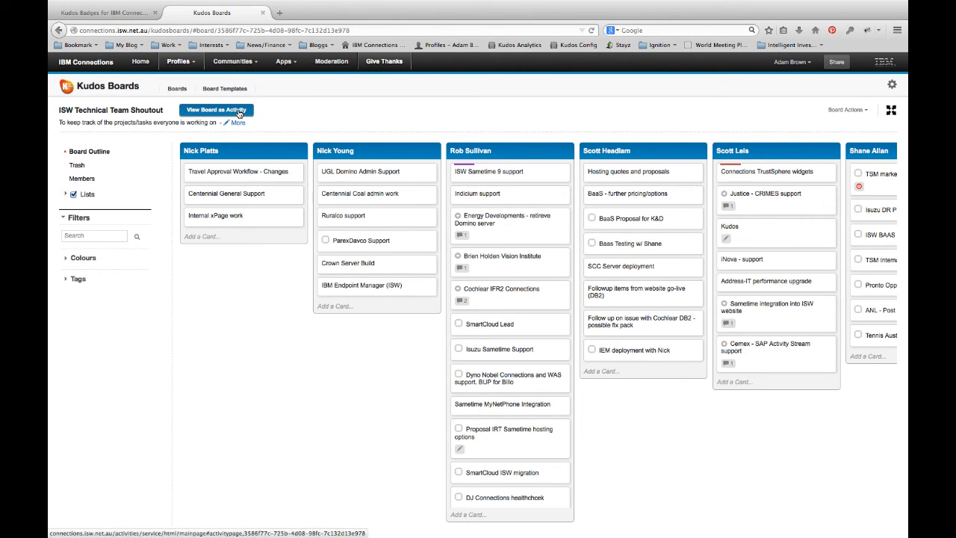
click(215, 110)
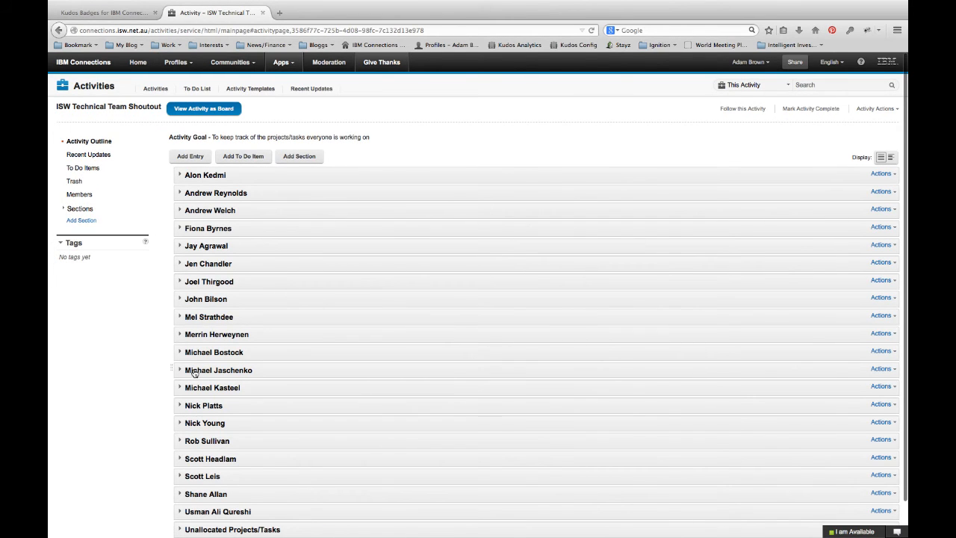
click(180, 371)
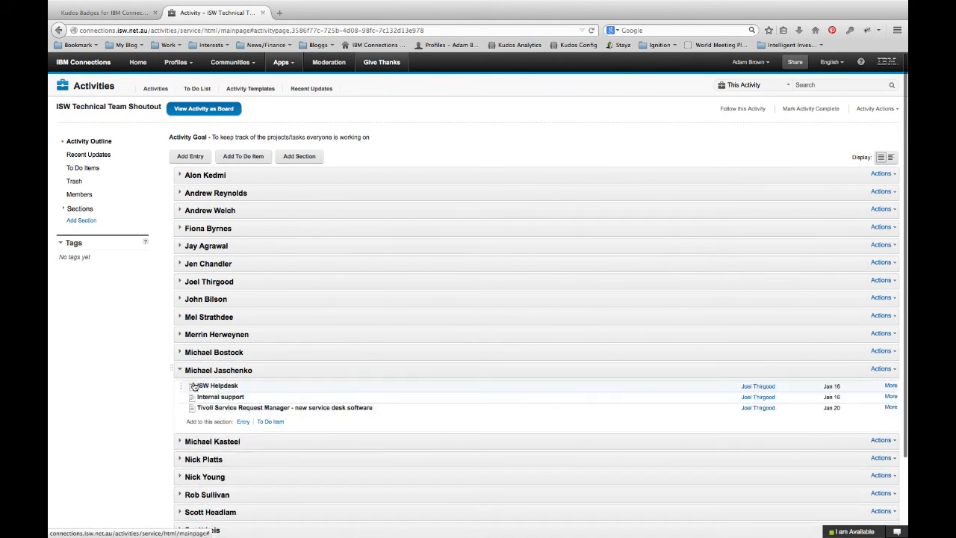
click(179, 370)
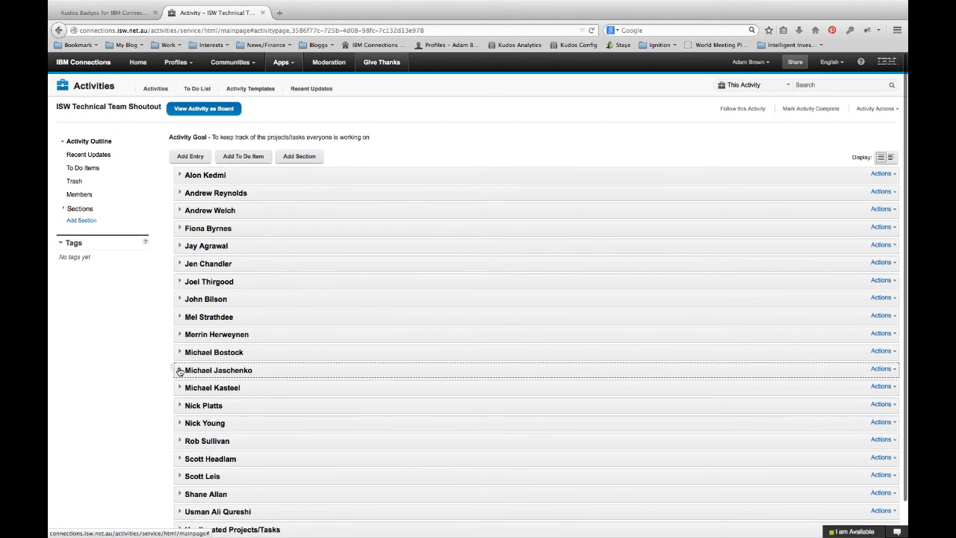
mouse_move(260, 239)
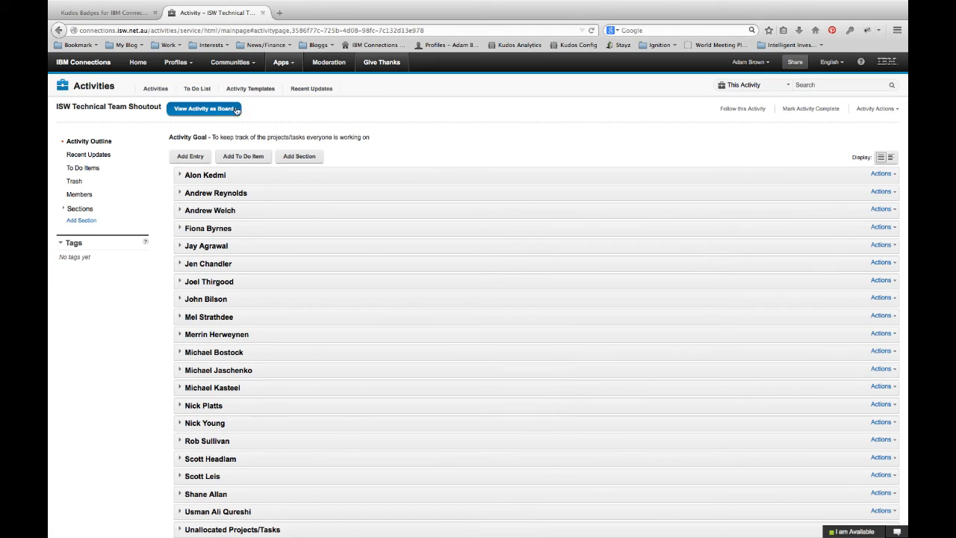
- Switch the activity back to board view, then return to the all-boards overview
click(204, 108)
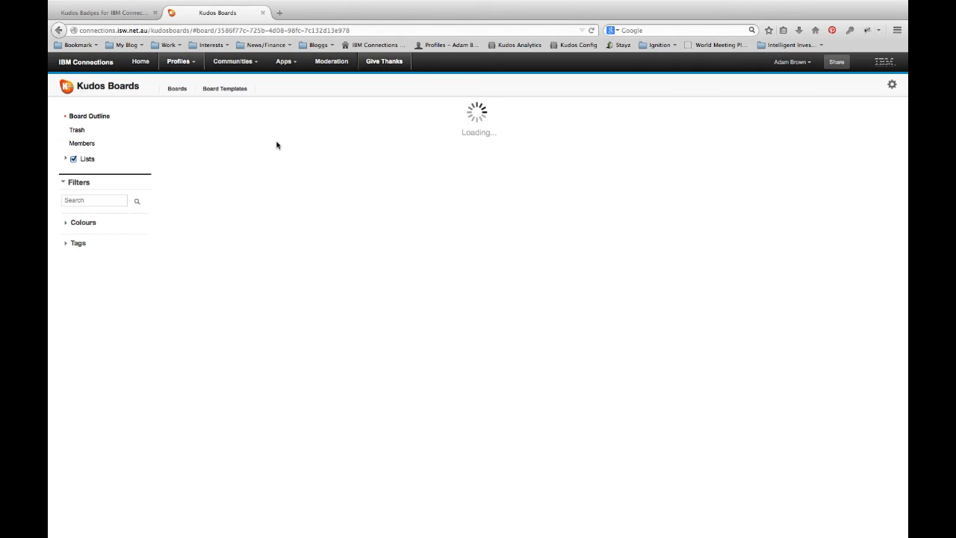
mouse_move(238, 135)
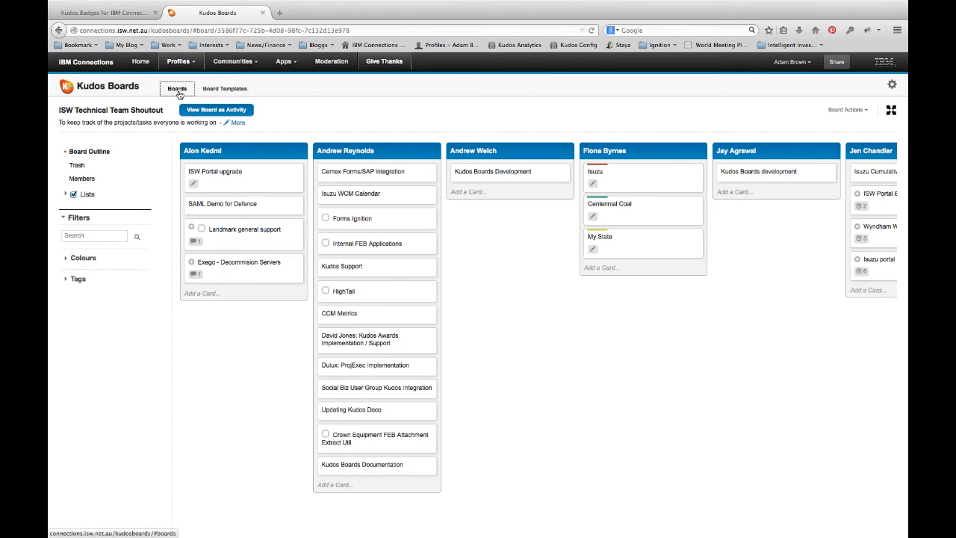
click(177, 88)
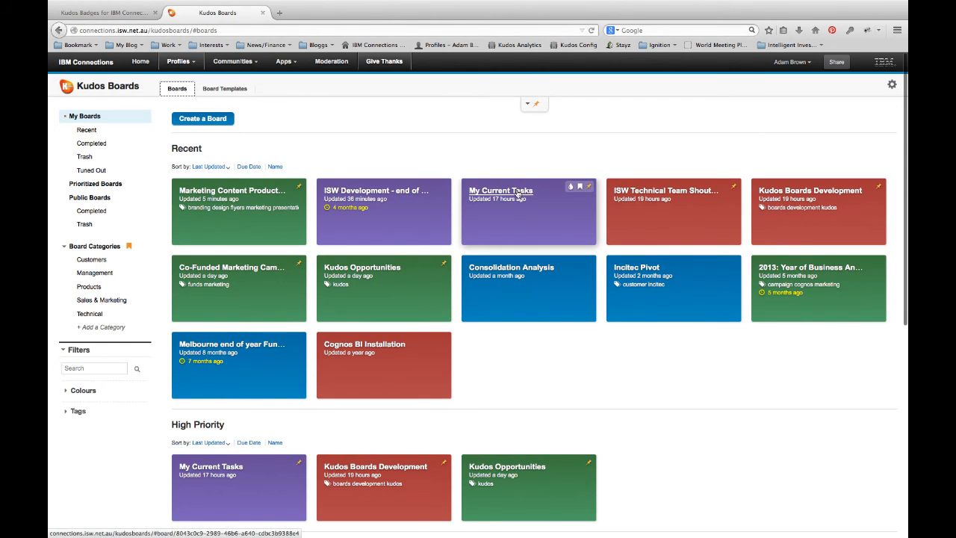
- On My Current Tasks, move 'Pack for Social Connections' into Today and tick 'Record Kudos Boards Demo Video' complete
click(500, 192)
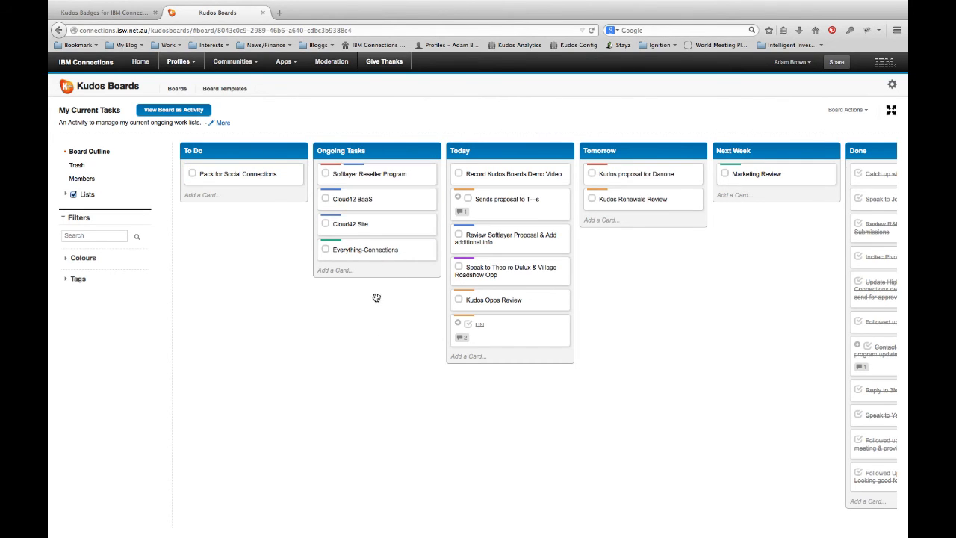
mouse_move(713, 397)
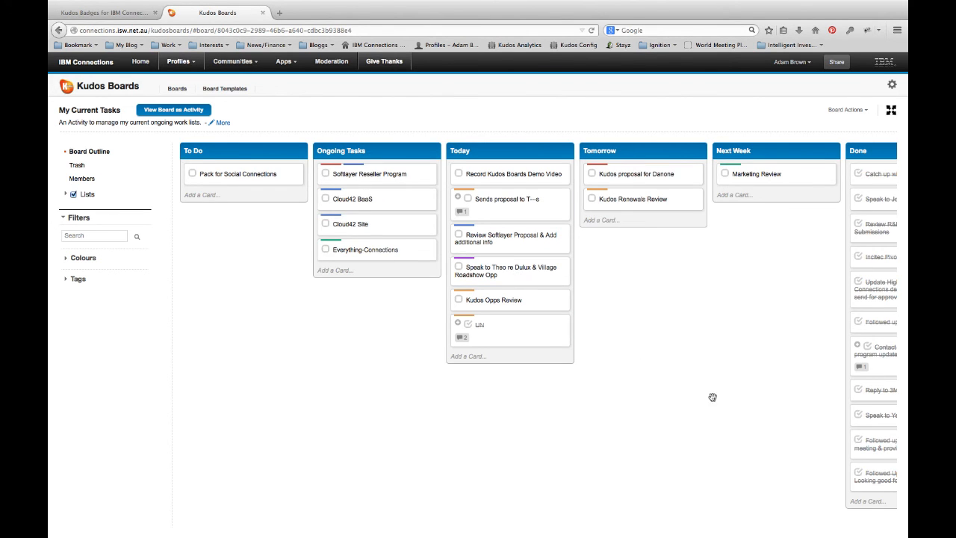
scroll(right, 3)
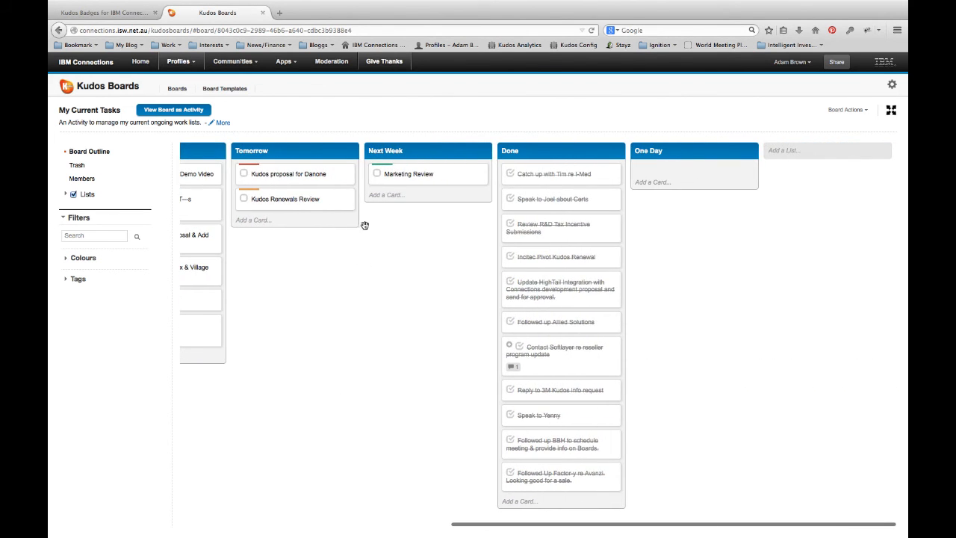
mouse_move(565, 233)
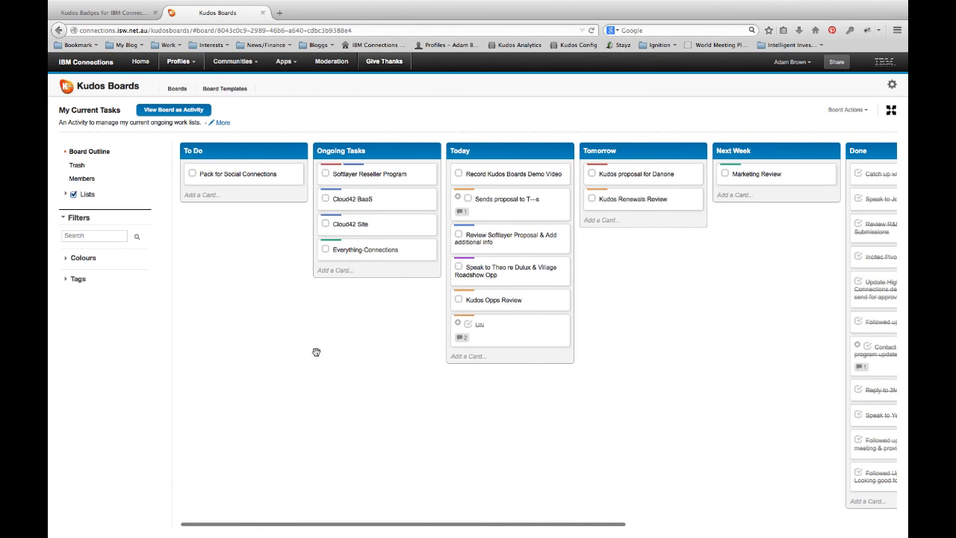
mouse_move(679, 294)
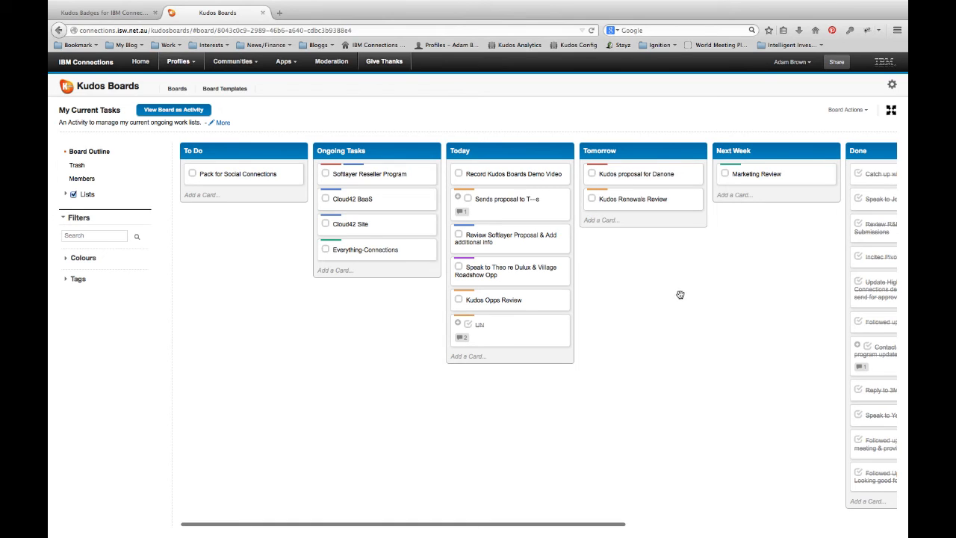
mouse_move(272, 259)
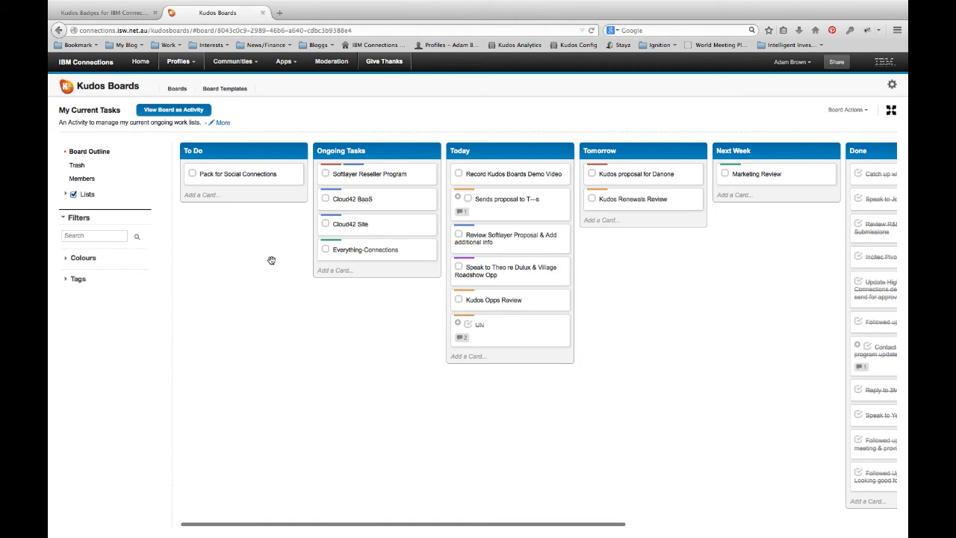
mouse_move(247, 173)
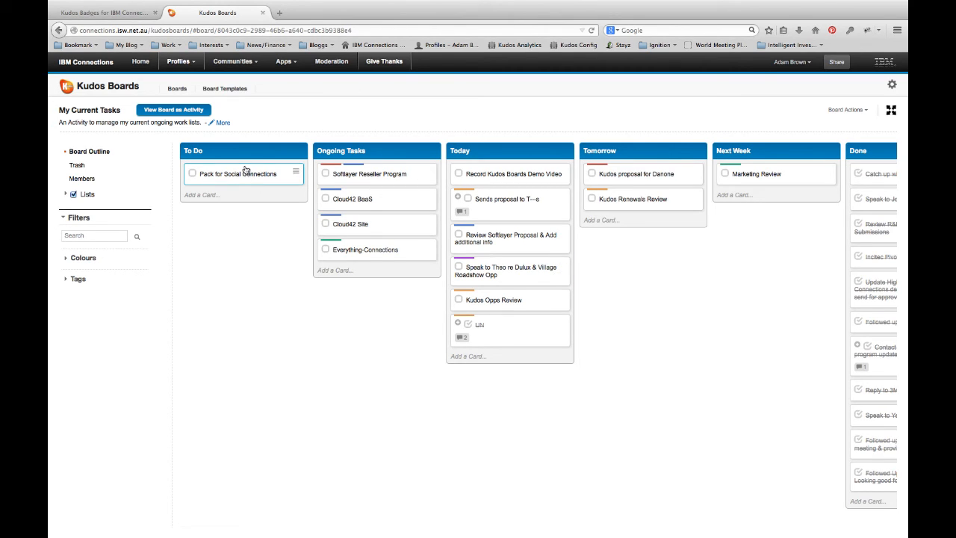
drag(239, 173, 508, 176)
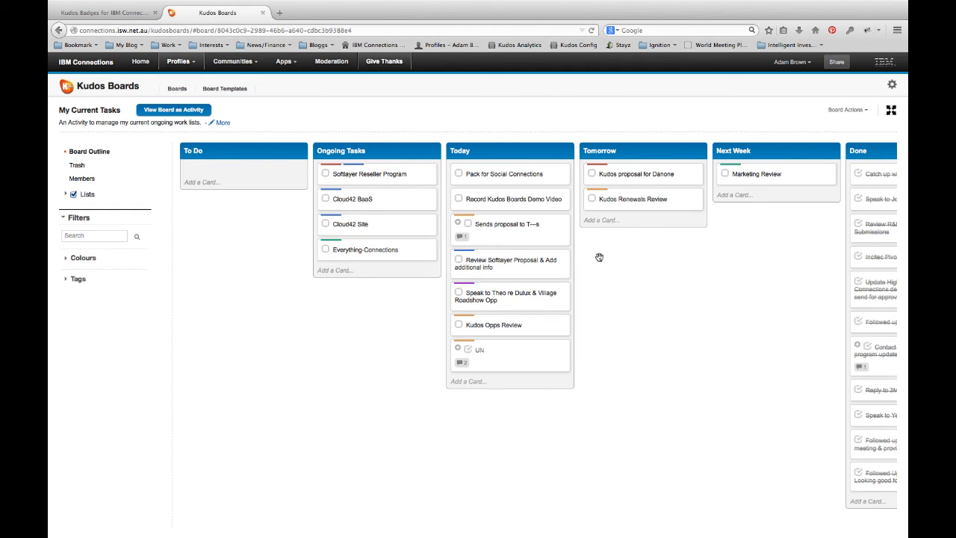
mouse_move(496, 198)
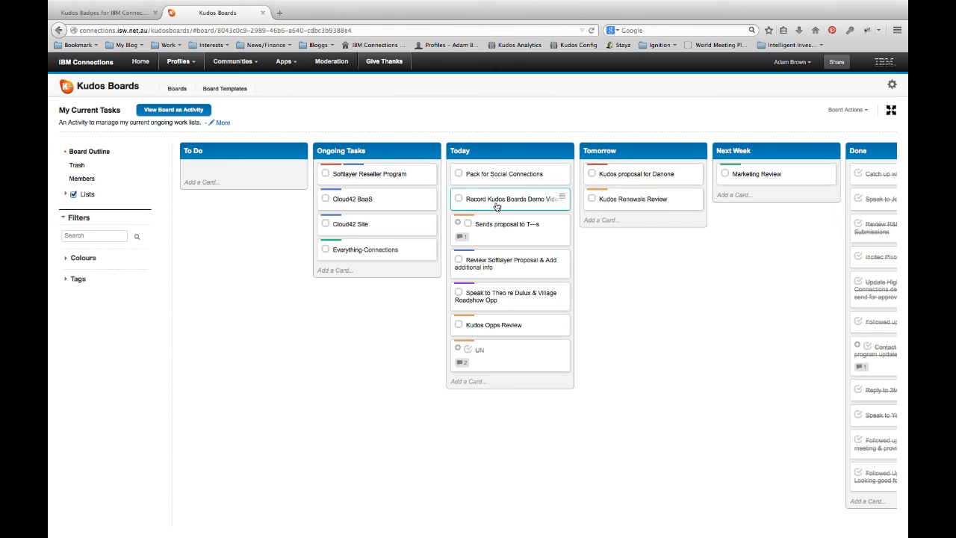
mouse_move(457, 198)
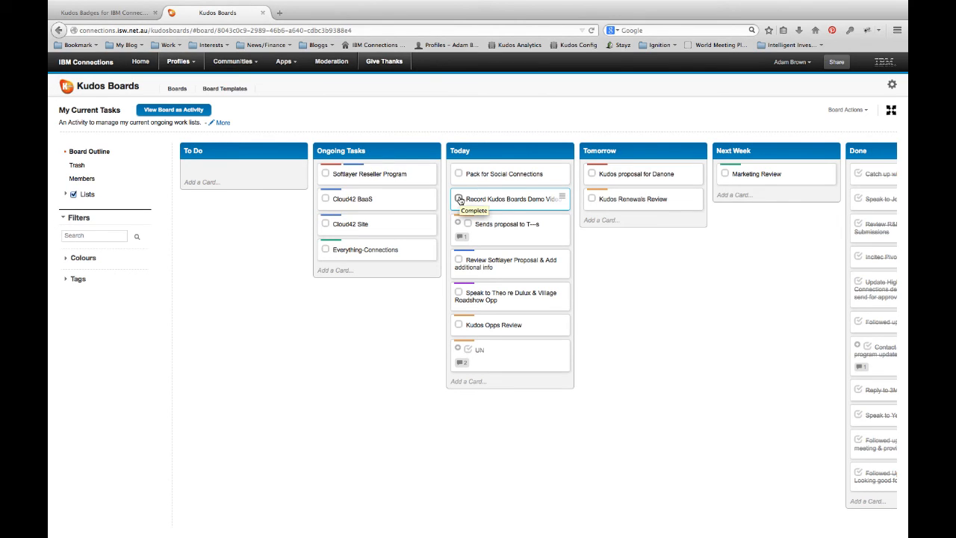
click(459, 198)
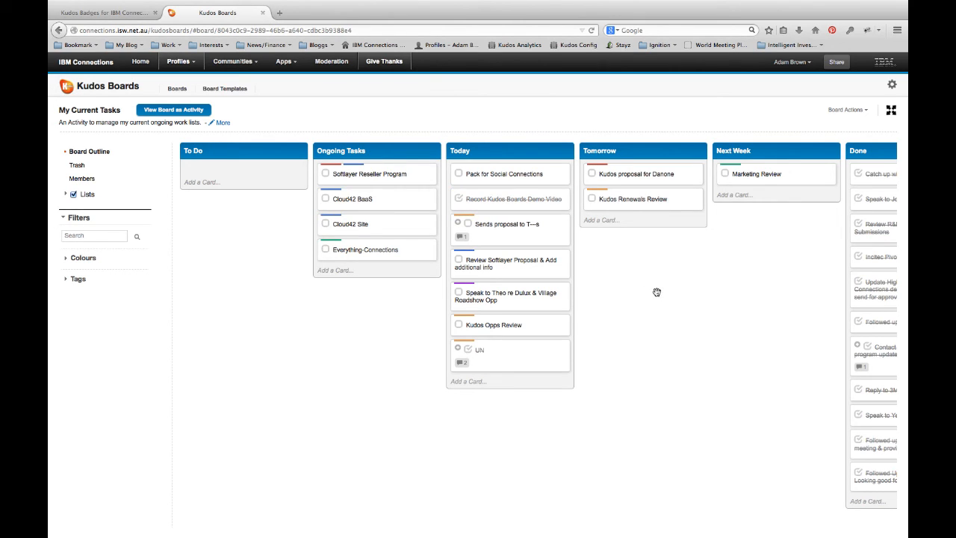
mouse_move(233, 149)
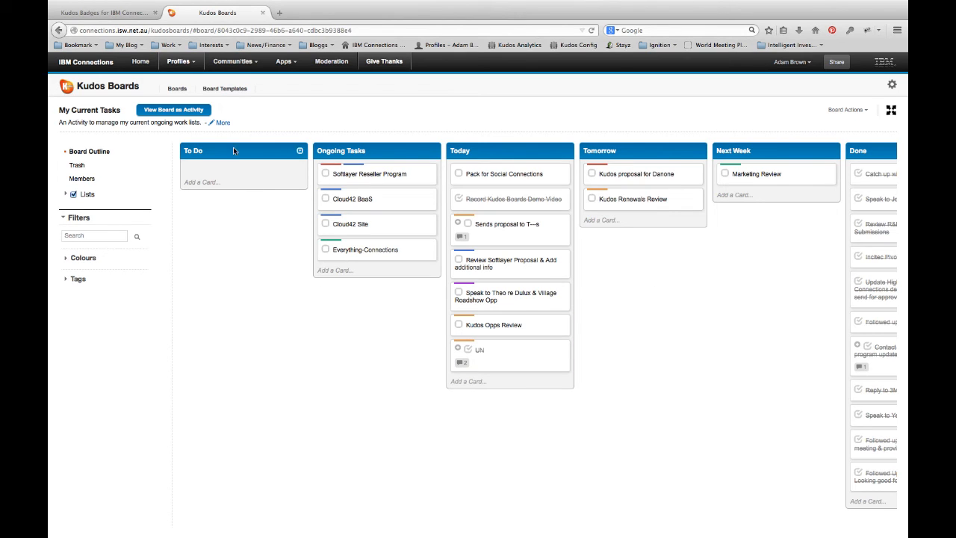
- From the boards overview, open 'ISW Development - end of Month Close January'
click(176, 88)
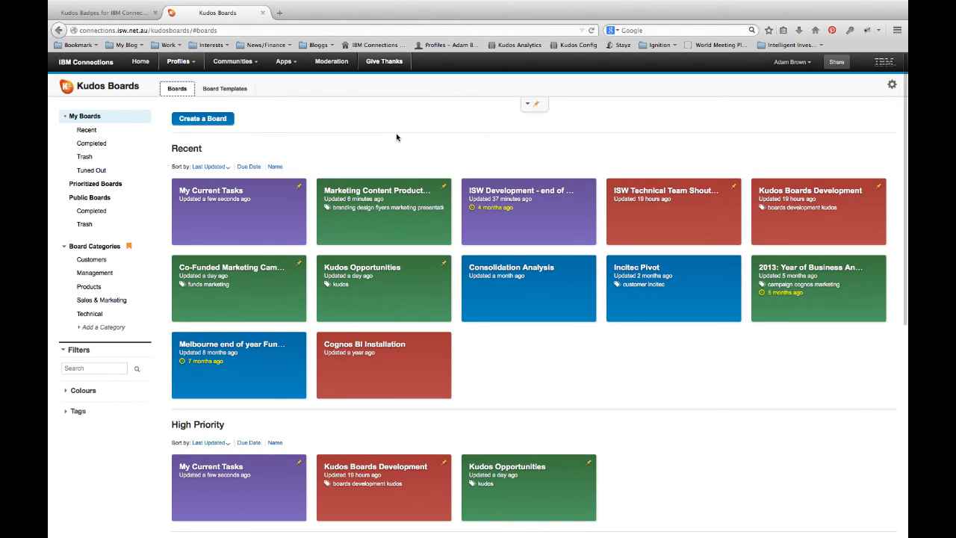
mouse_move(529, 197)
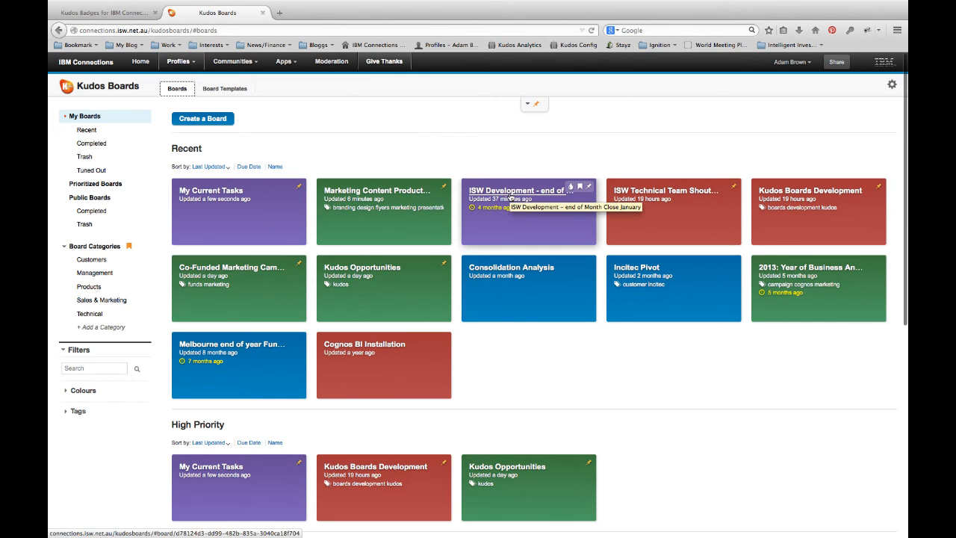
click(529, 212)
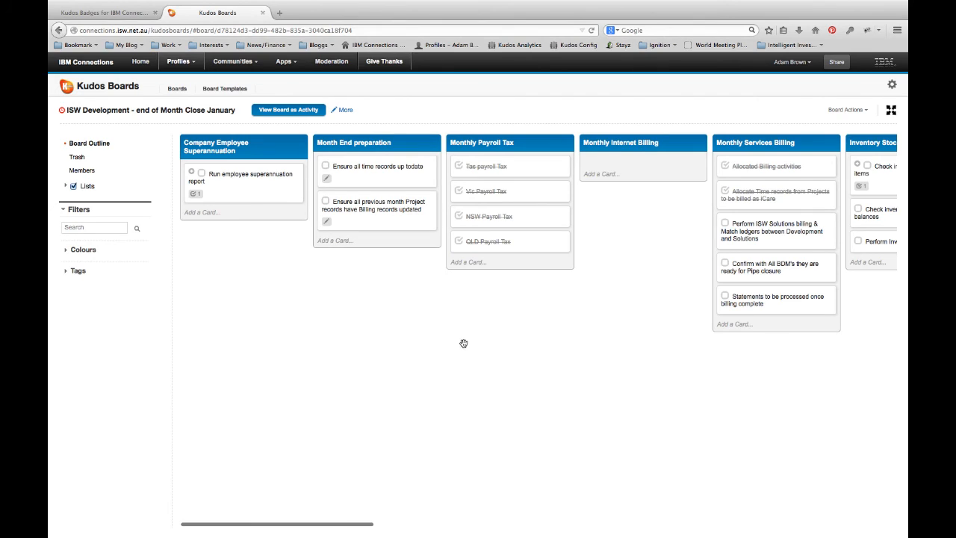
mouse_move(640, 391)
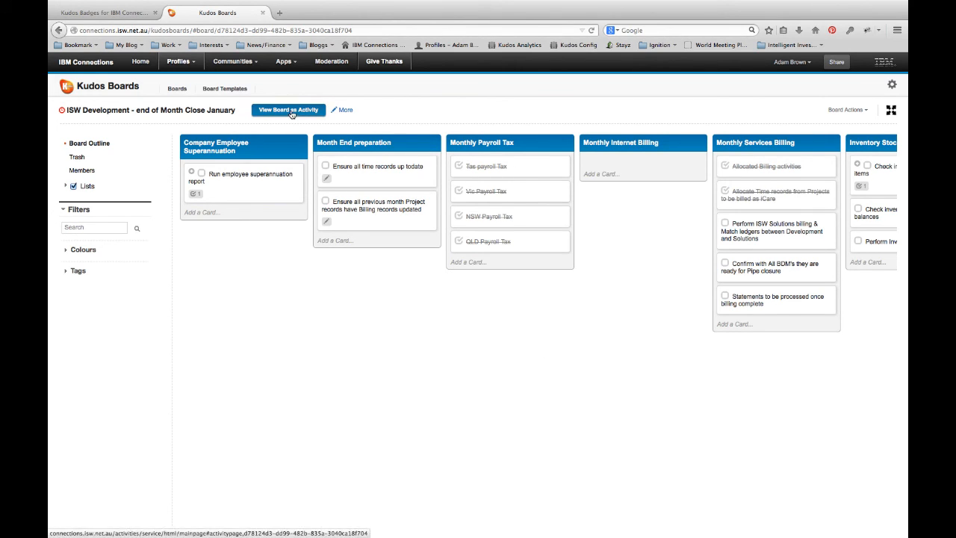
- View the board as an activity, expand Monthly Internet Billing and Monthly Payroll Tax, then return to board view
click(288, 110)
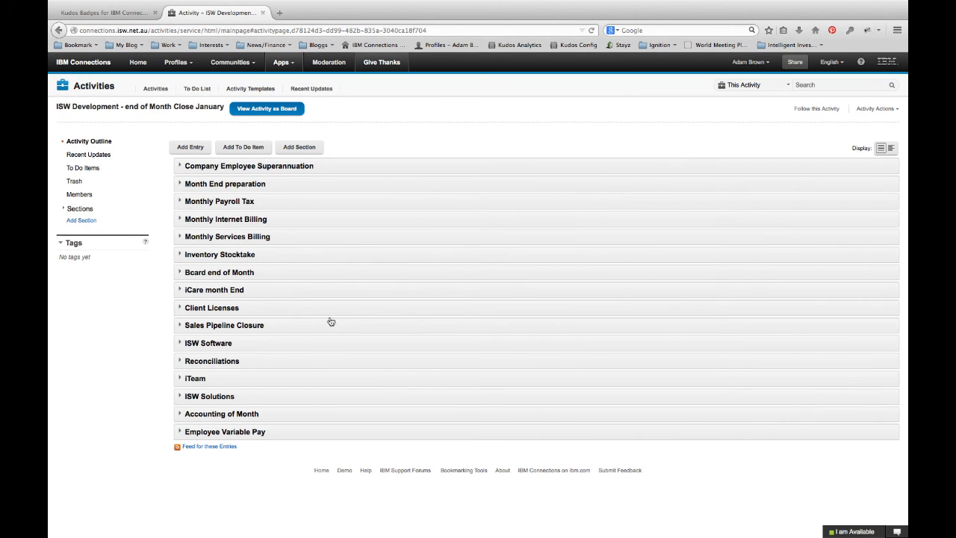
mouse_move(179, 292)
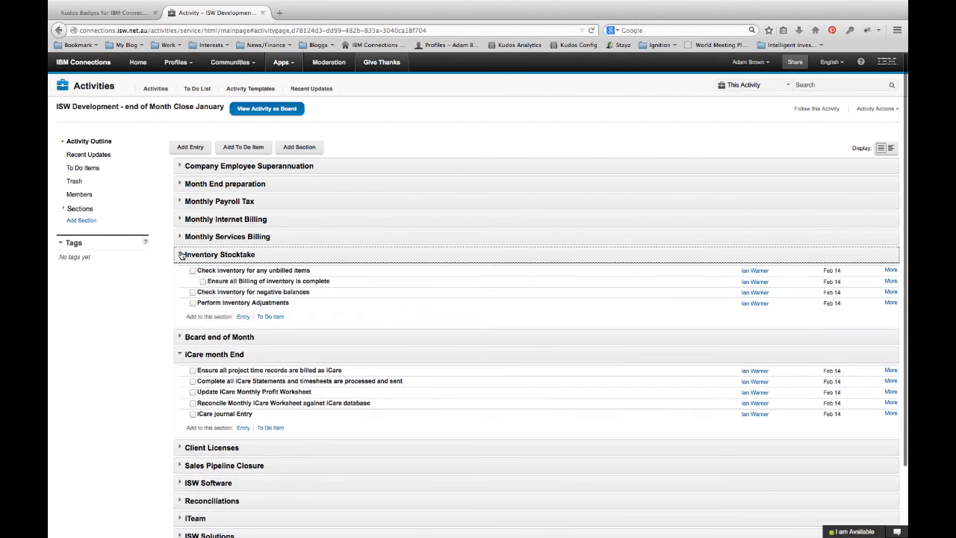
click(180, 218)
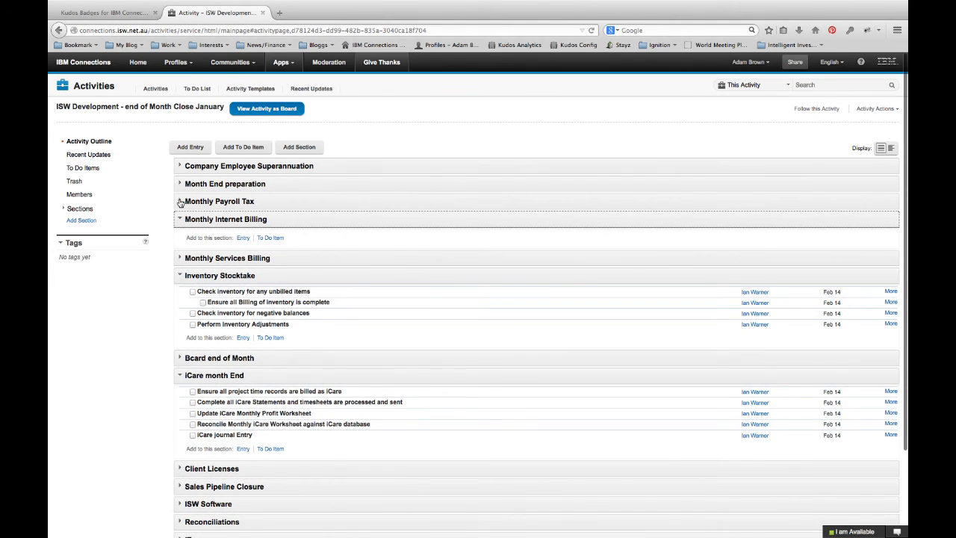
click(179, 200)
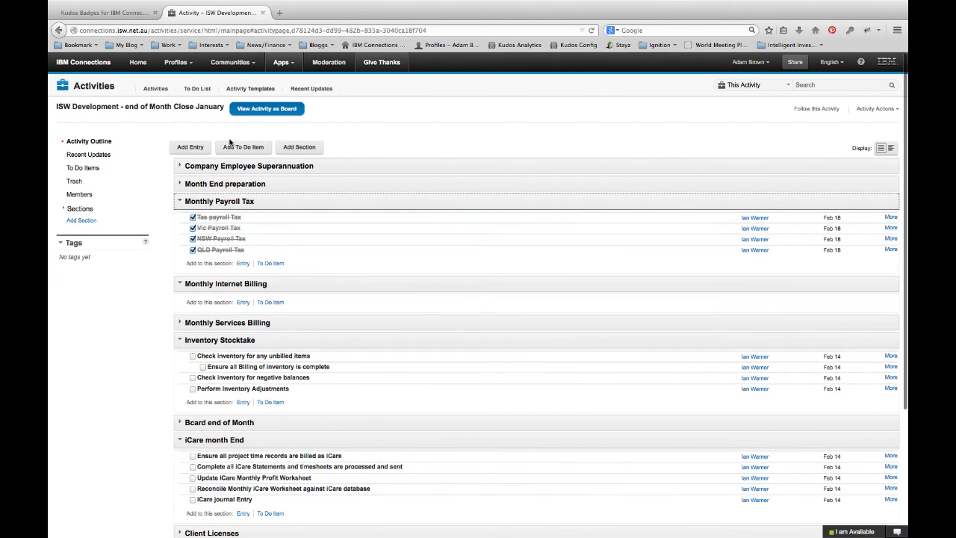
click(266, 107)
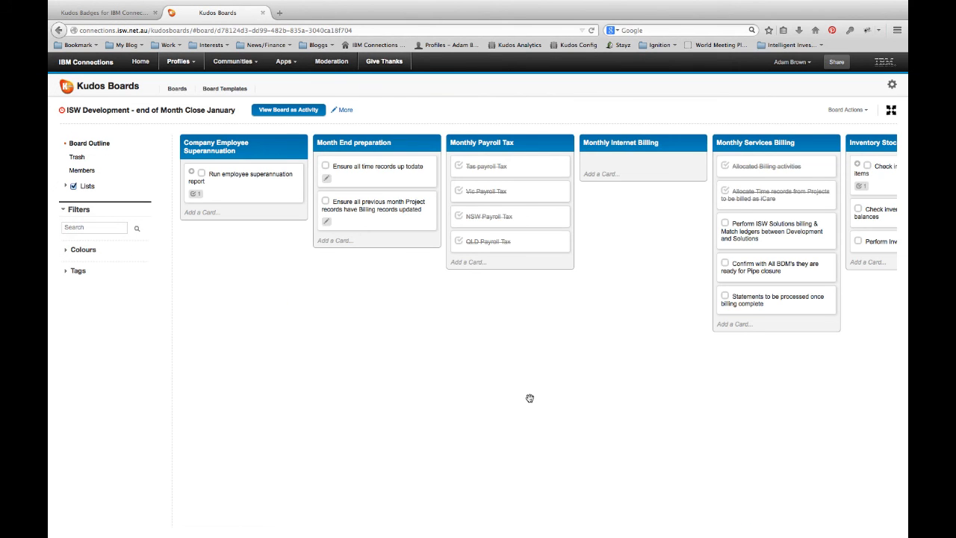
mouse_move(604, 185)
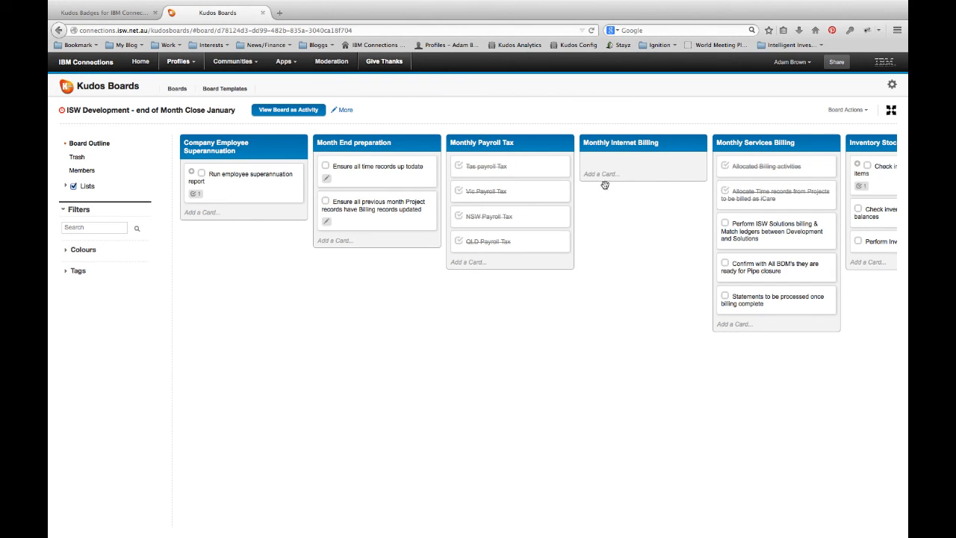
mouse_move(597, 265)
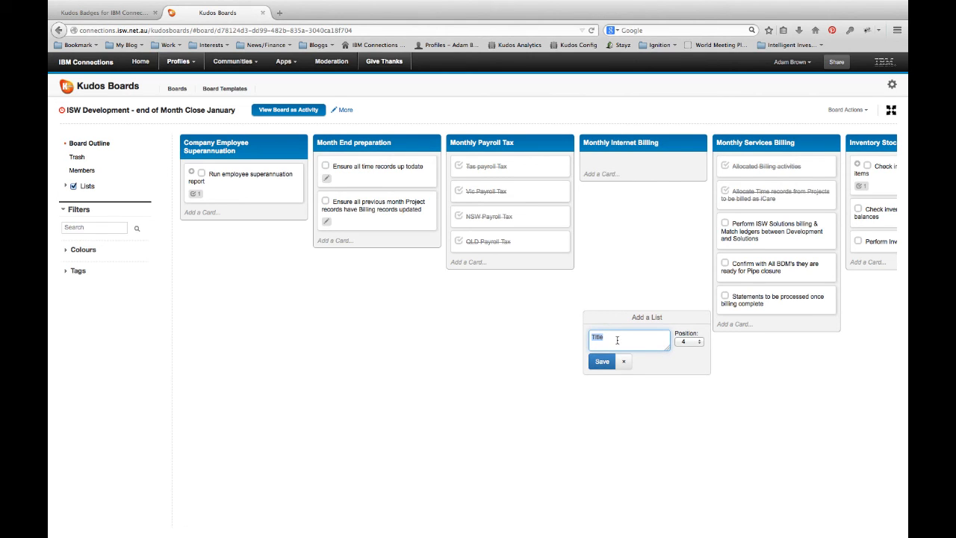
- Add a list titled 'Kudos End of Month Review' at position 4 and save it
text(Kudos End of)
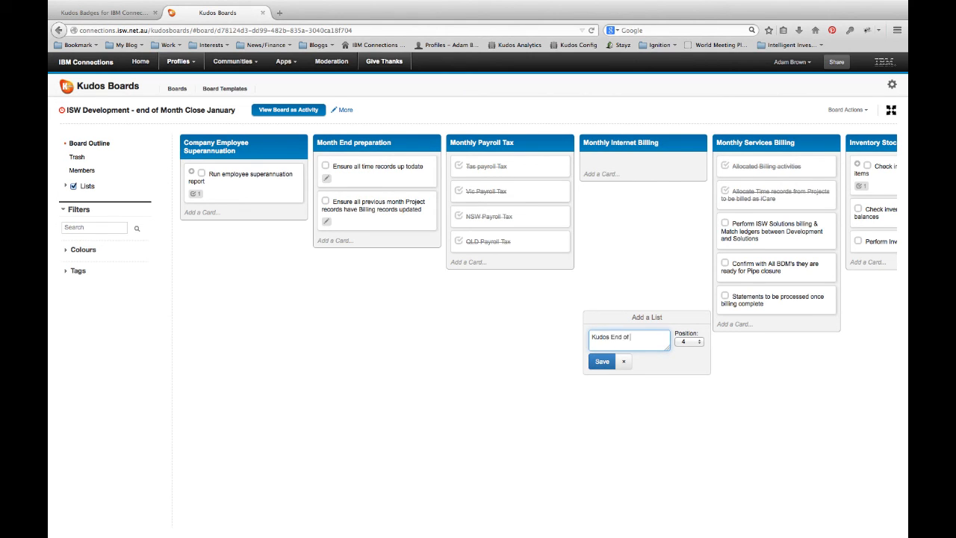
click(600, 360)
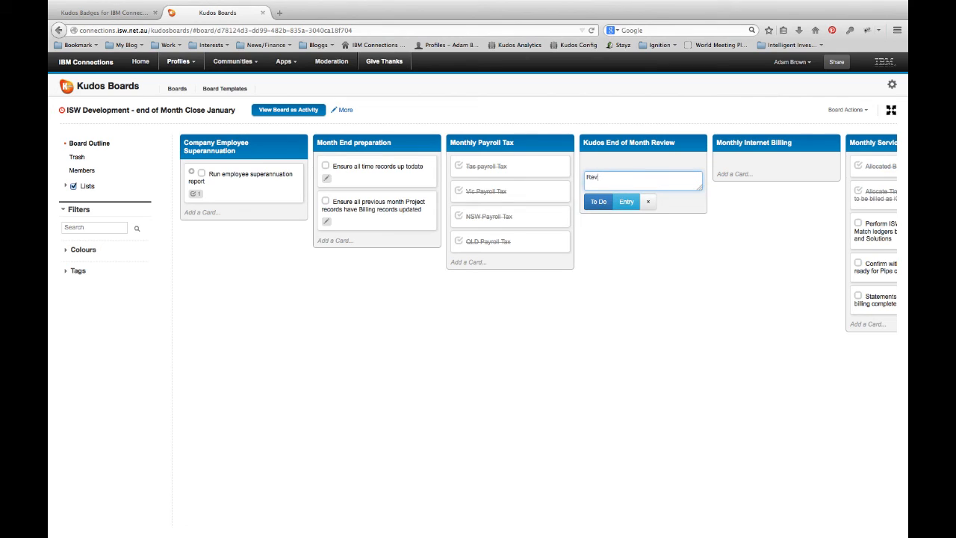
- Add cards 'Review the Renewals' and 'Review current proposals' to the new list
text(Review the Renewal)
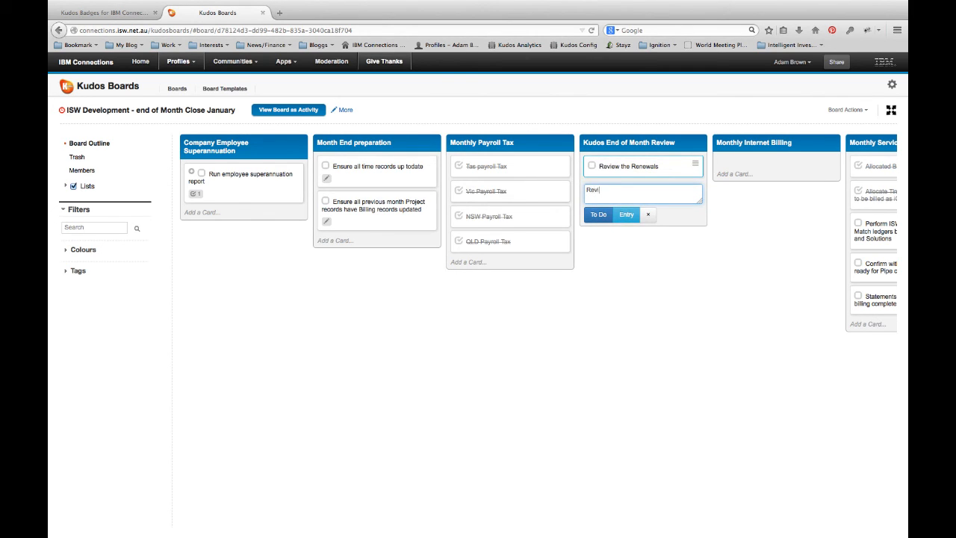
text(Review current pr)
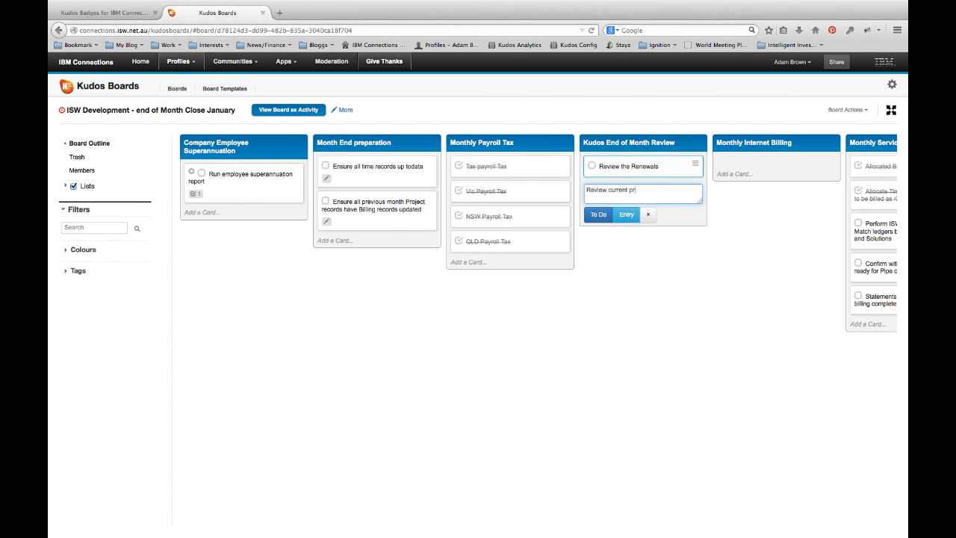
click(626, 215)
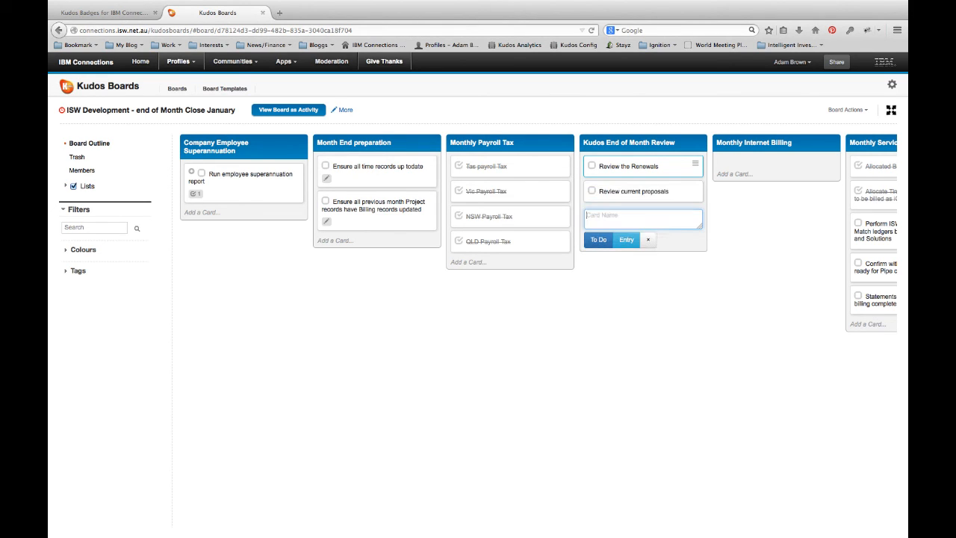
click(648, 239)
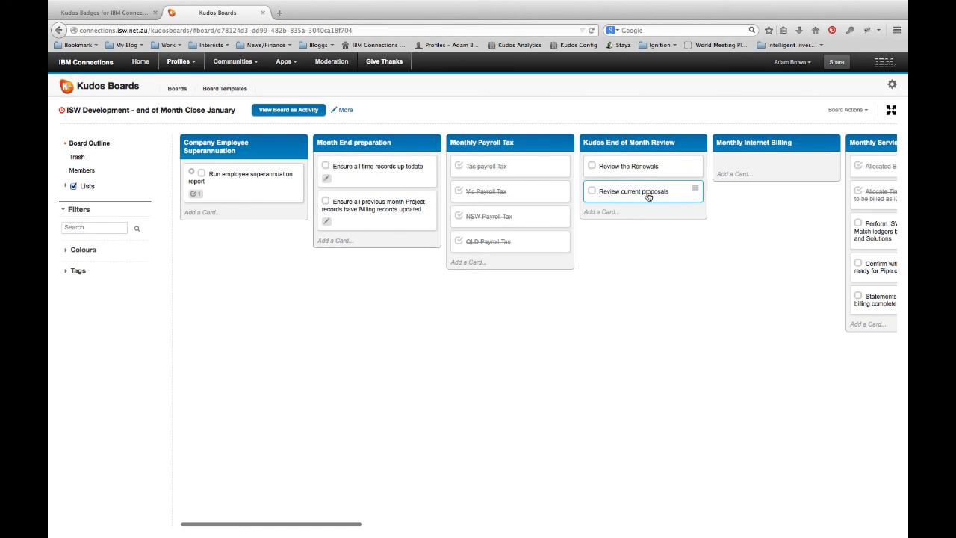
mouse_move(153, 84)
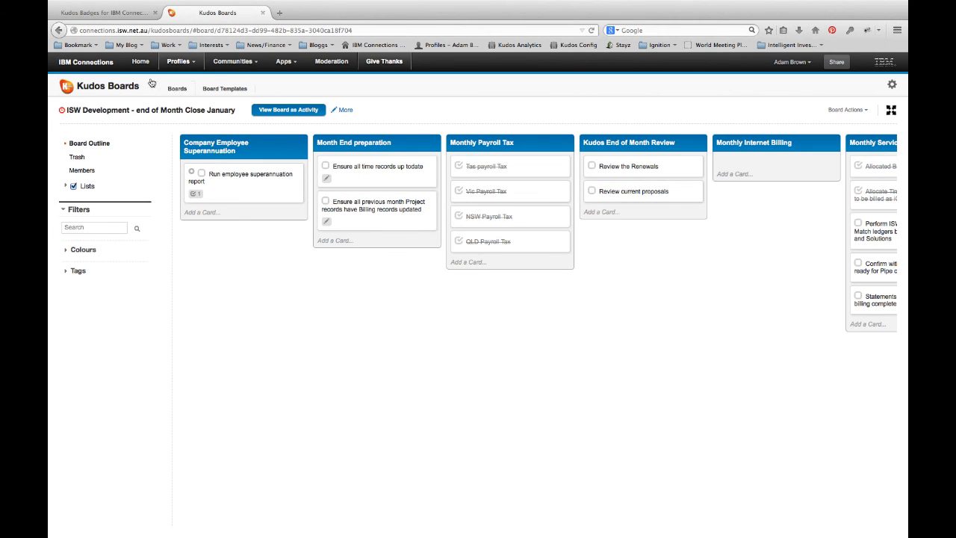
- Open My Current Tasks from the overview and bring up the Softlayer Reseller Program card's details
click(176, 88)
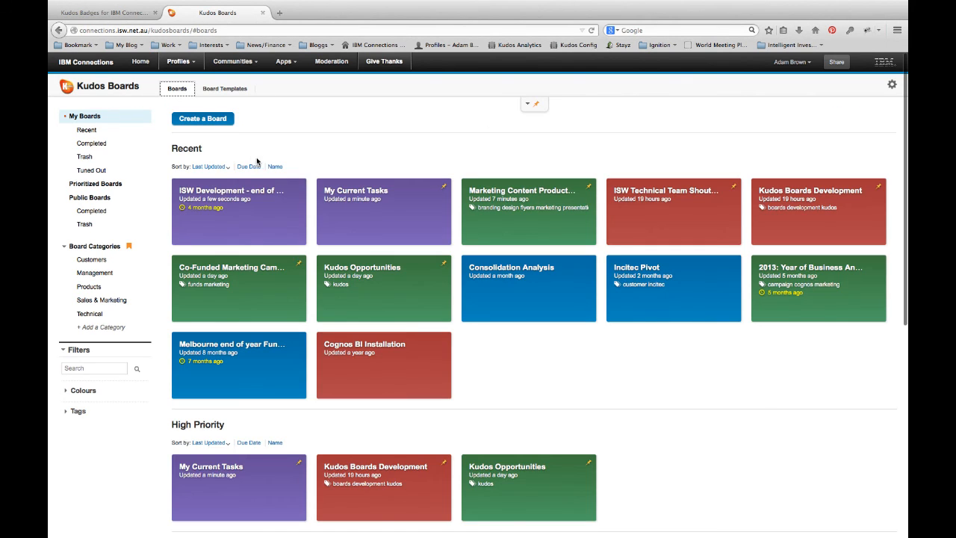
click(382, 212)
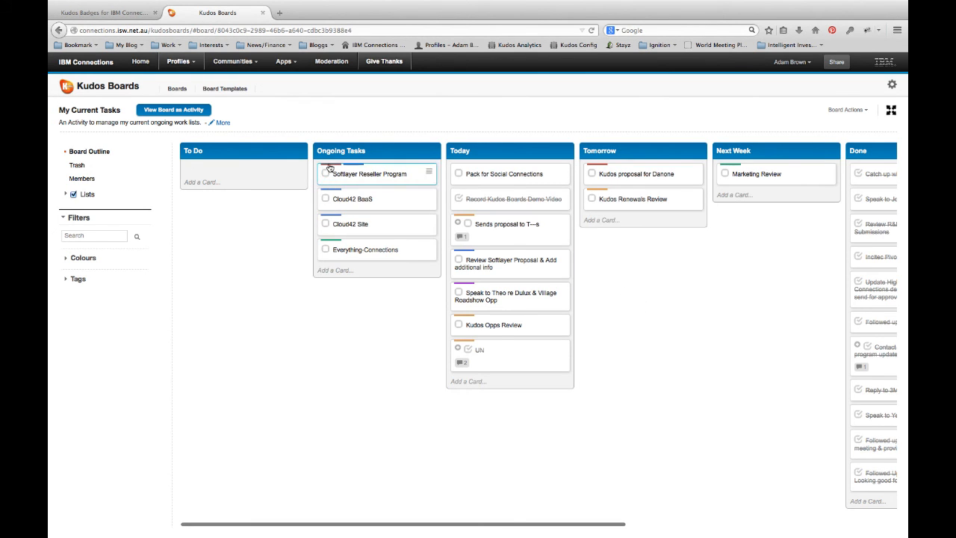
mouse_move(397, 167)
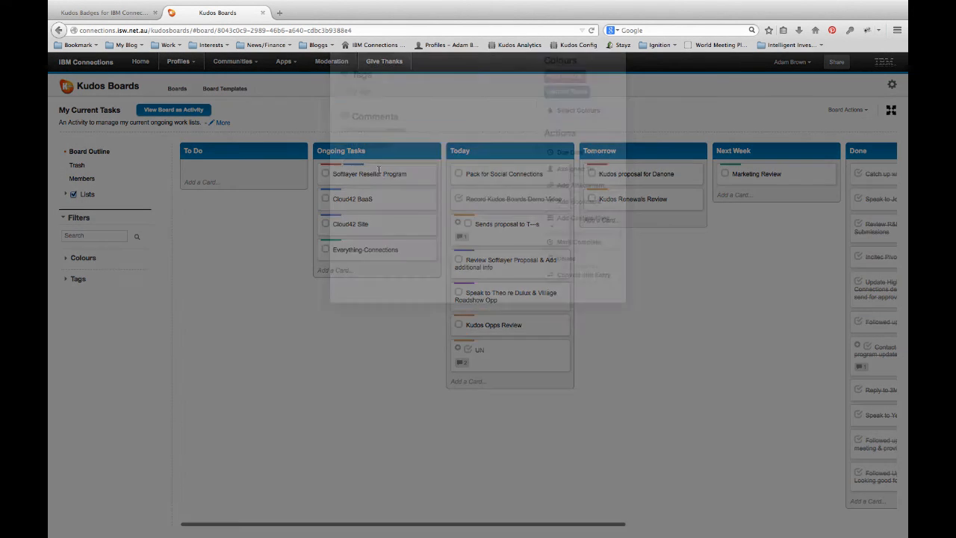
click(370, 173)
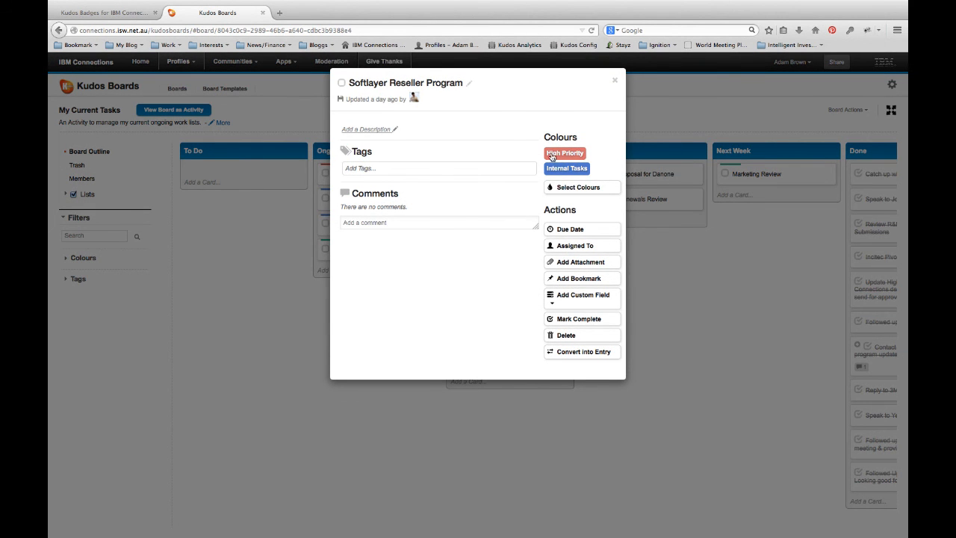
mouse_move(562, 163)
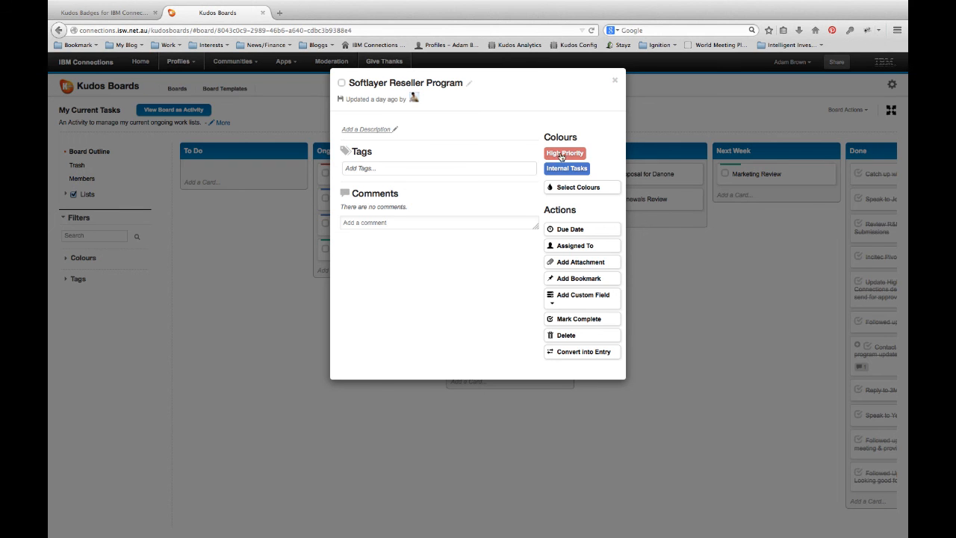
mouse_move(607, 98)
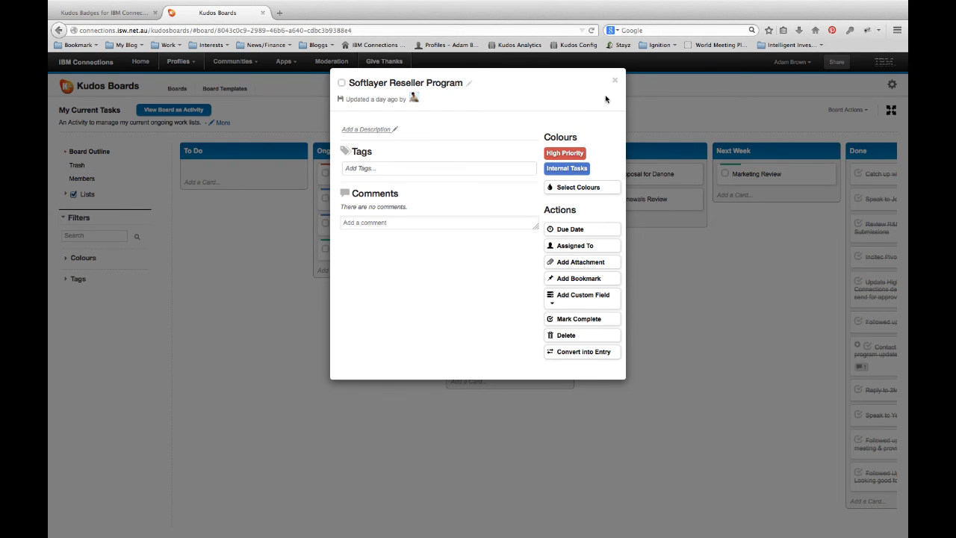
- Close the card details, browse the Colours filter tags, then fold the Colours list away
click(615, 81)
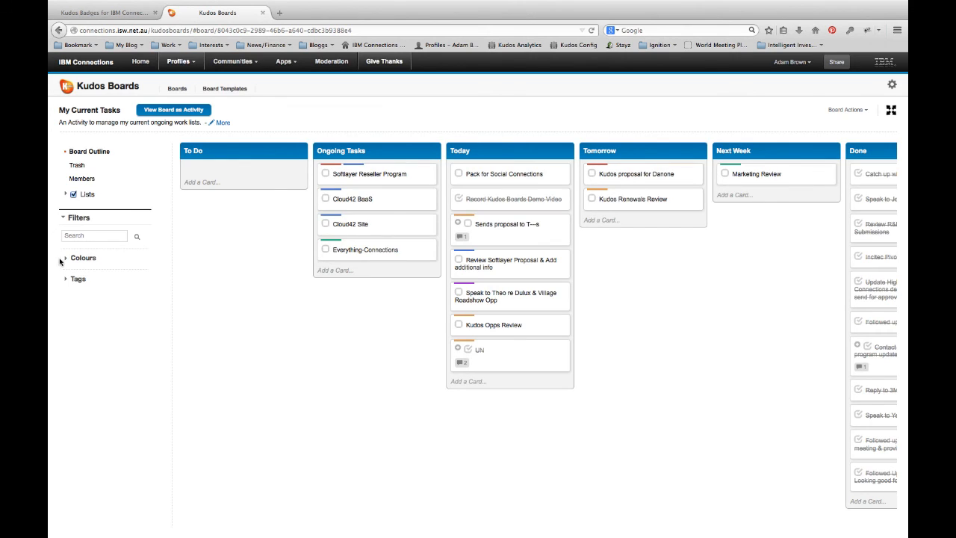
click(84, 257)
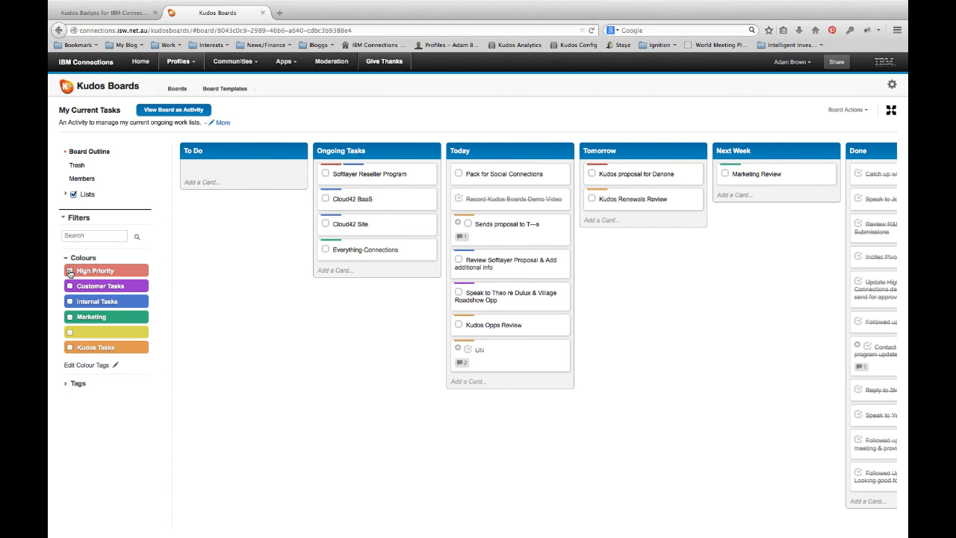
click(69, 270)
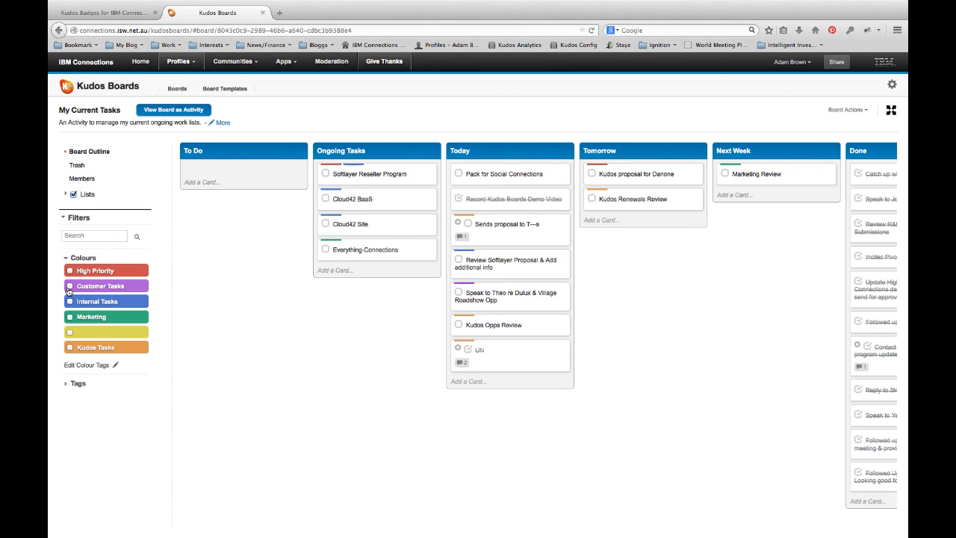
click(97, 301)
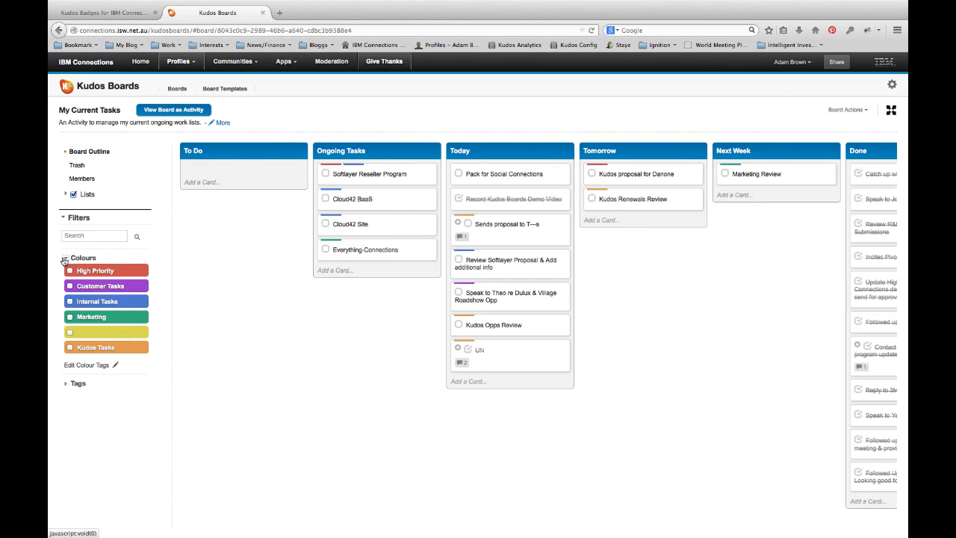
click(65, 257)
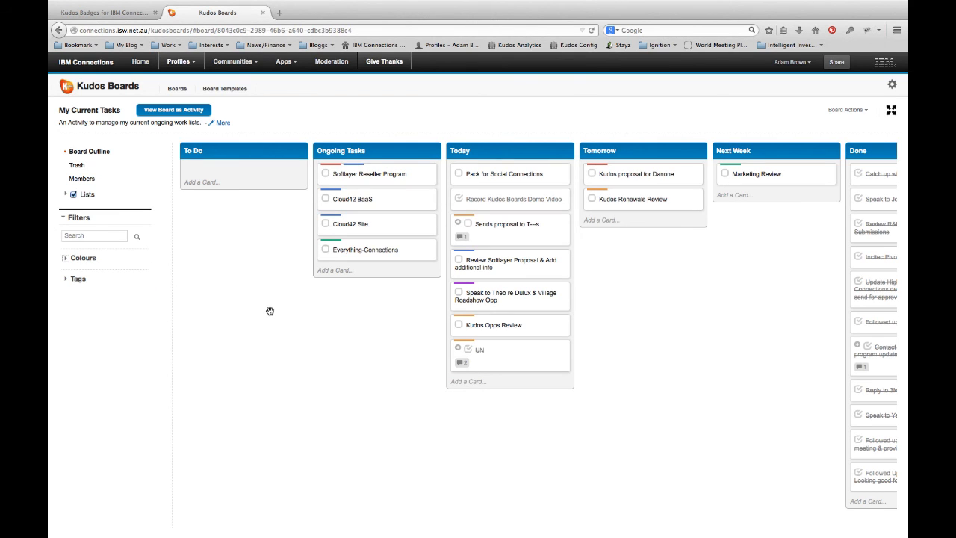
mouse_move(283, 313)
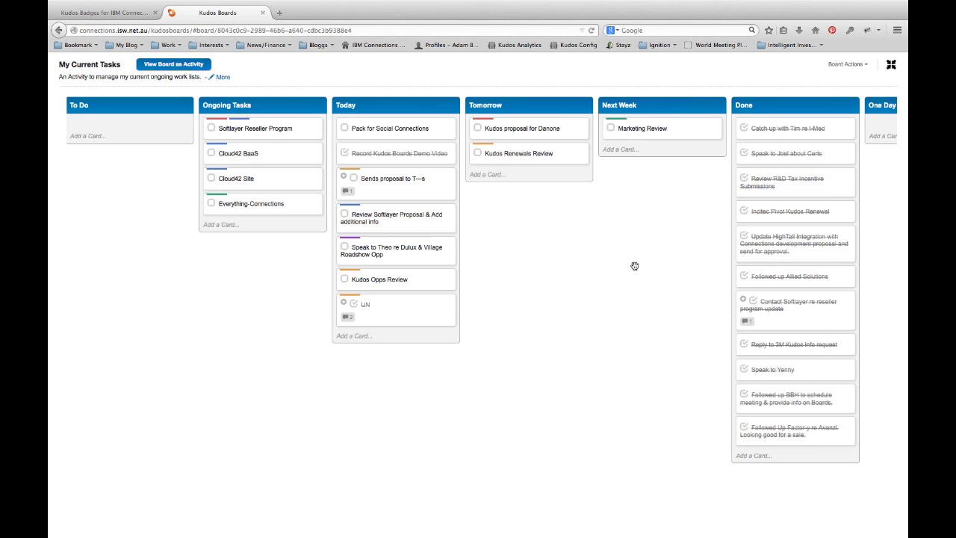
mouse_move(636, 251)
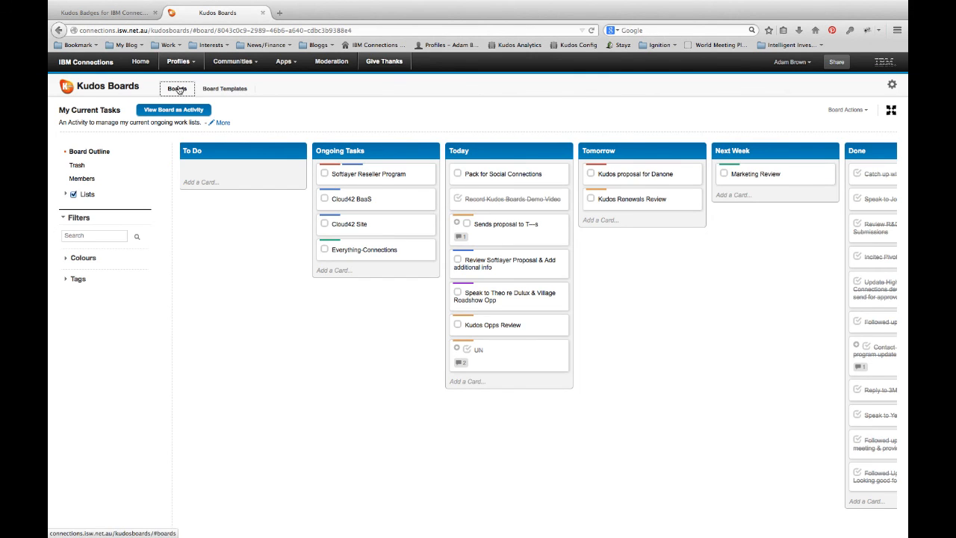
- Return to the overview of all boards, then switch to the Kudos Badges website
click(177, 88)
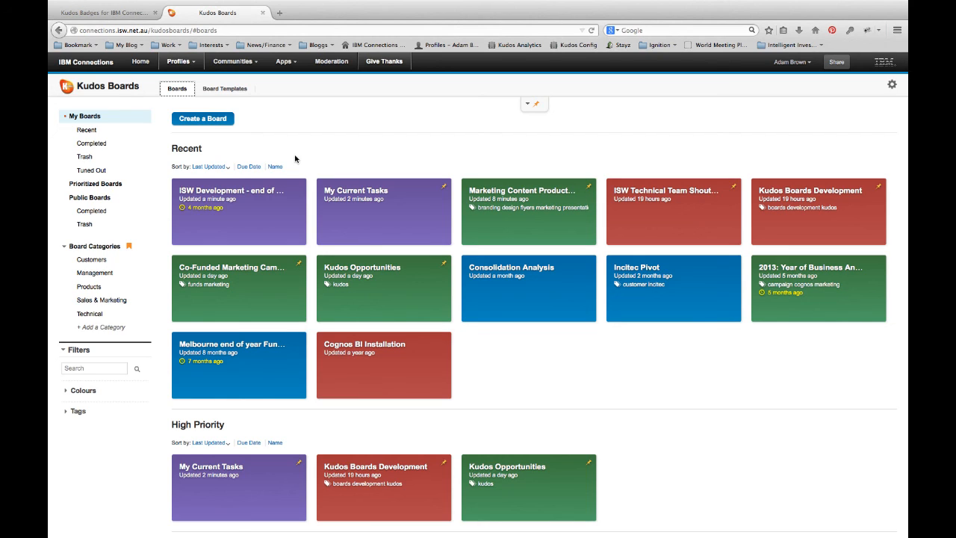
click(104, 12)
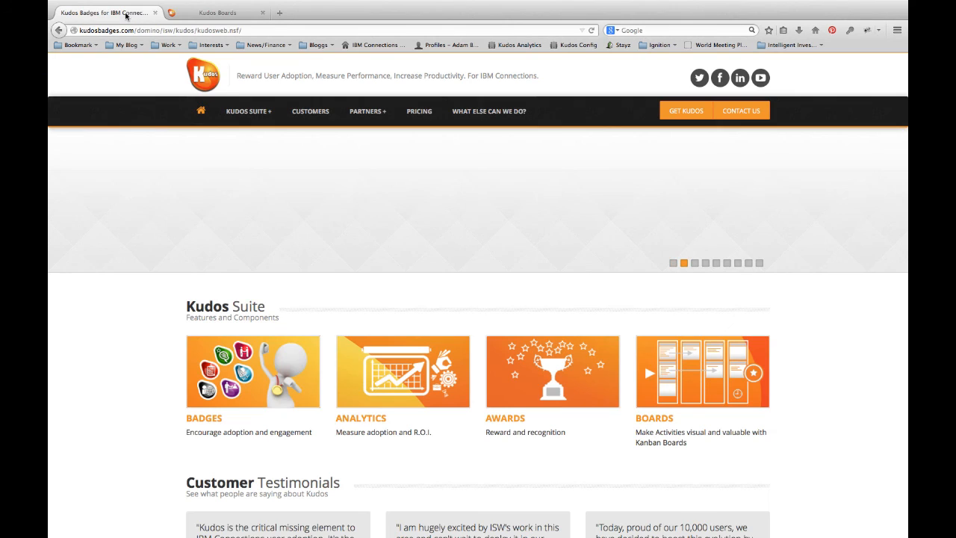